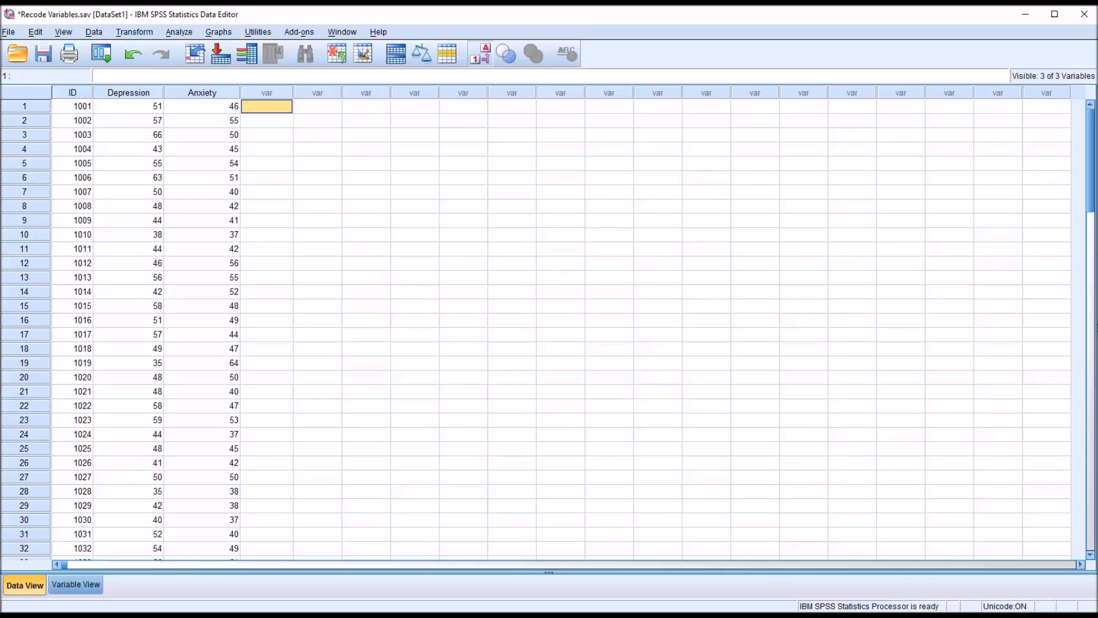
pyautogui.moveTo(488, 448)
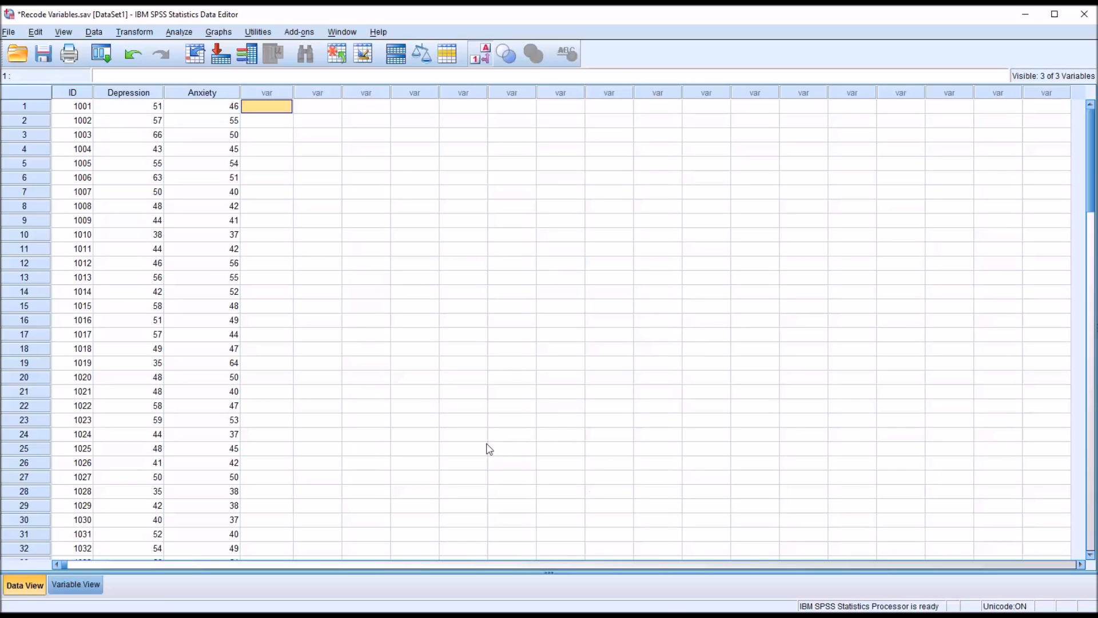
pyautogui.moveTo(135, 162)
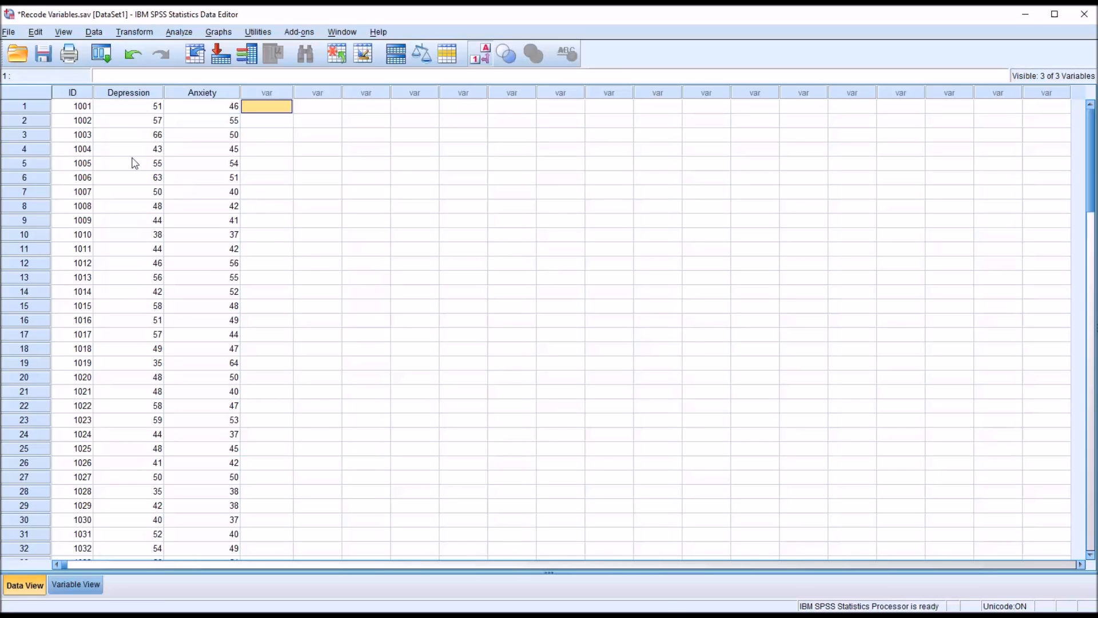
pyautogui.moveTo(135, 135)
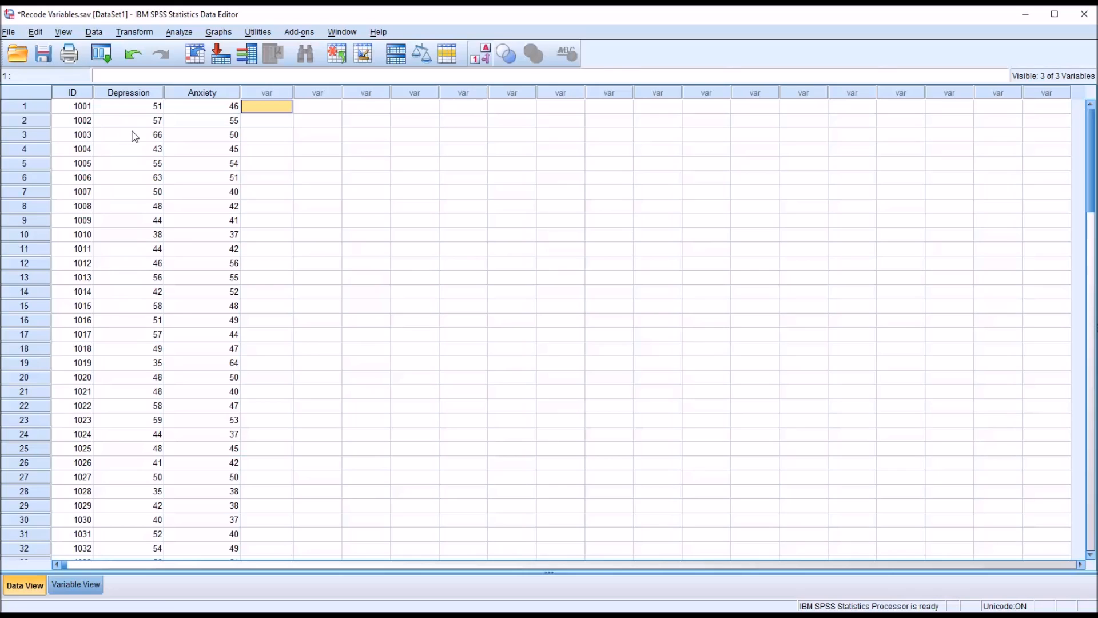
pyautogui.moveTo(201, 172)
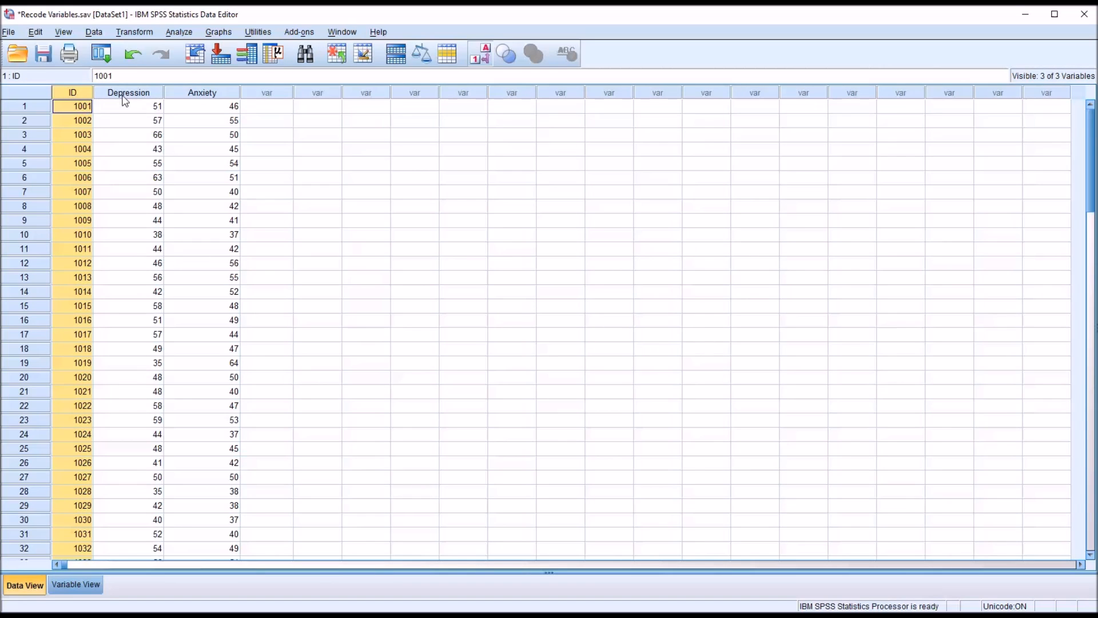
# Review the Depression and Anxiety columns and their first scores in Data View.
pyautogui.click(128, 91)
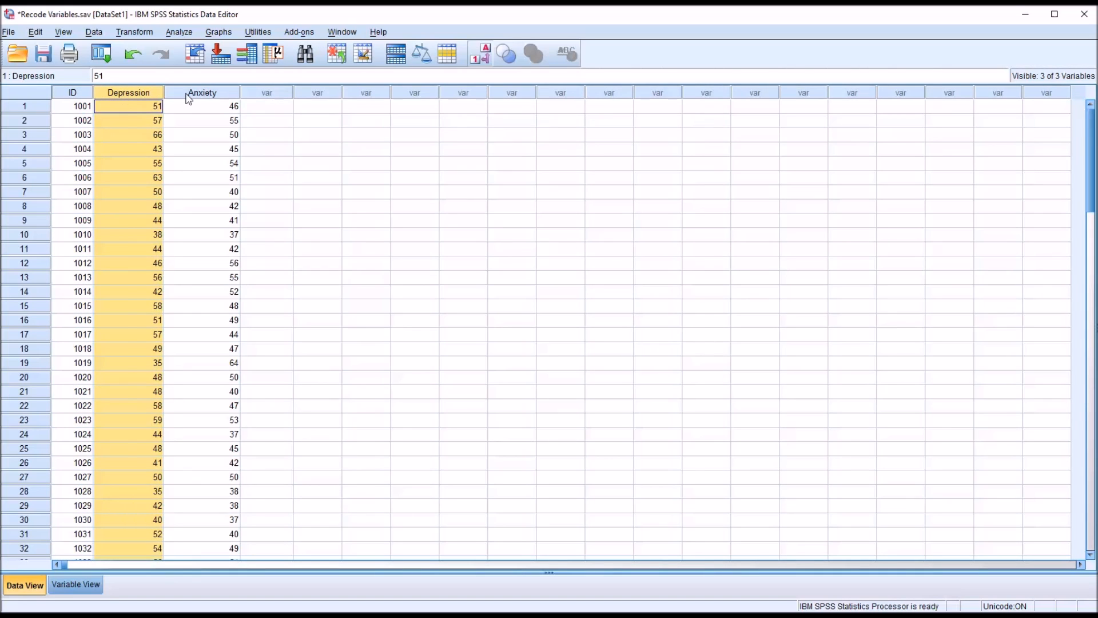
pyautogui.click(203, 106)
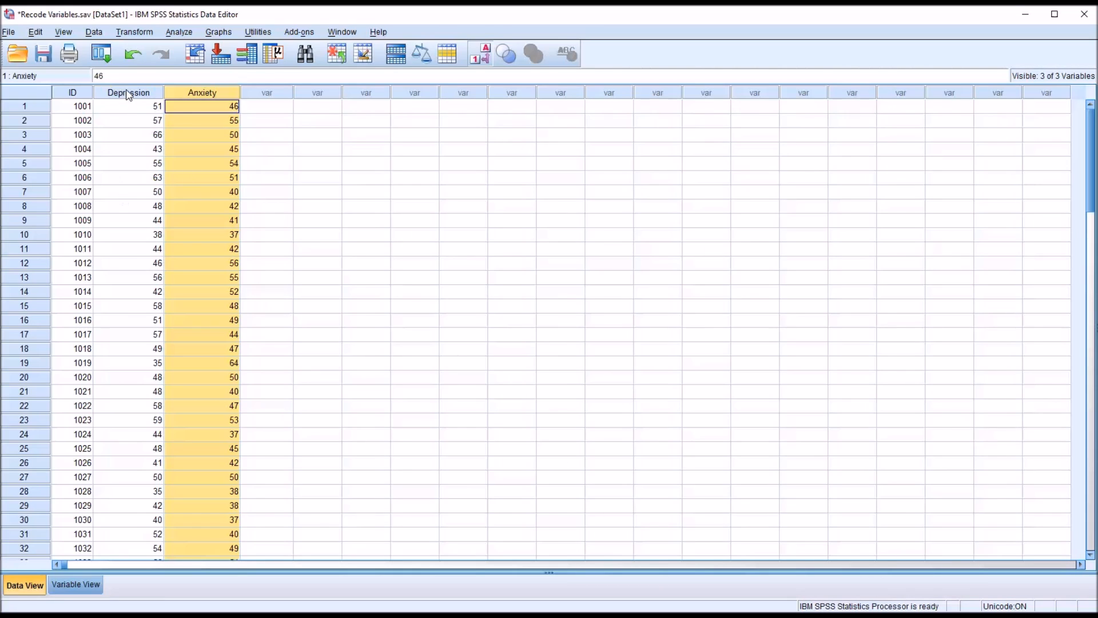
pyautogui.moveTo(252, 113)
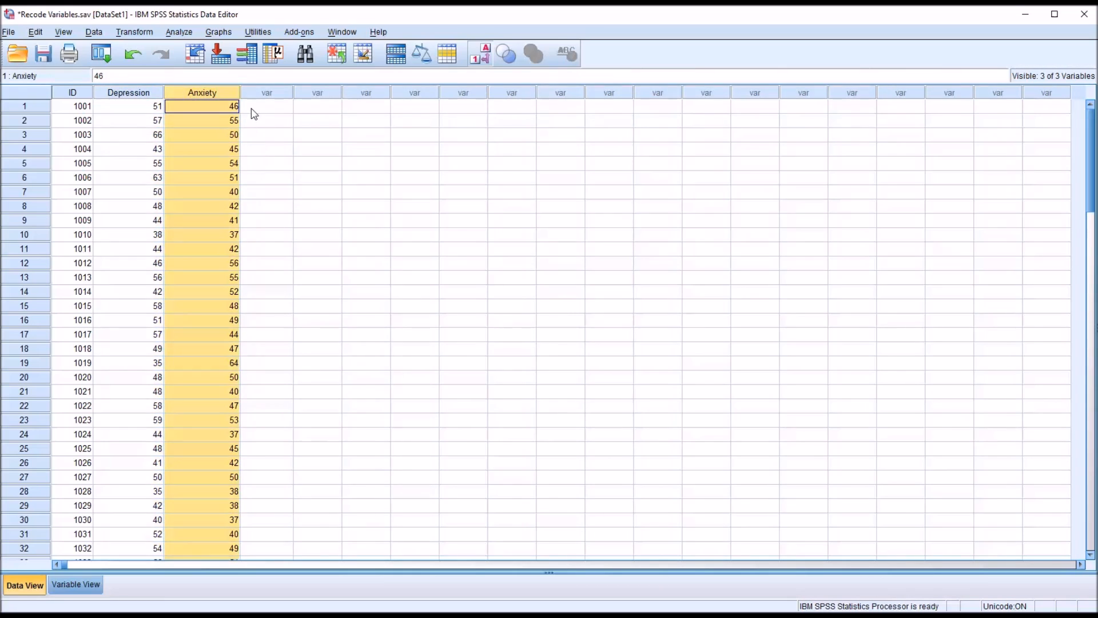
pyautogui.click(267, 105)
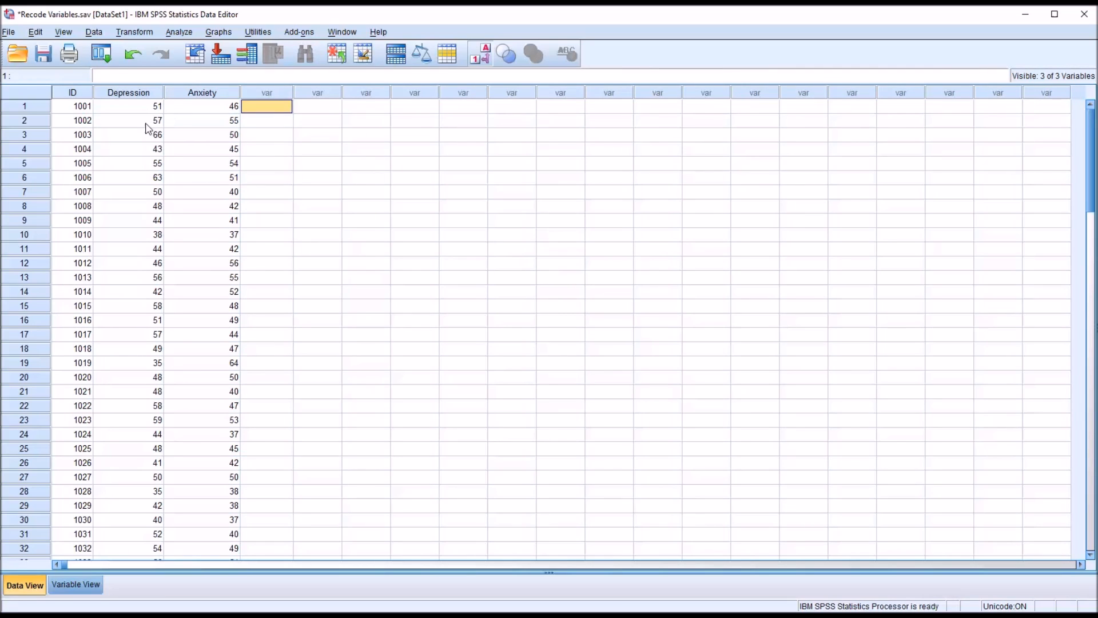
pyautogui.moveTo(135, 116)
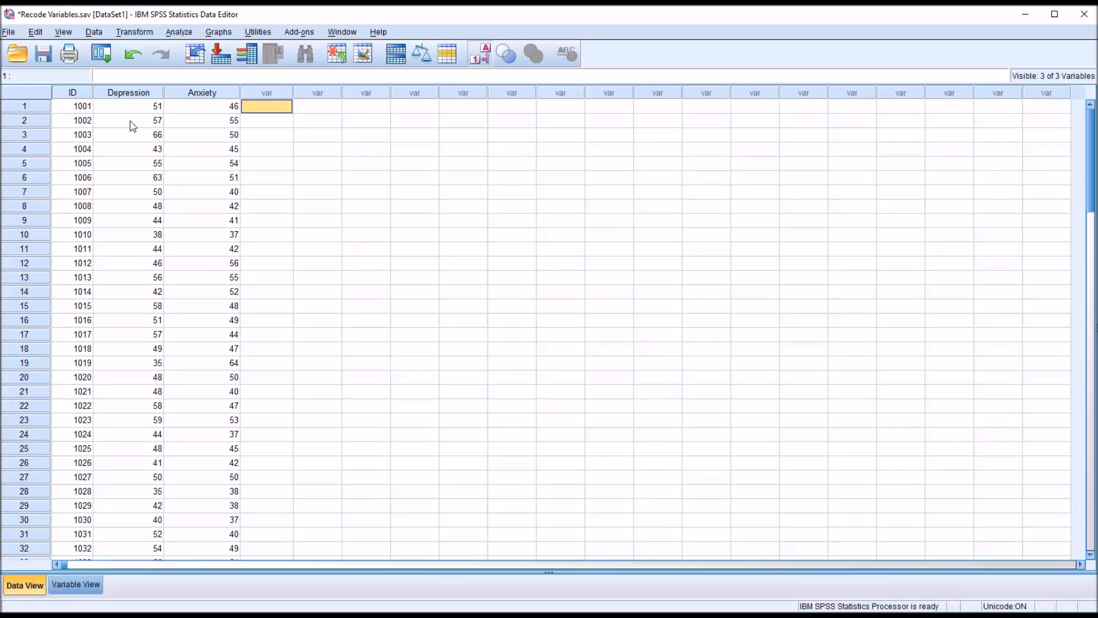
pyautogui.click(128, 106)
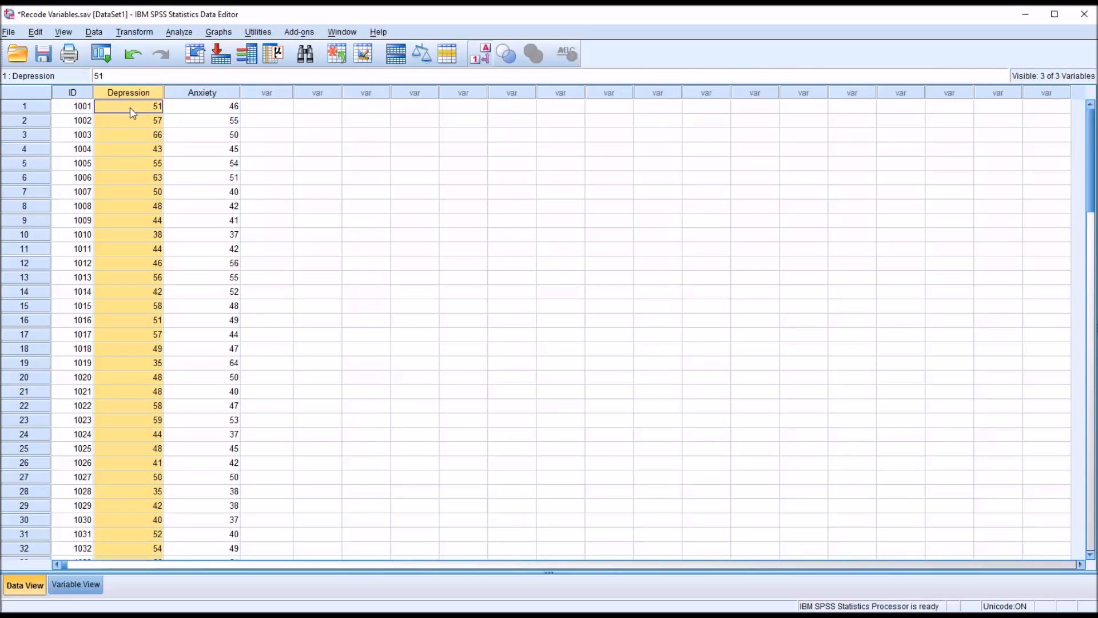
pyautogui.click(128, 106)
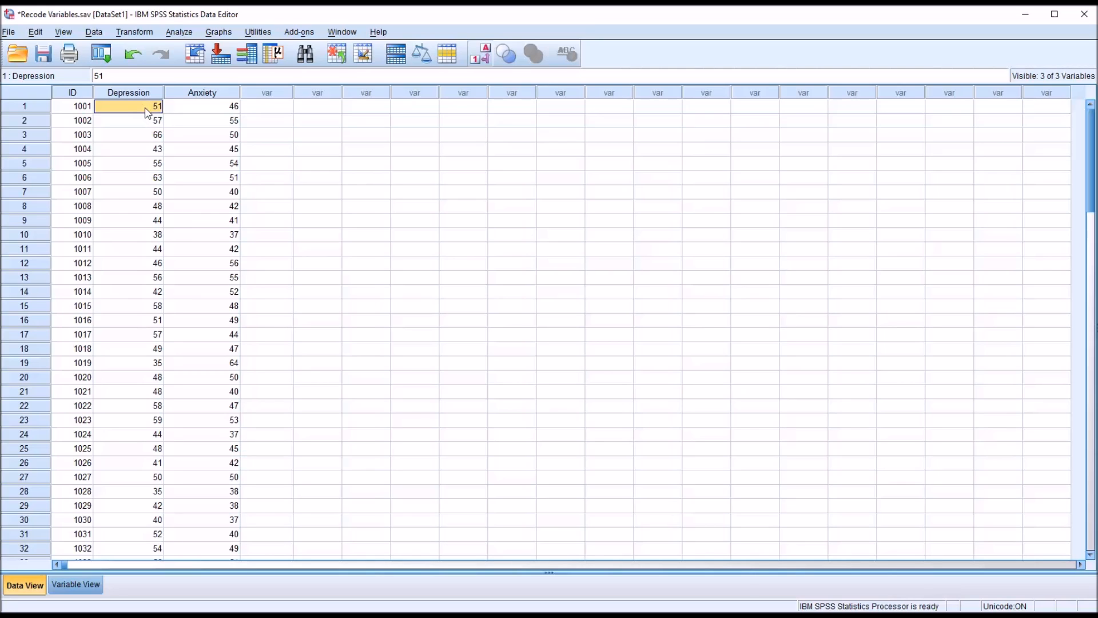
pyautogui.moveTo(370, 323)
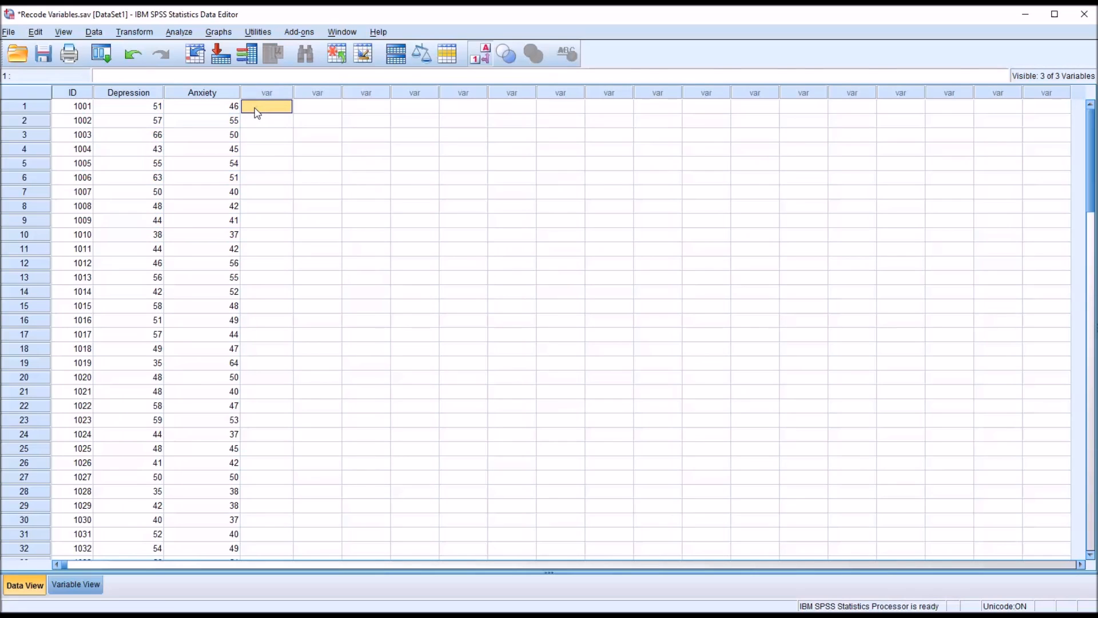
pyautogui.moveTo(251, 131)
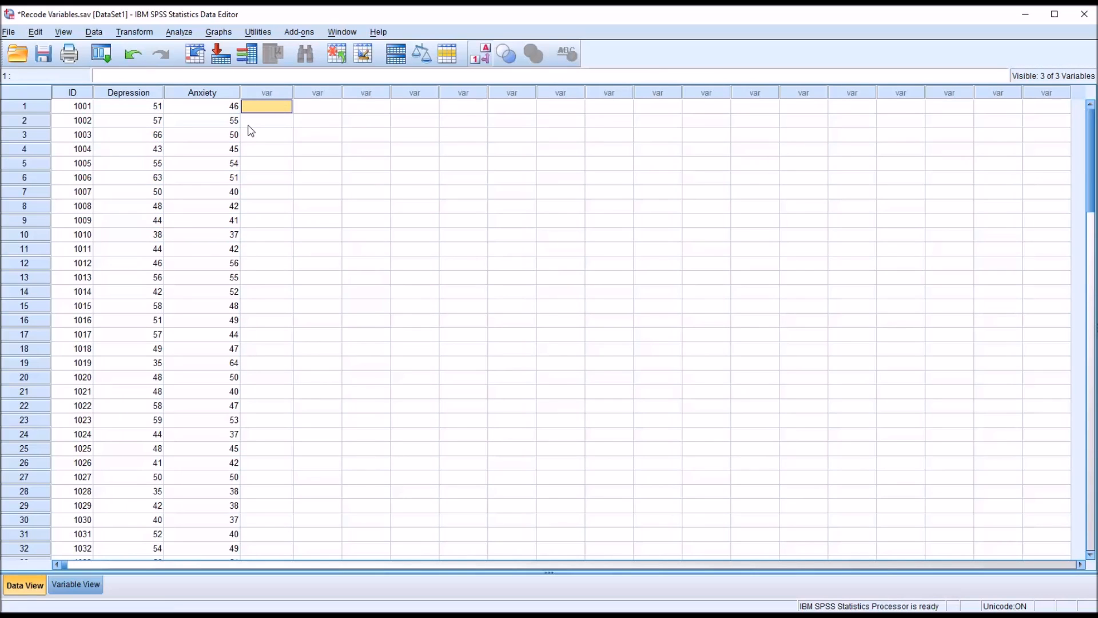
pyautogui.moveTo(139, 128)
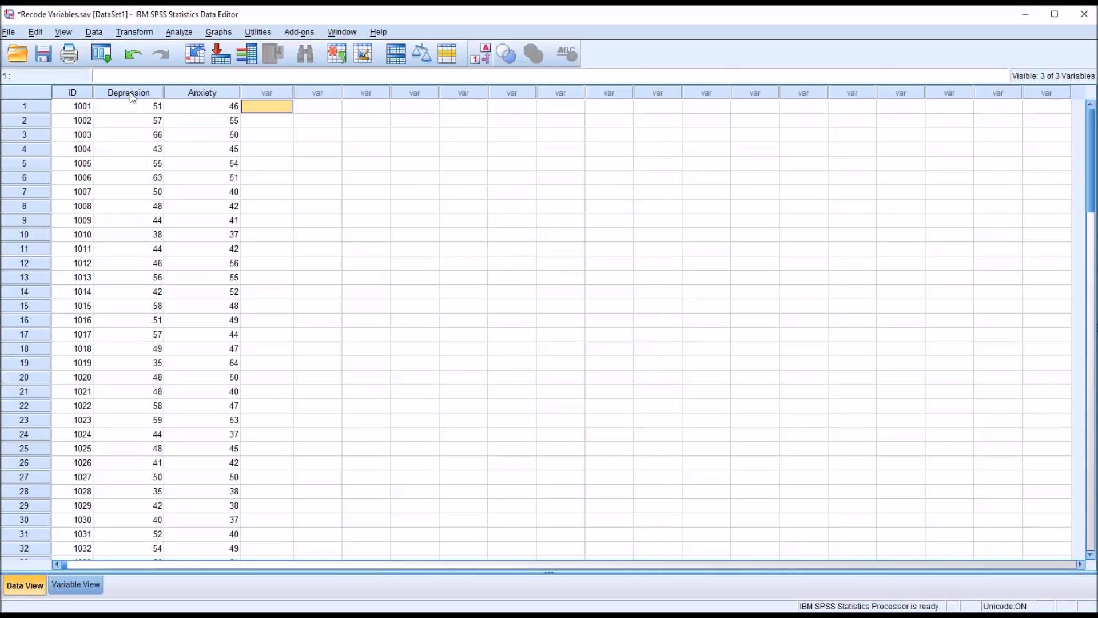
pyautogui.click(128, 91)
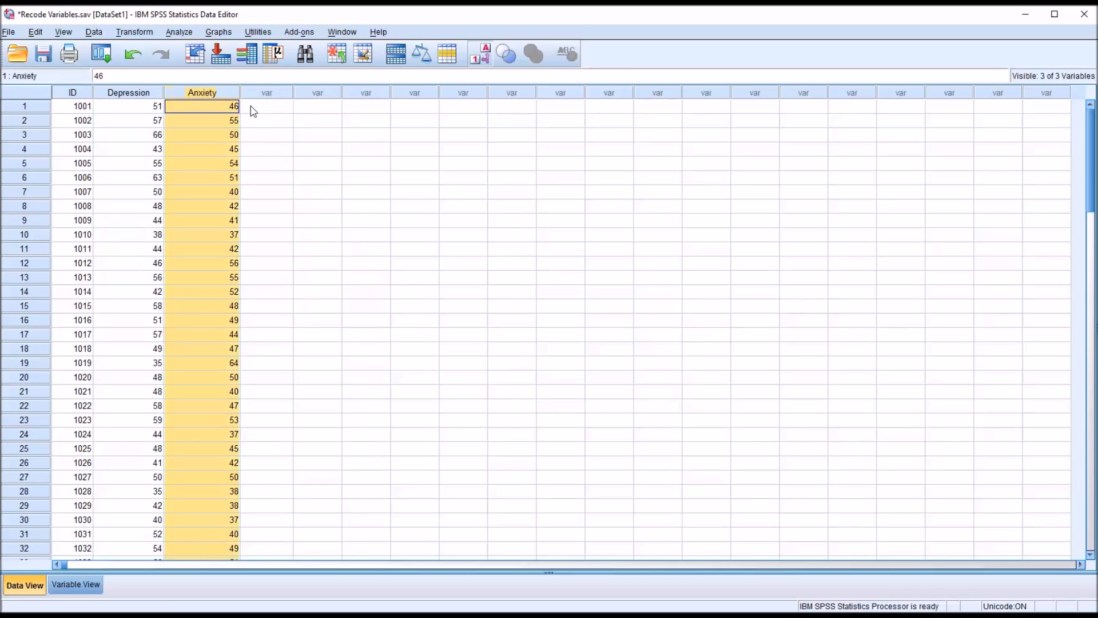
pyautogui.click(267, 106)
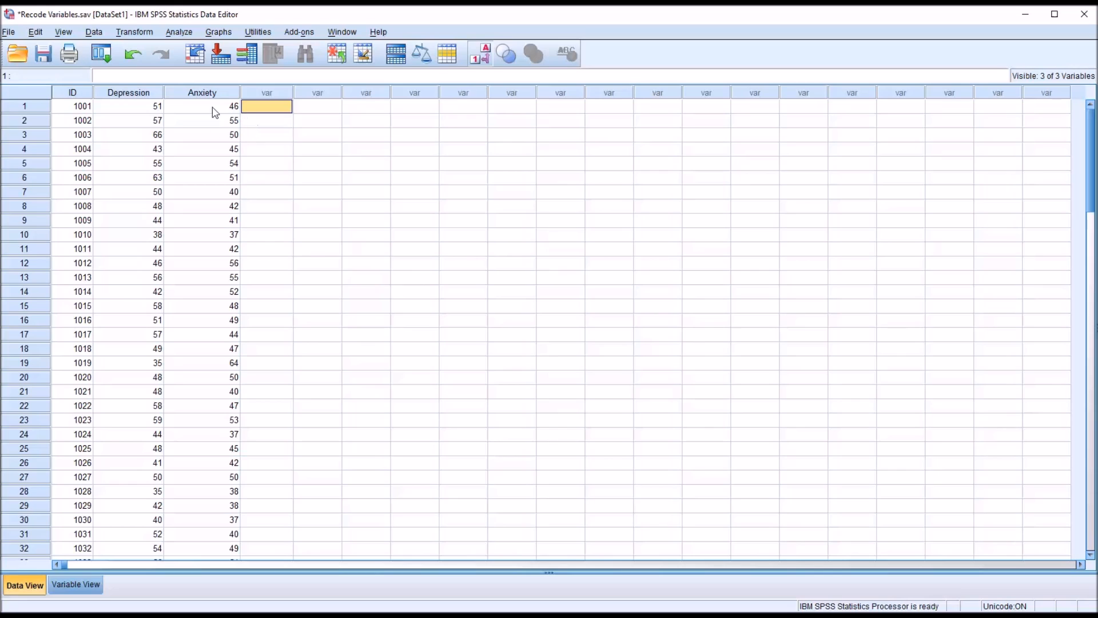
pyautogui.moveTo(199, 113)
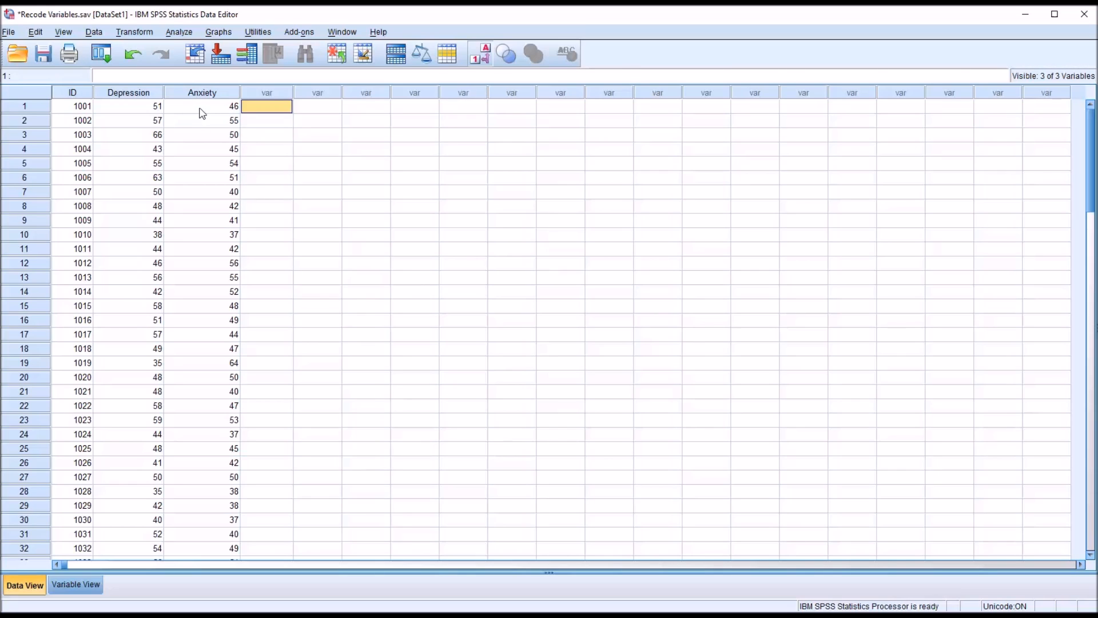
pyautogui.moveTo(208, 111)
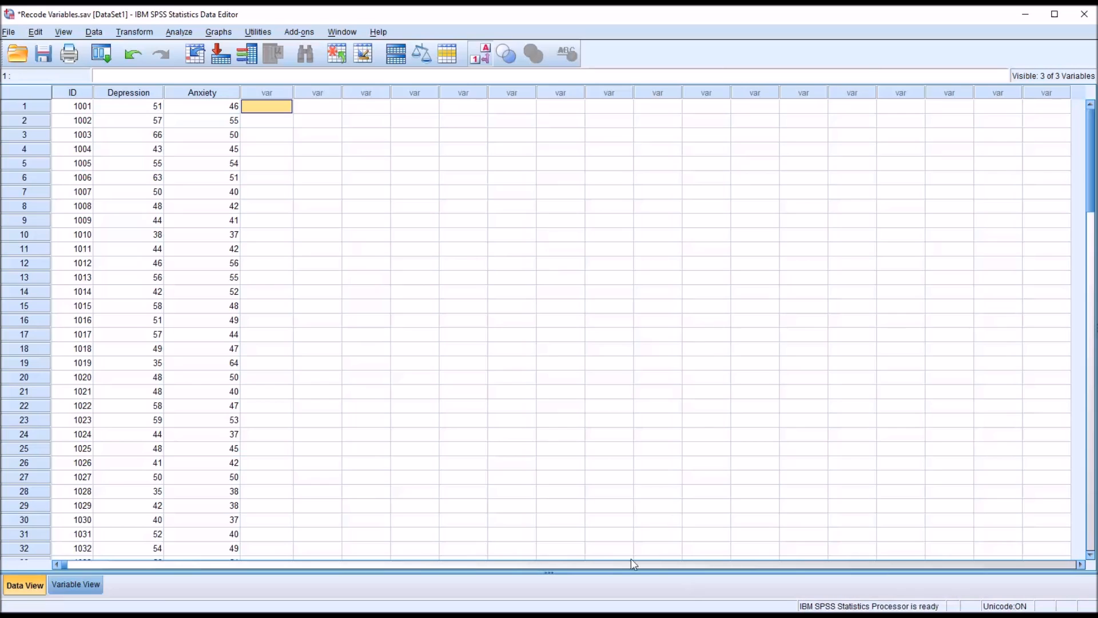
pyautogui.moveTo(192, 114)
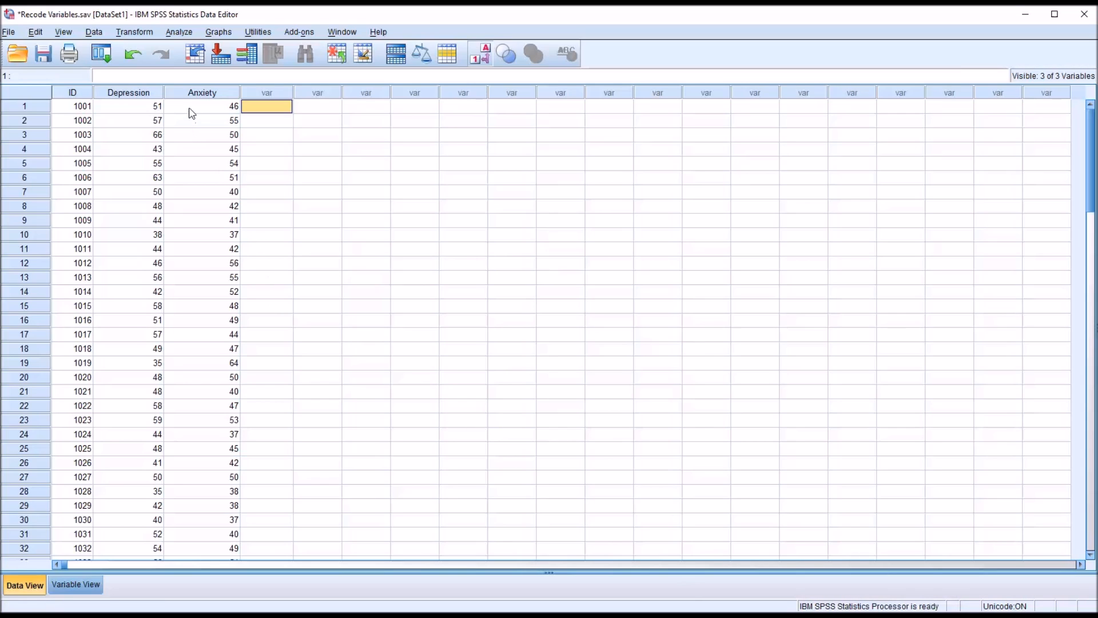
pyautogui.click(202, 105)
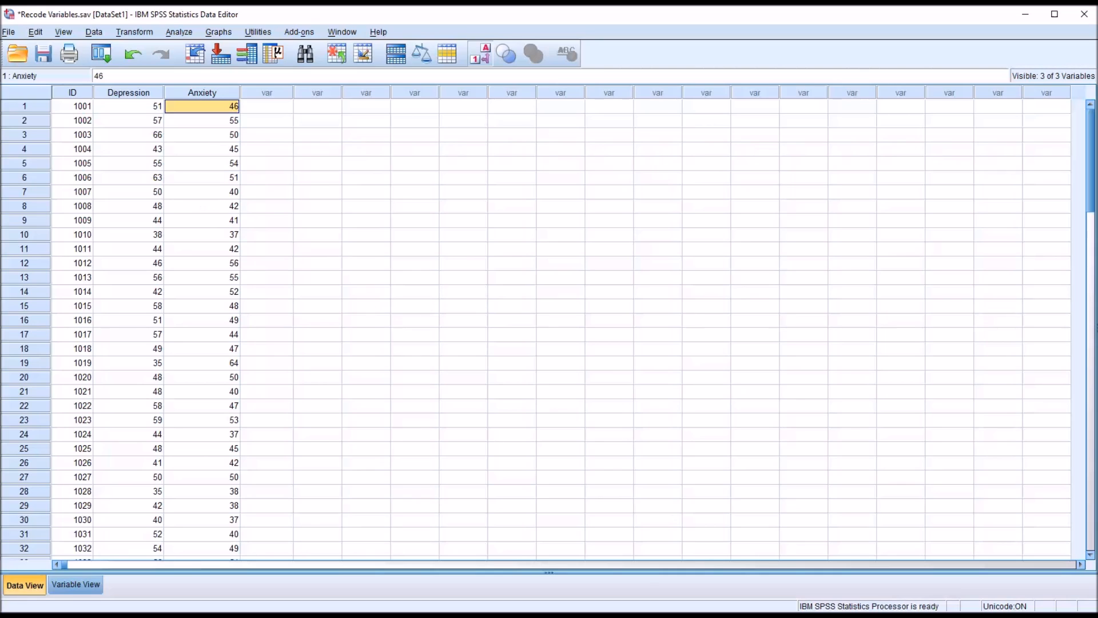
pyautogui.moveTo(130, 102)
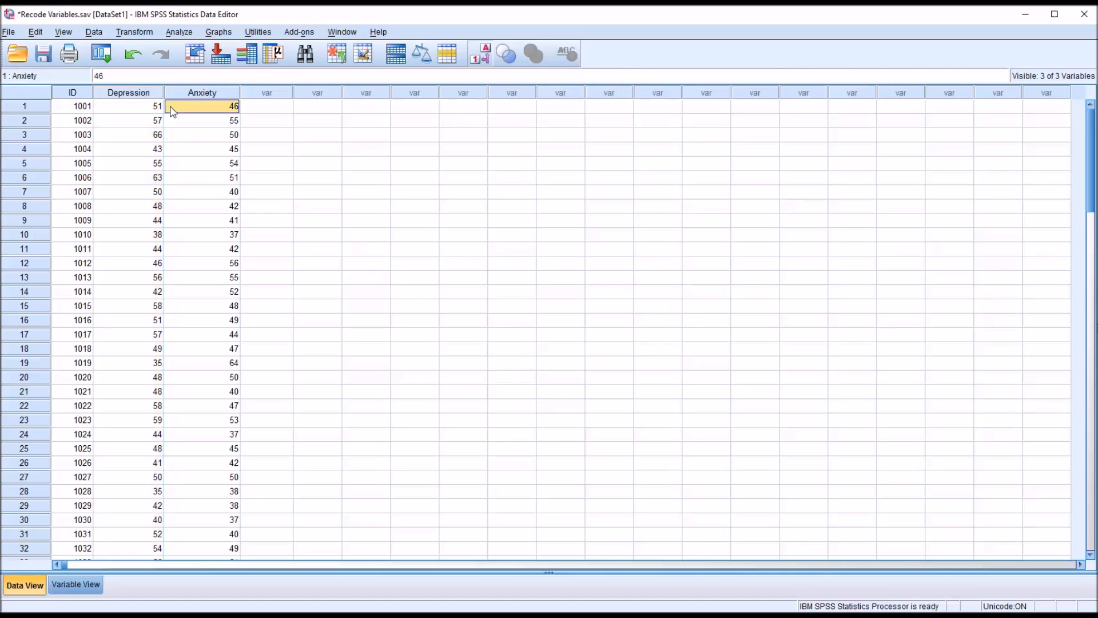
pyautogui.moveTo(198, 120)
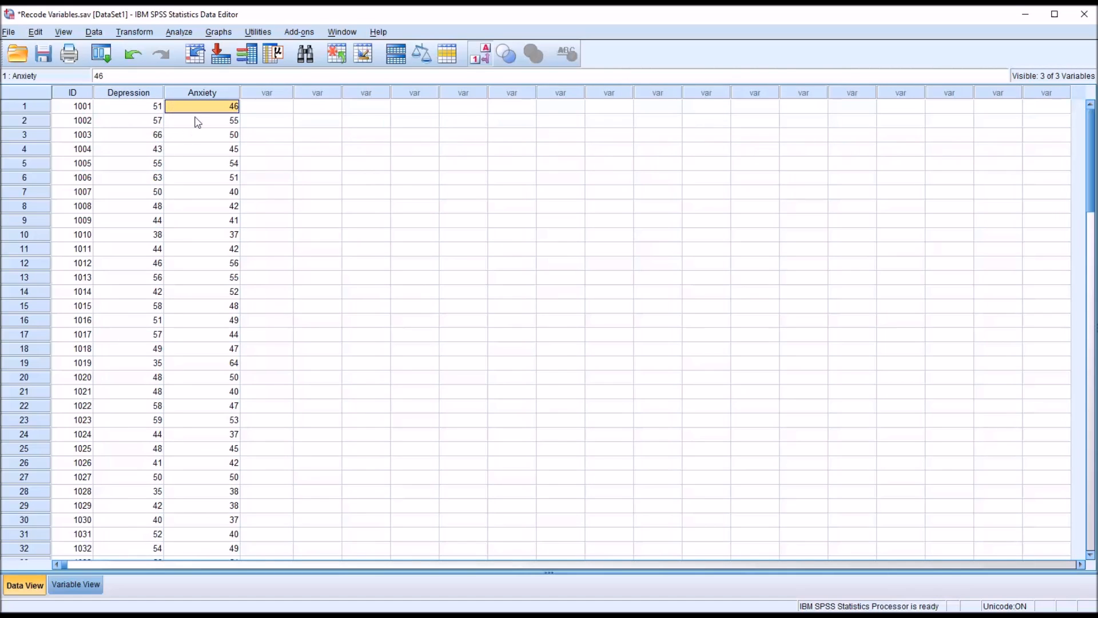
pyautogui.moveTo(215, 118)
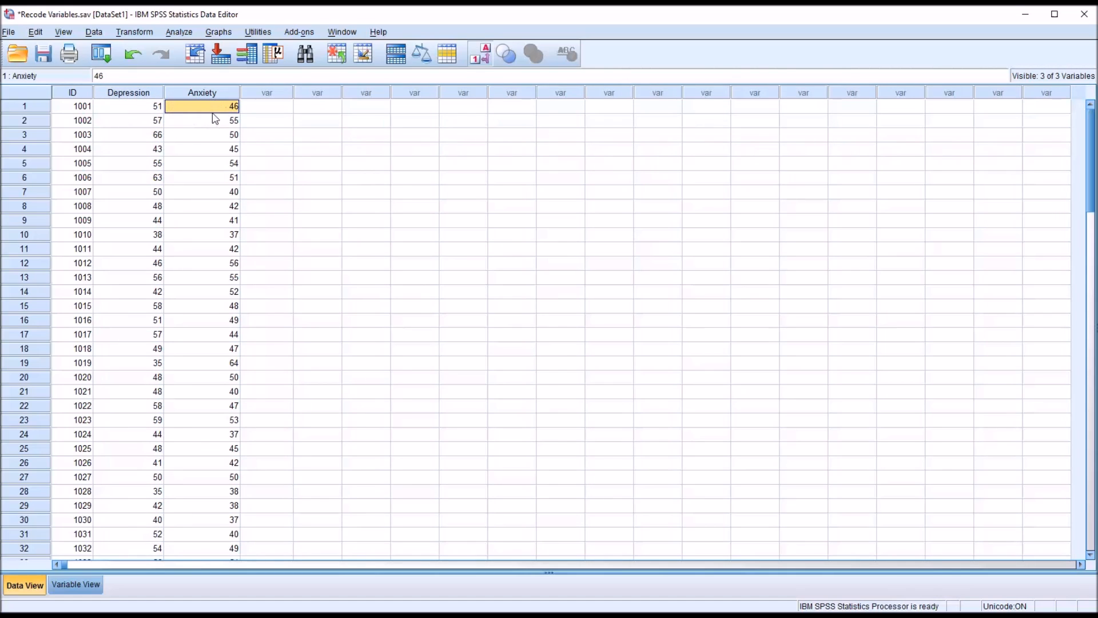
pyautogui.moveTo(517, 582)
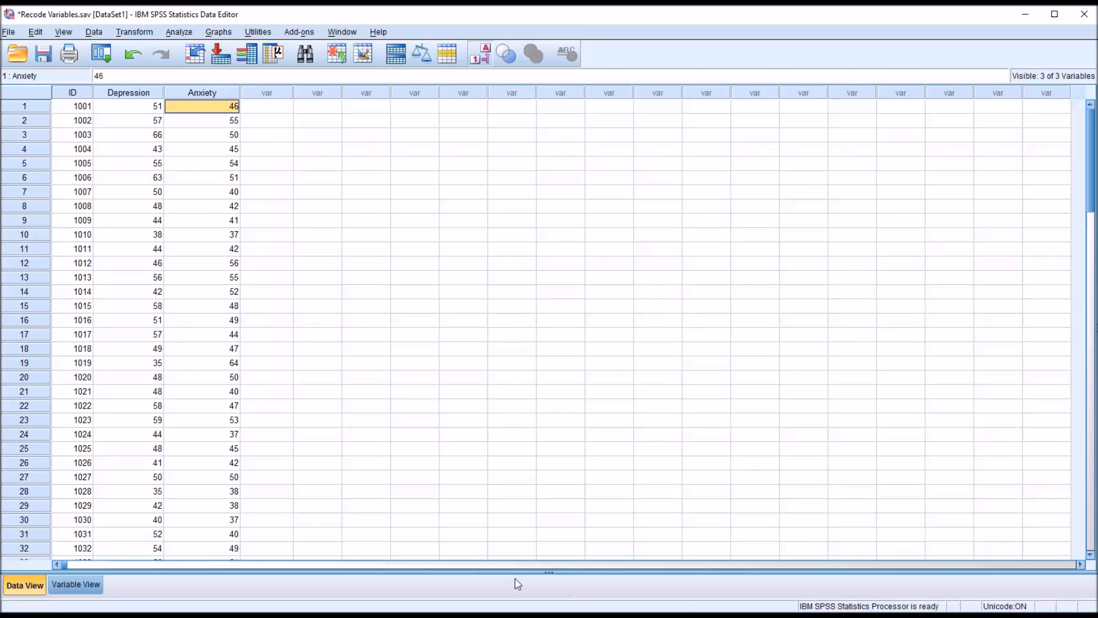
# Compare Depression and Anxiety for participant 1012, then bring up the Transform commands.
pyautogui.click(72, 264)
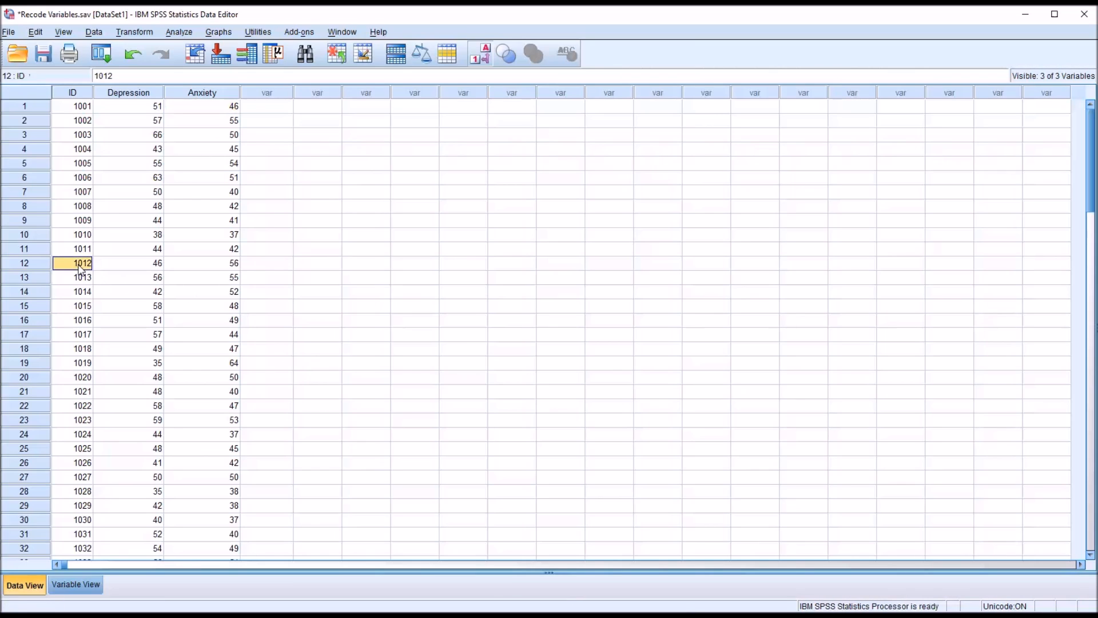
pyautogui.moveTo(205, 270)
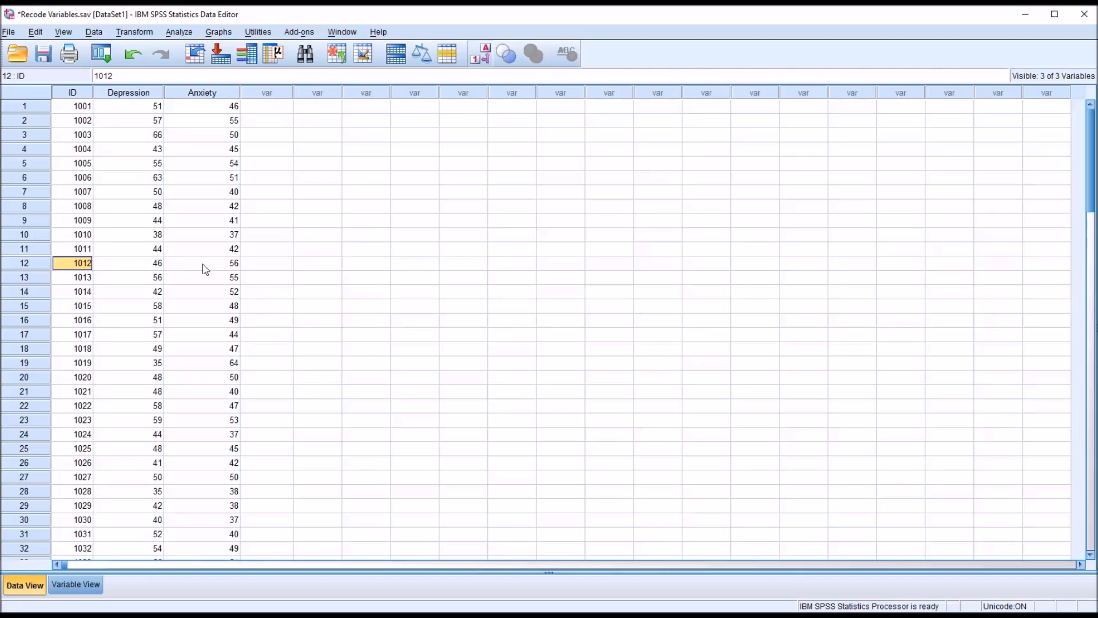
pyautogui.click(128, 263)
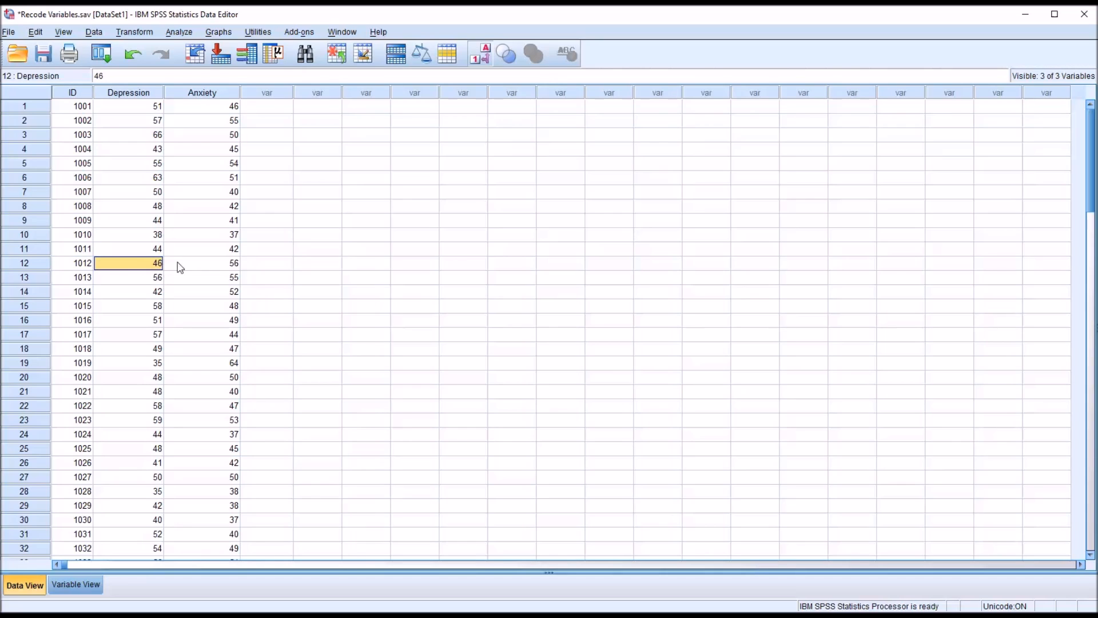
pyautogui.click(201, 263)
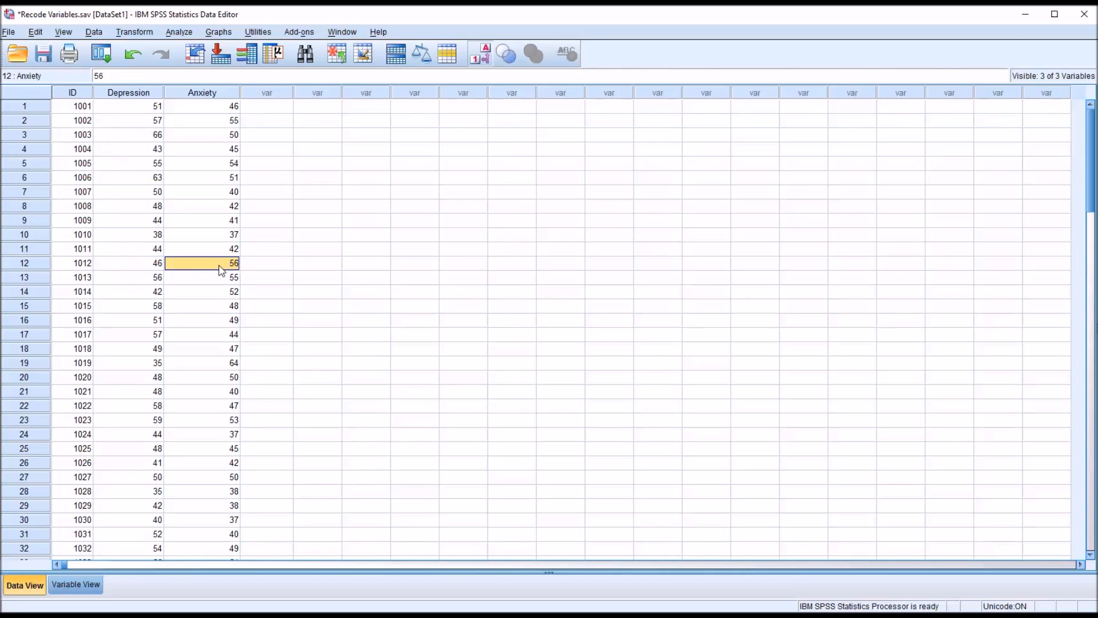
pyautogui.click(128, 263)
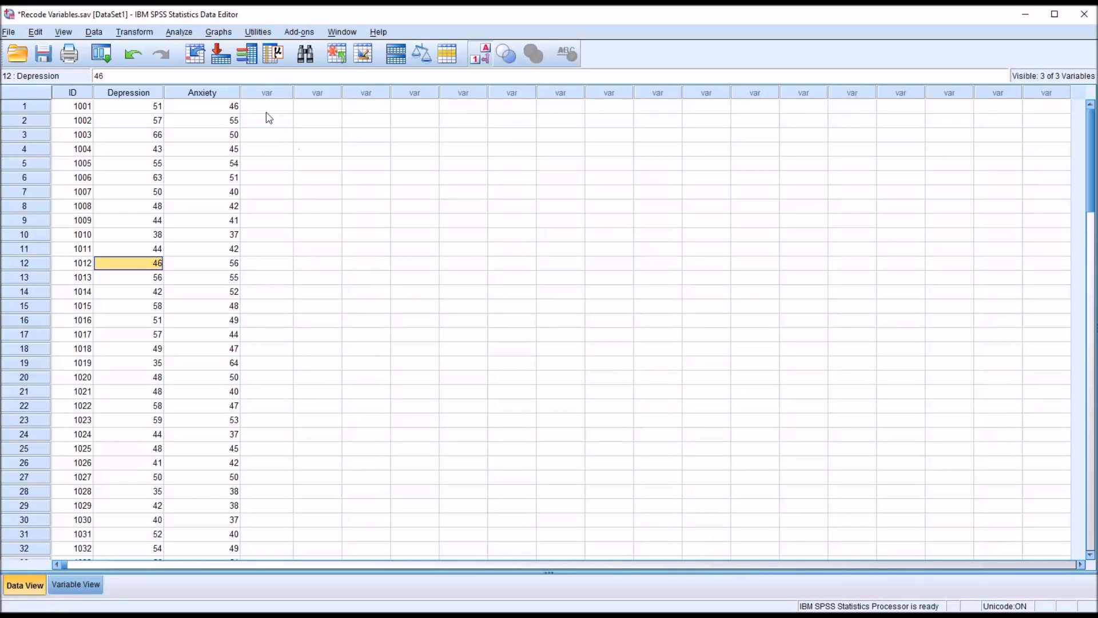
pyautogui.click(134, 32)
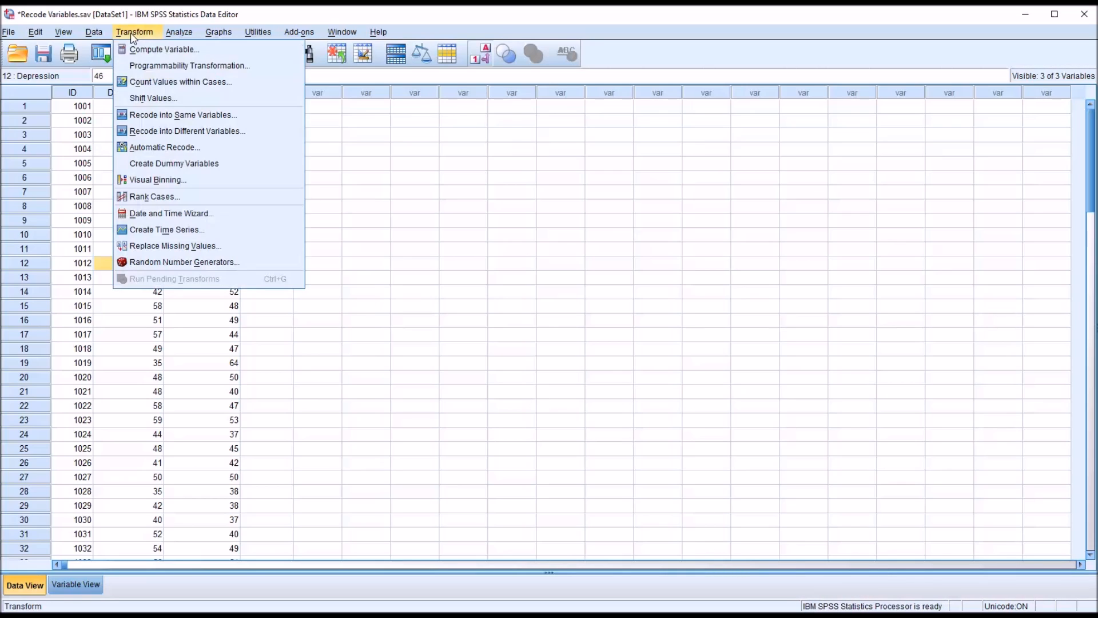
pyautogui.moveTo(187, 130)
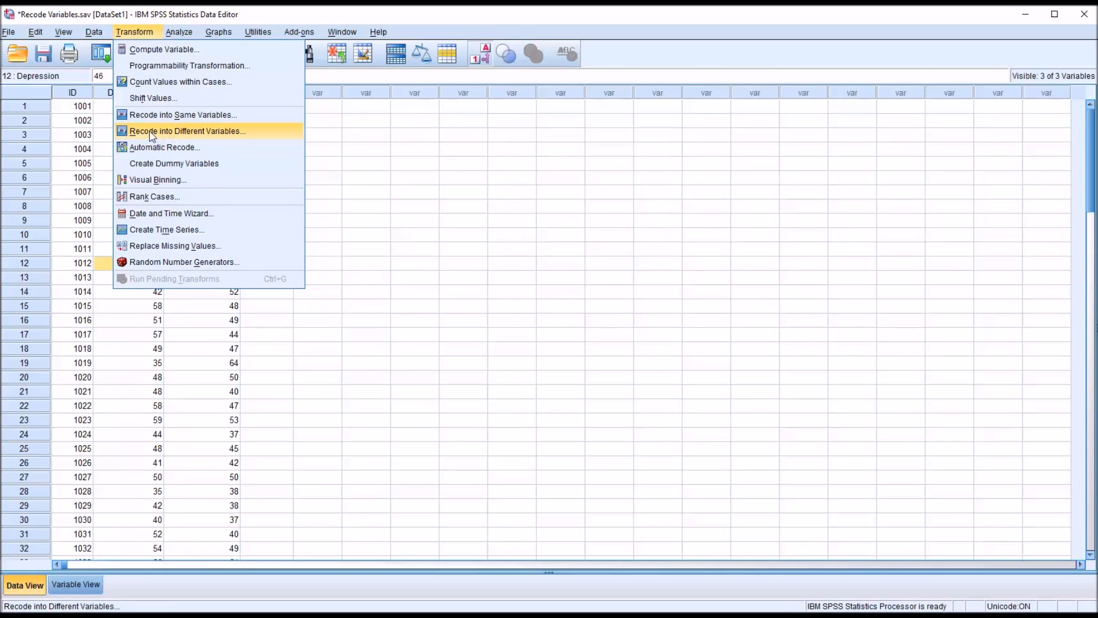
pyautogui.moveTo(198, 136)
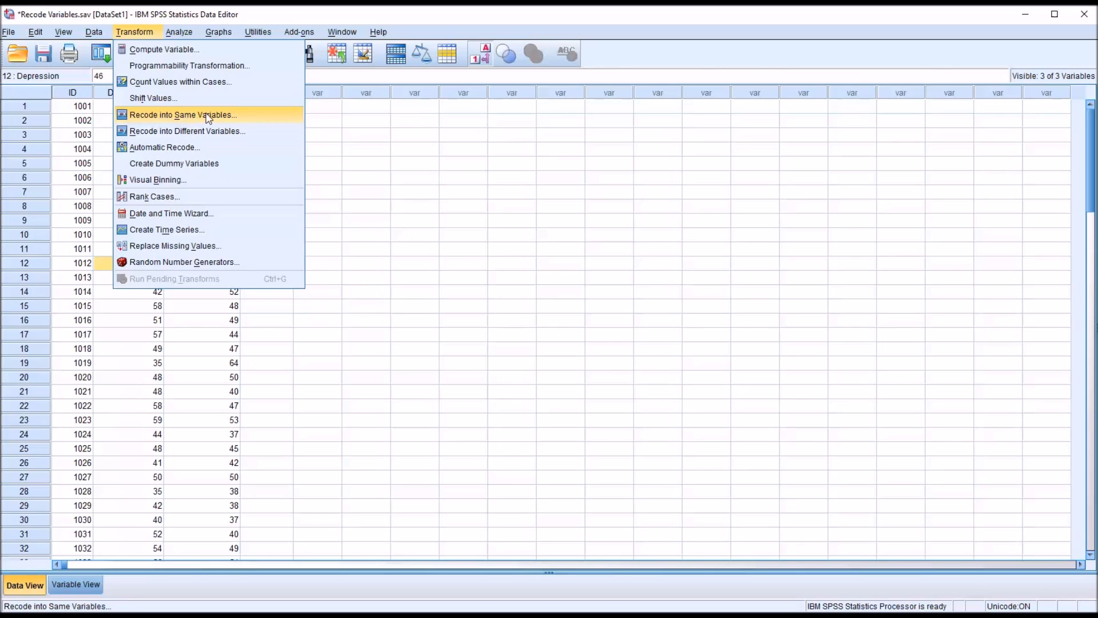
pyautogui.moveTo(165, 147)
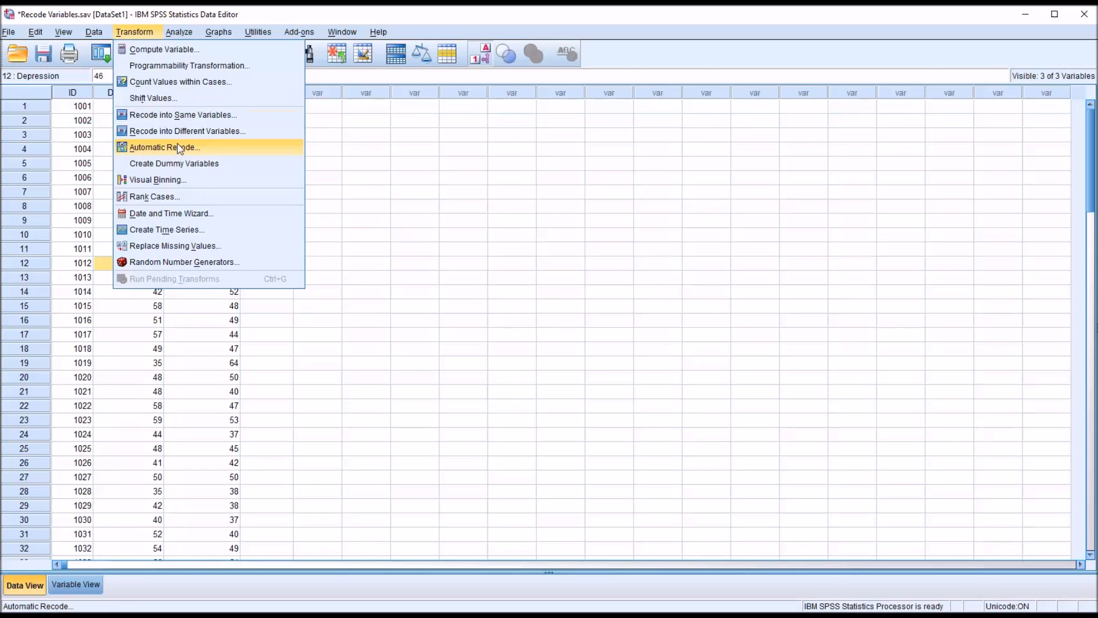
pyautogui.moveTo(182, 115)
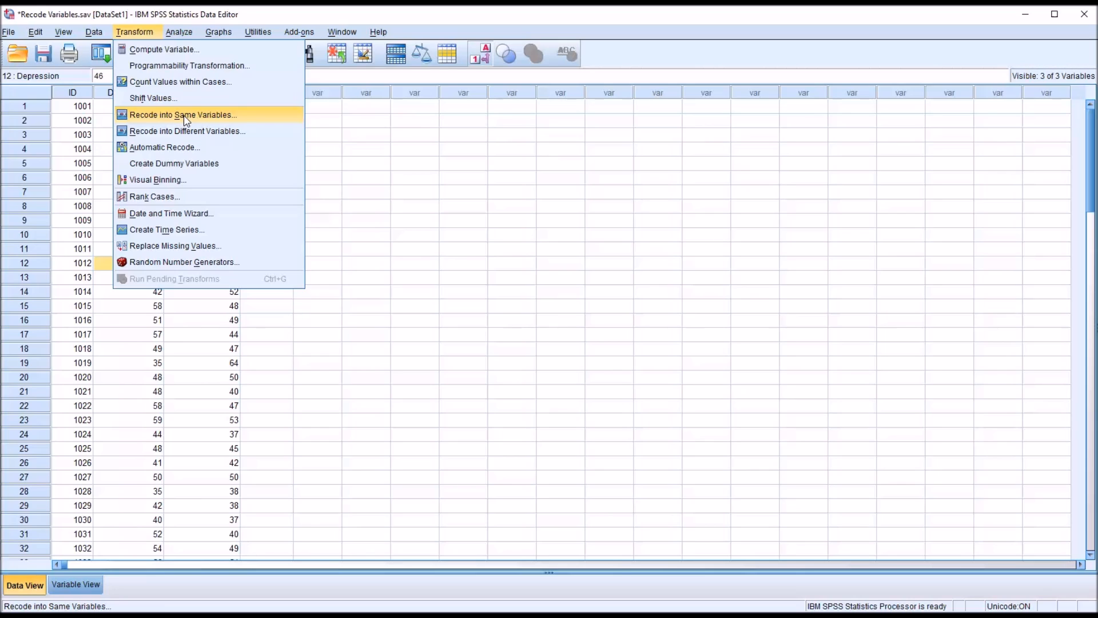
pyautogui.moveTo(173, 122)
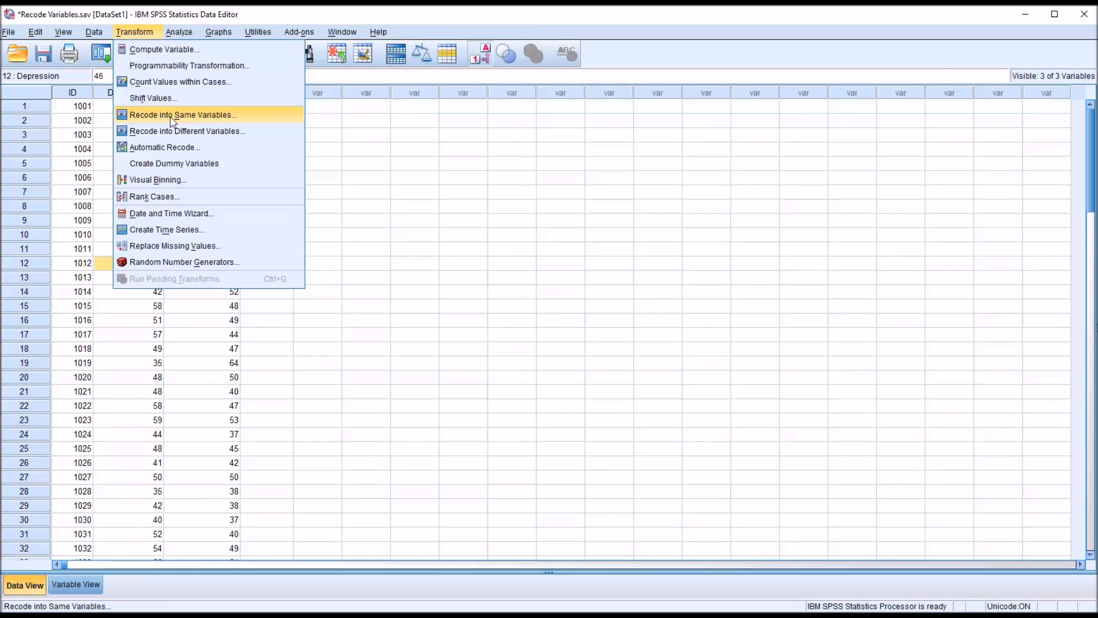
pyautogui.moveTo(193, 120)
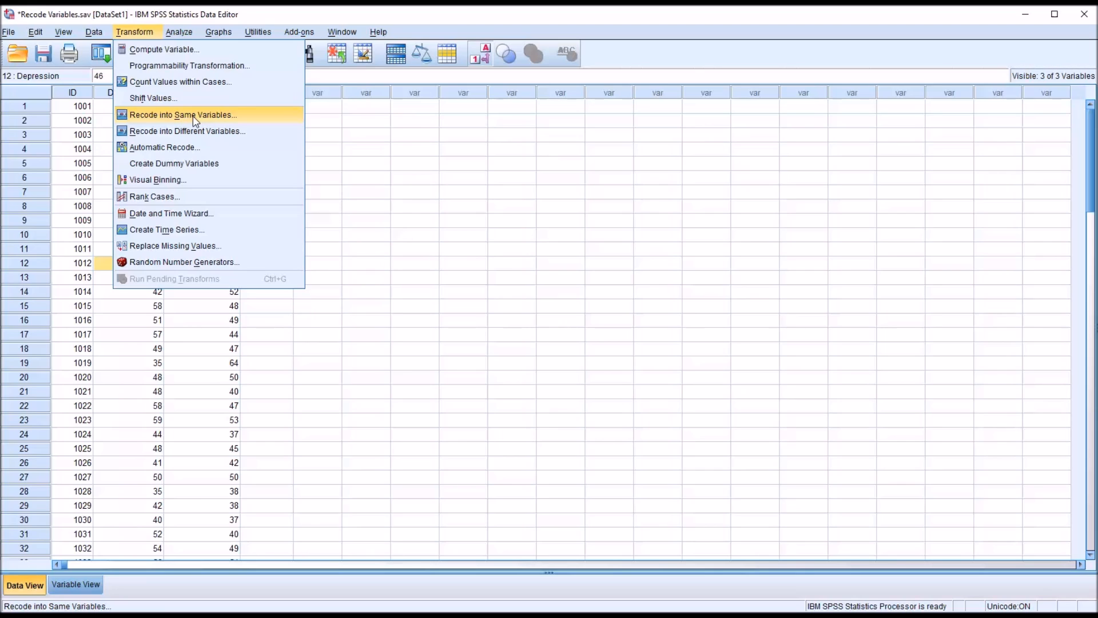
pyautogui.moveTo(187, 130)
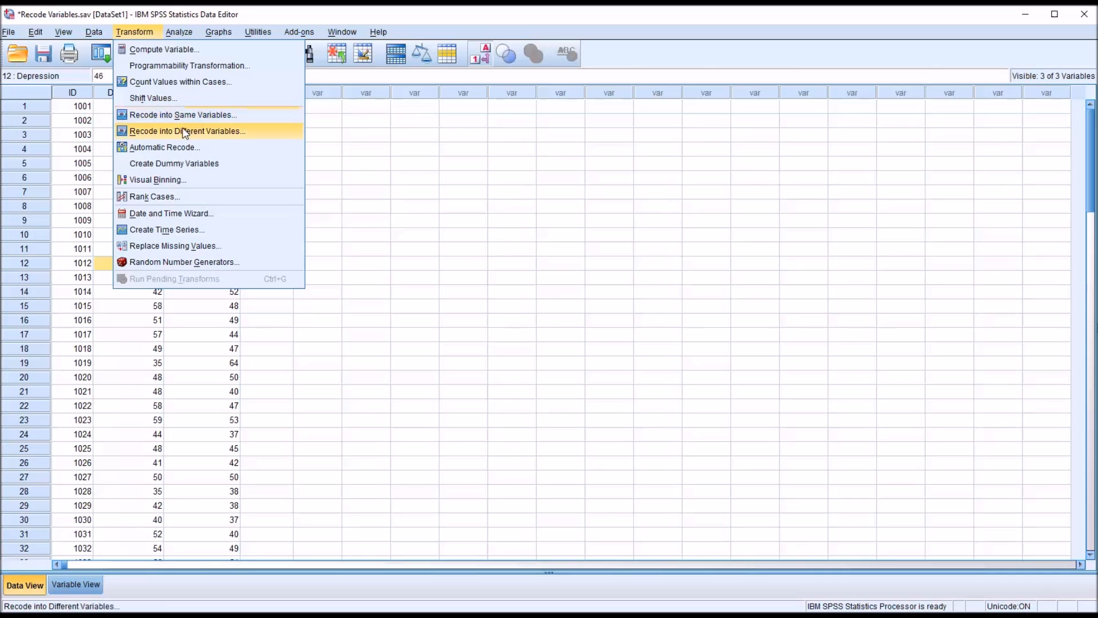
pyautogui.moveTo(187, 131)
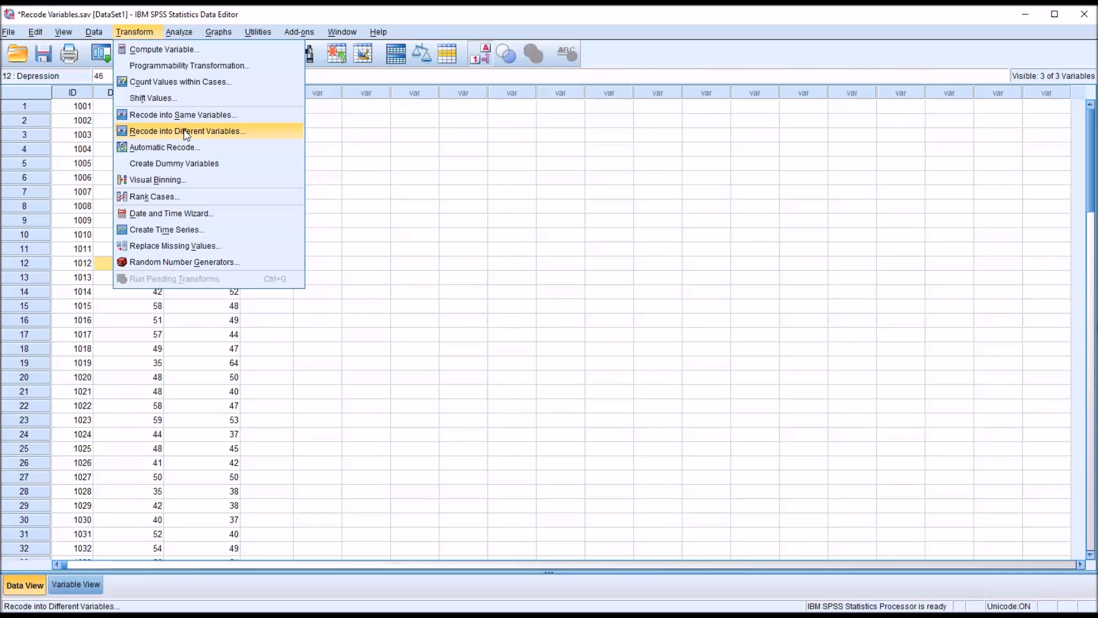
pyautogui.moveTo(172, 135)
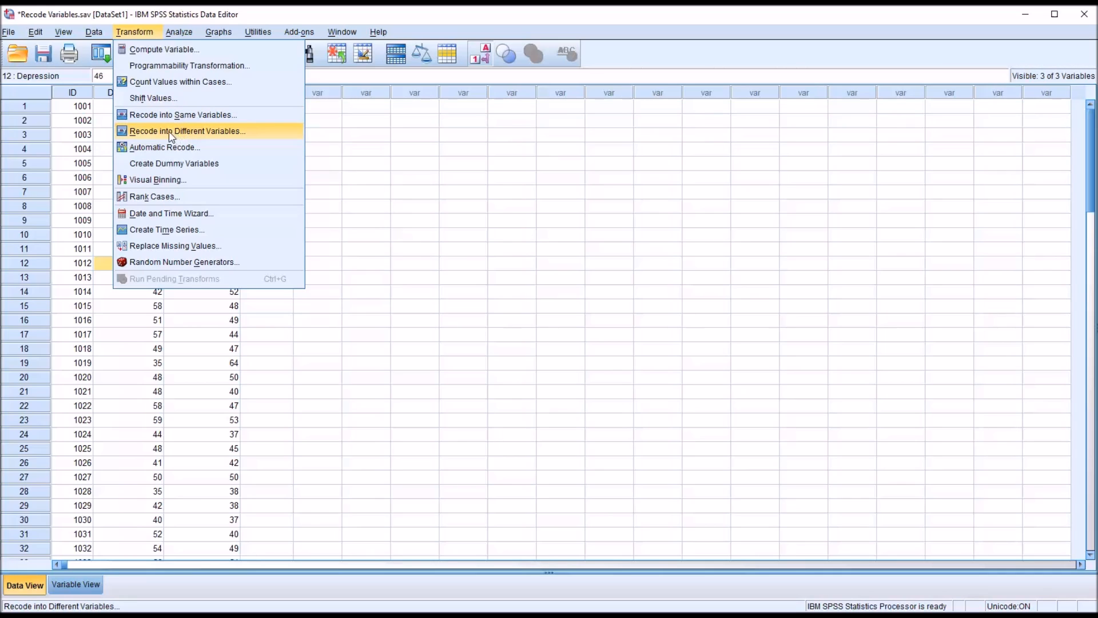
pyautogui.moveTo(178, 135)
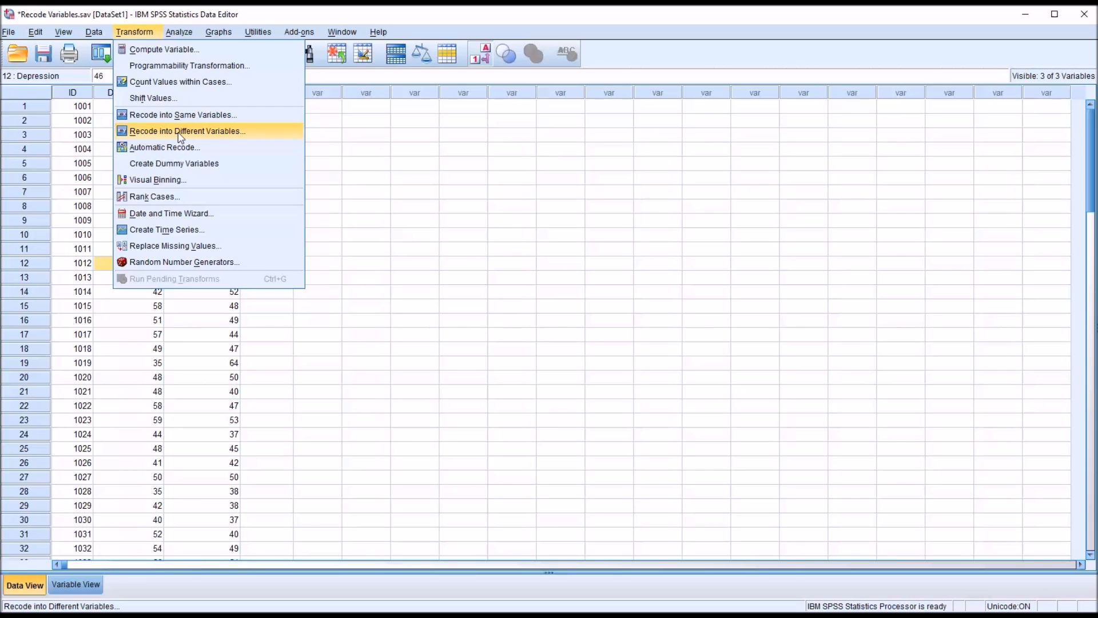
pyautogui.moveTo(186, 135)
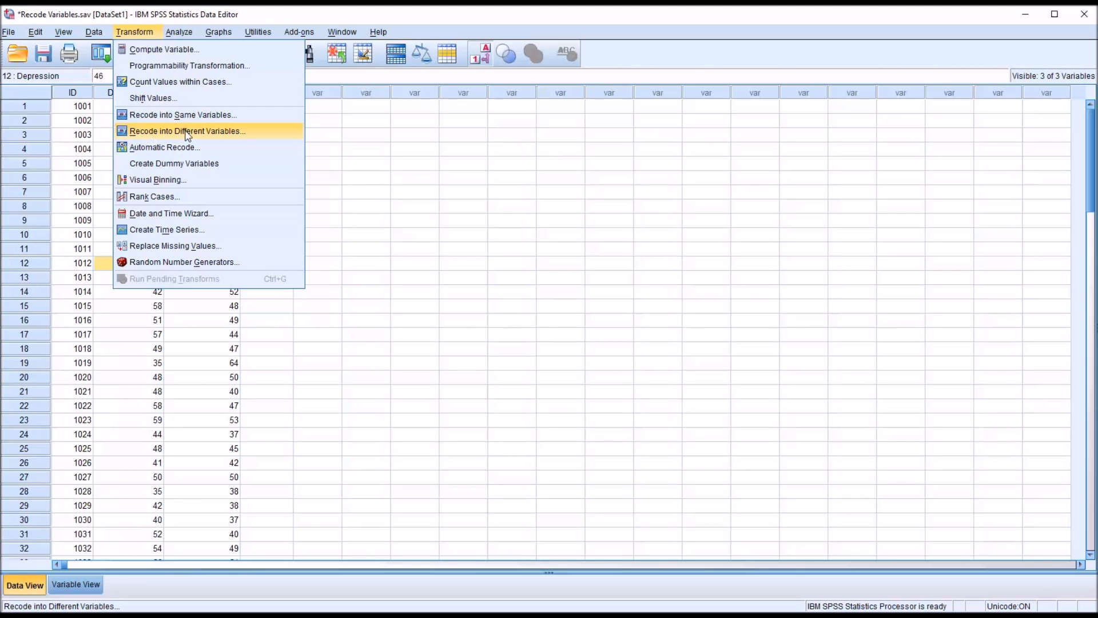
# Start Recode into Different Variables with Depression as the input variable and go to the If condition.
pyautogui.click(187, 131)
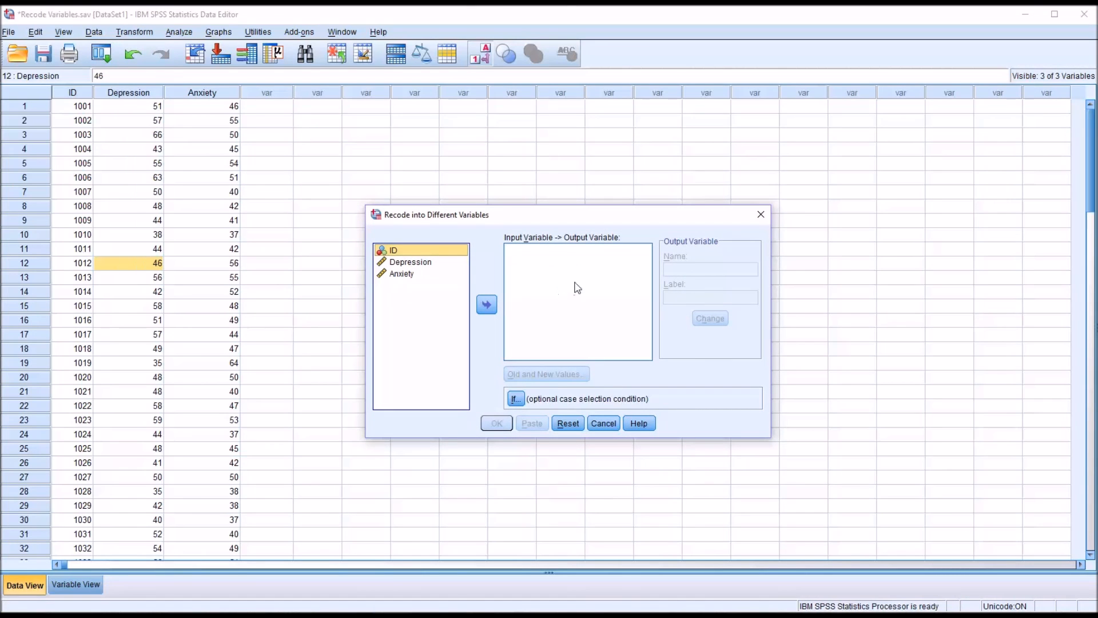
pyautogui.moveTo(545, 293)
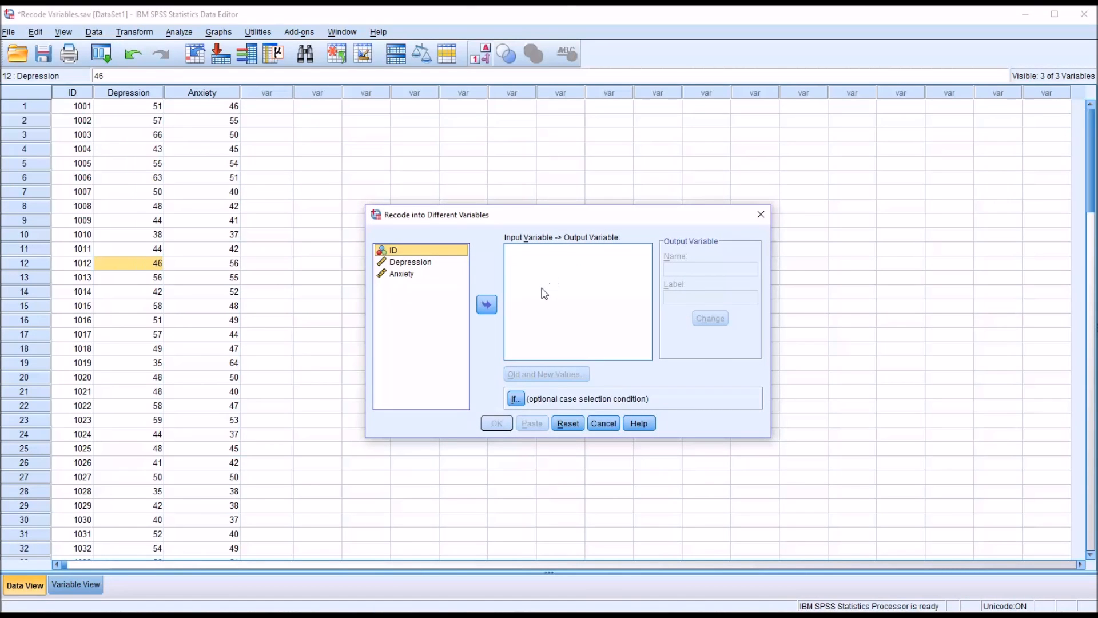
pyautogui.click(411, 261)
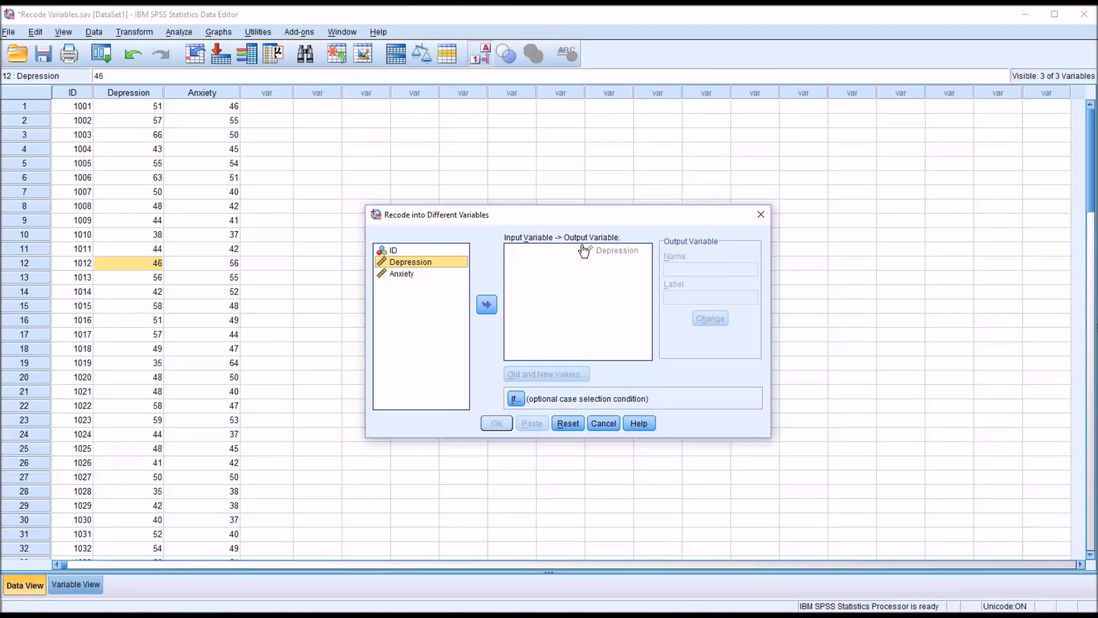
pyautogui.click(486, 304)
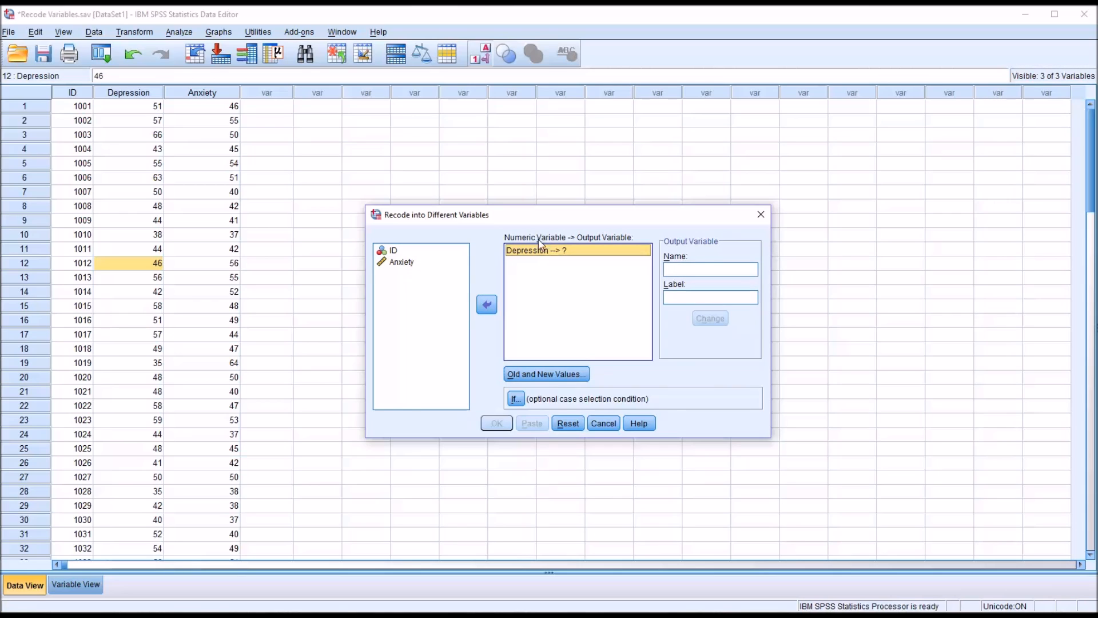
pyautogui.moveTo(600, 255)
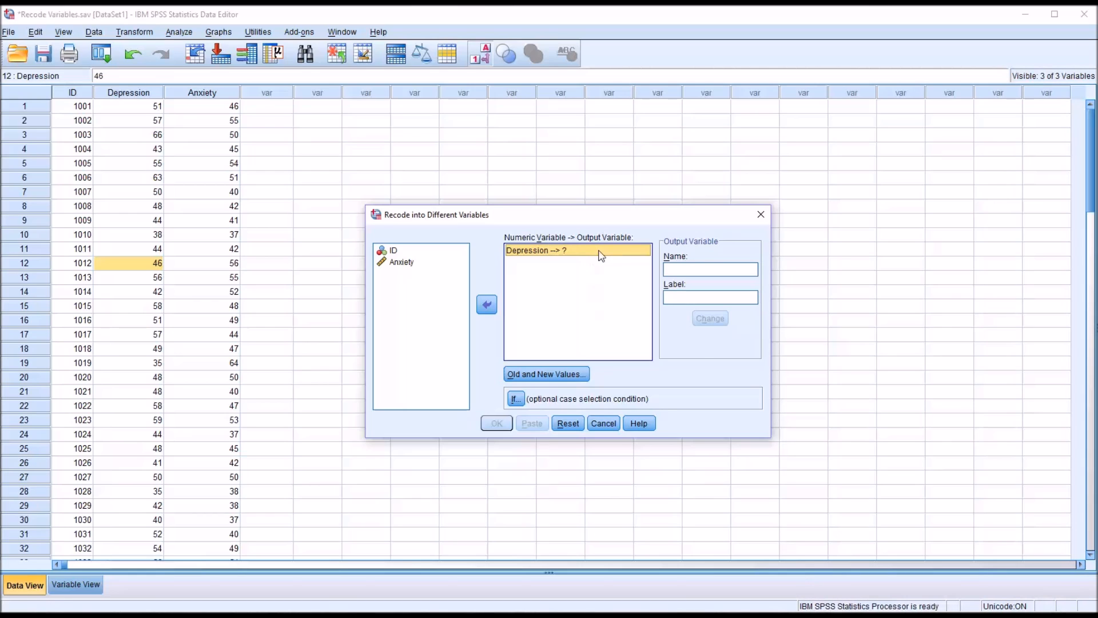
pyautogui.moveTo(532, 294)
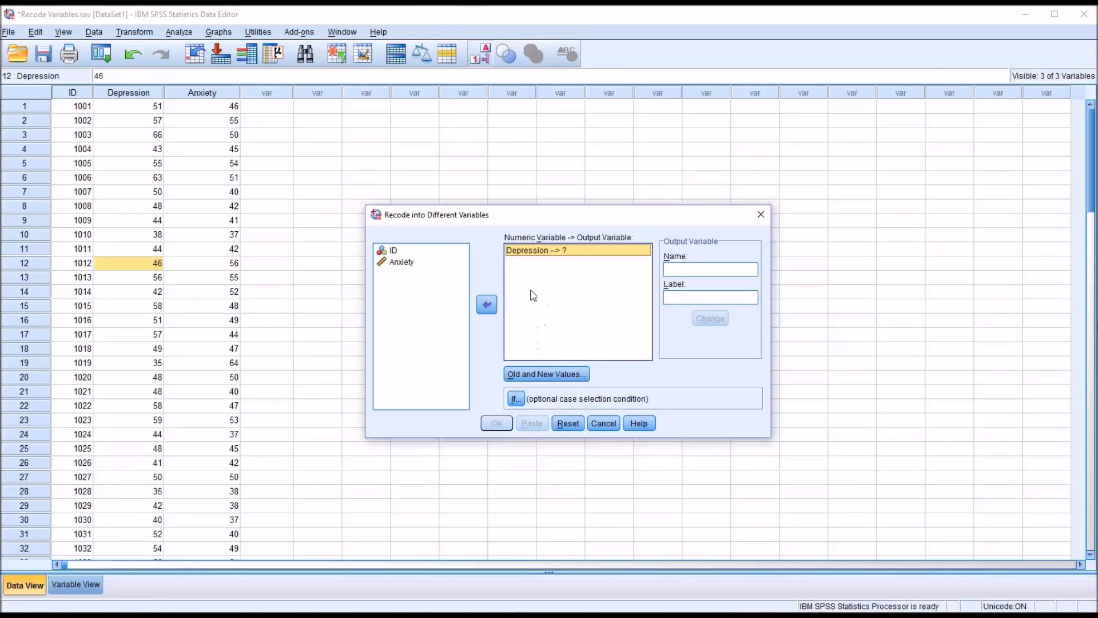
pyautogui.moveTo(542, 280)
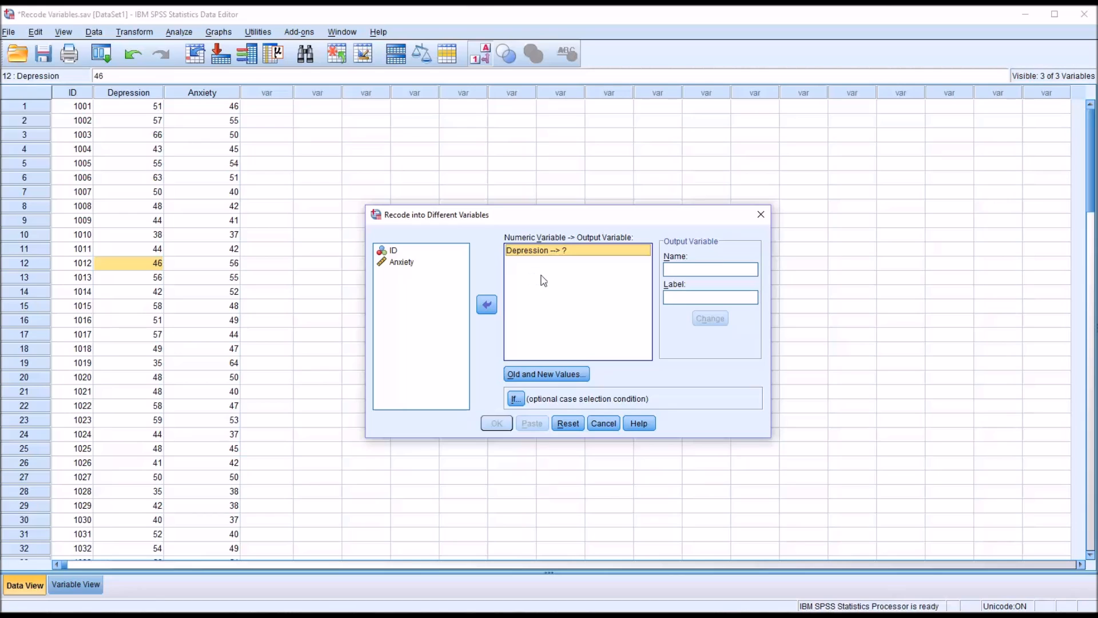
pyautogui.moveTo(541, 275)
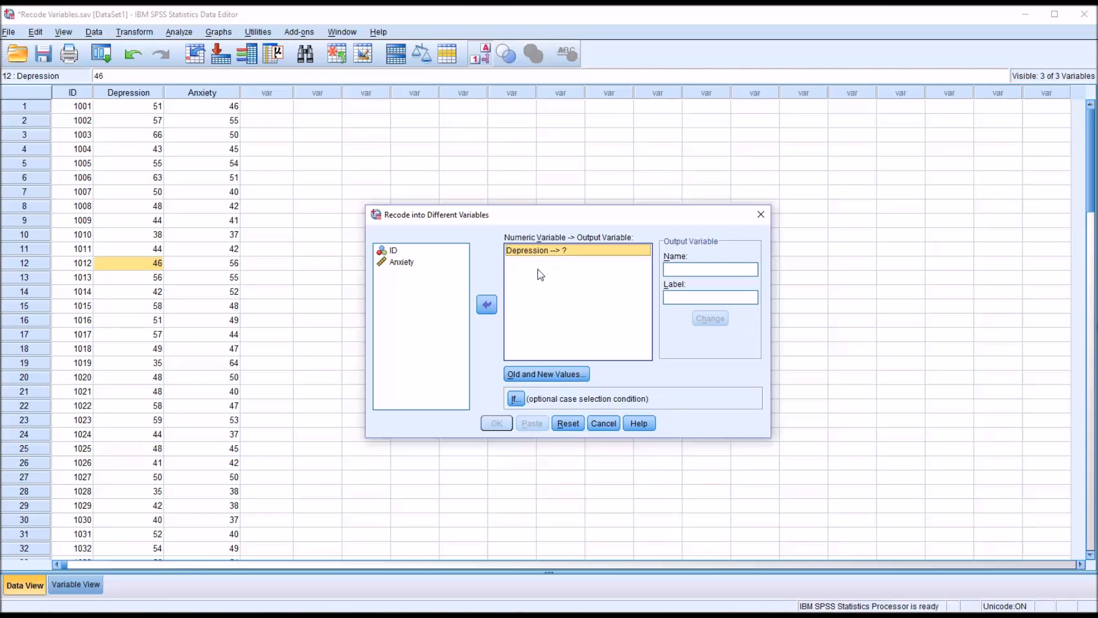
pyautogui.moveTo(545, 288)
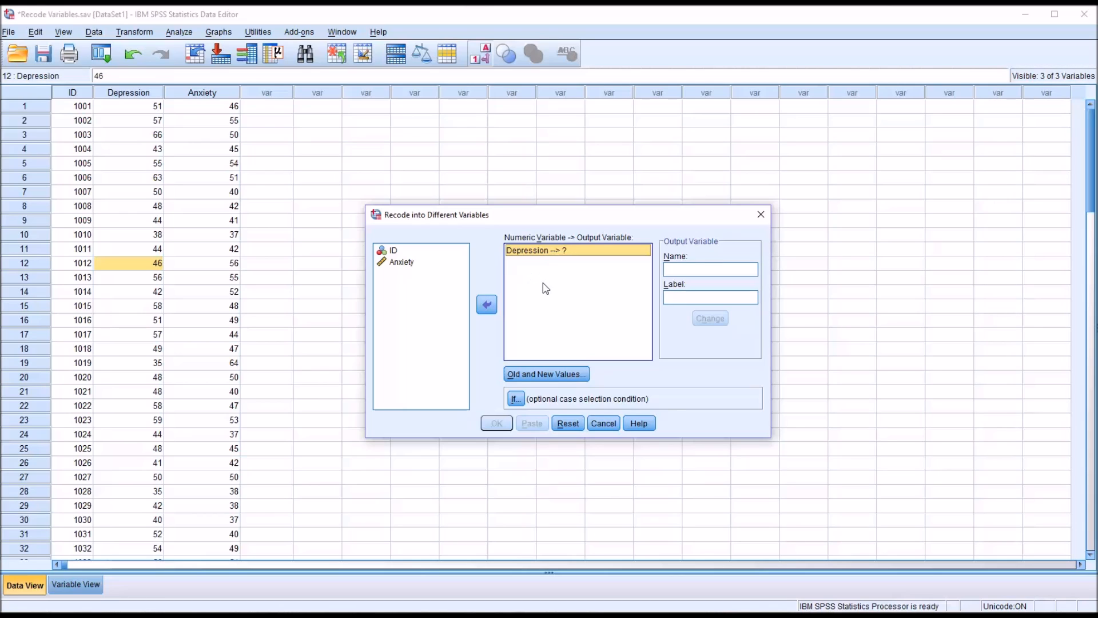
pyautogui.moveTo(515, 398)
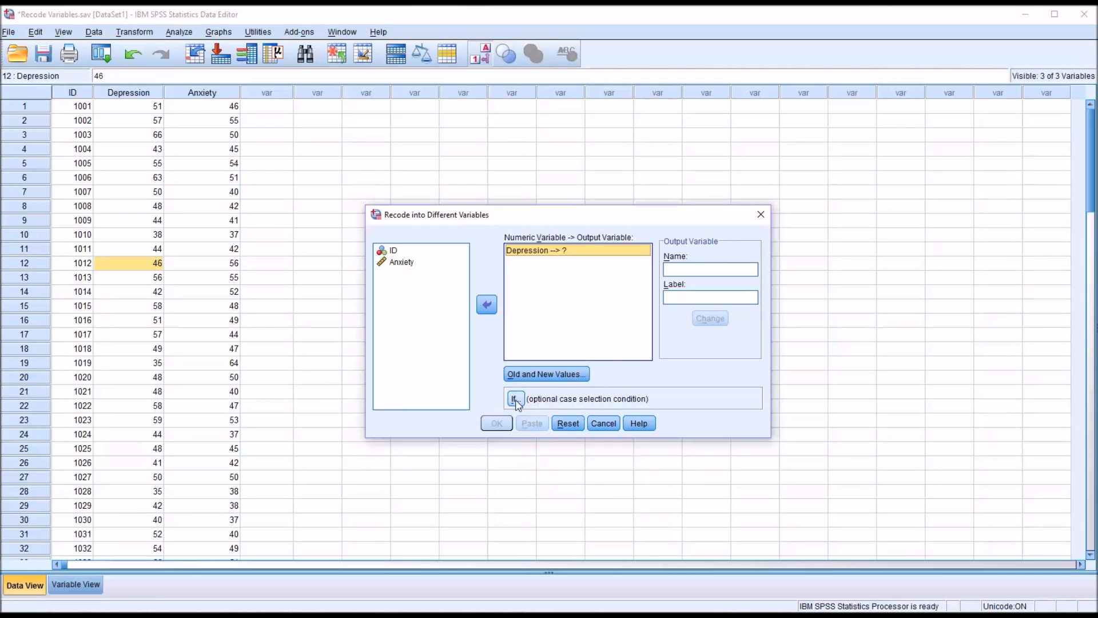
pyautogui.moveTo(560, 408)
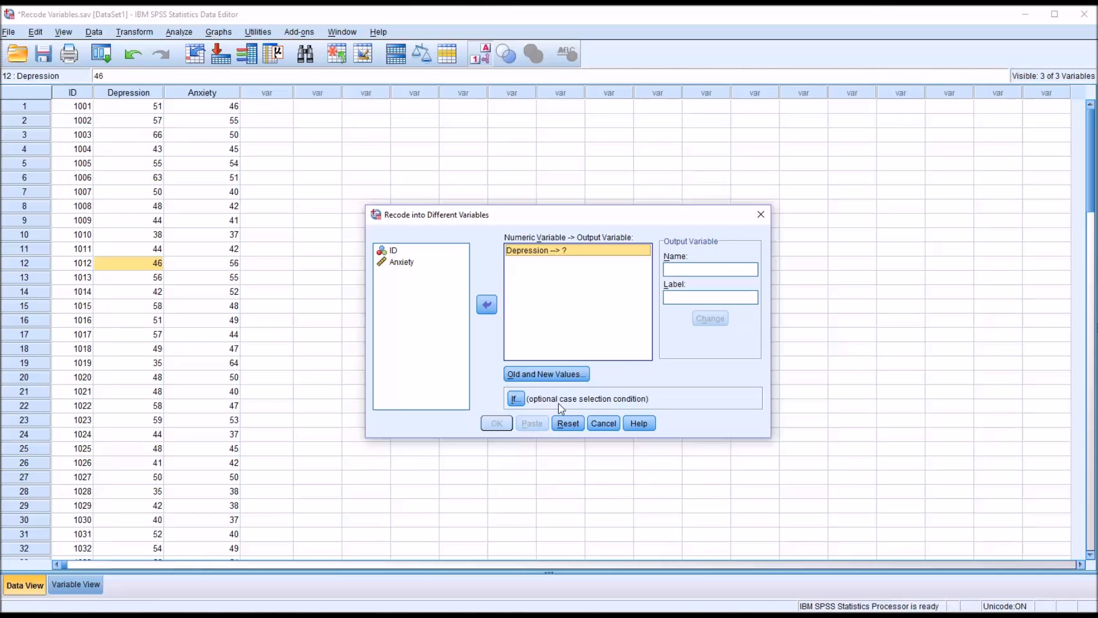
pyautogui.click(516, 398)
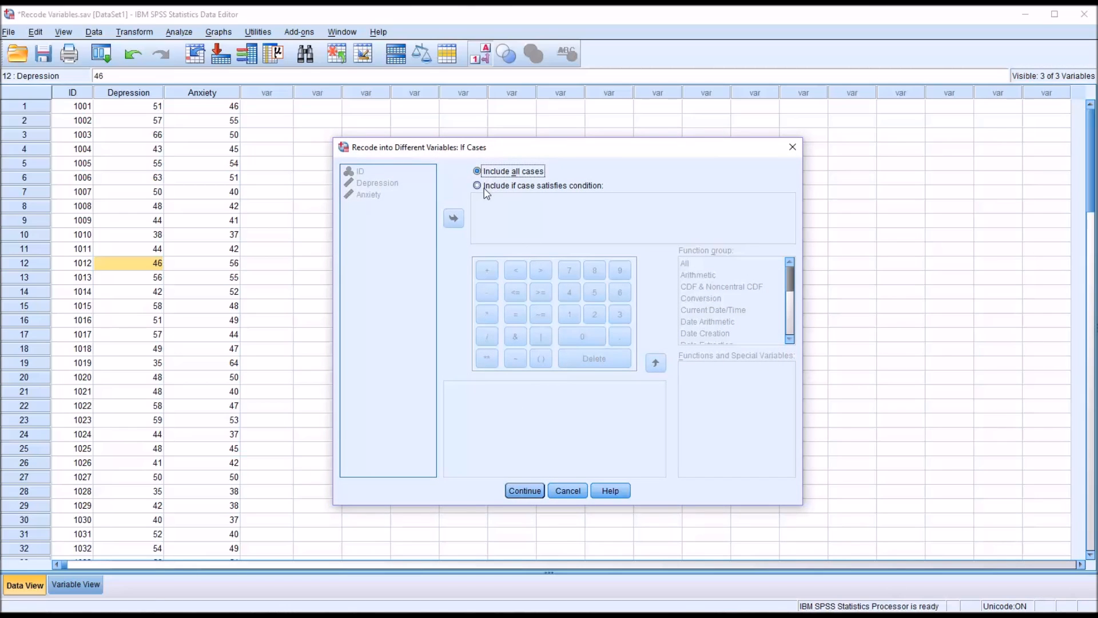
# Include only cases satisfying Depression >= Anxiety and confirm the condition.
pyautogui.click(477, 186)
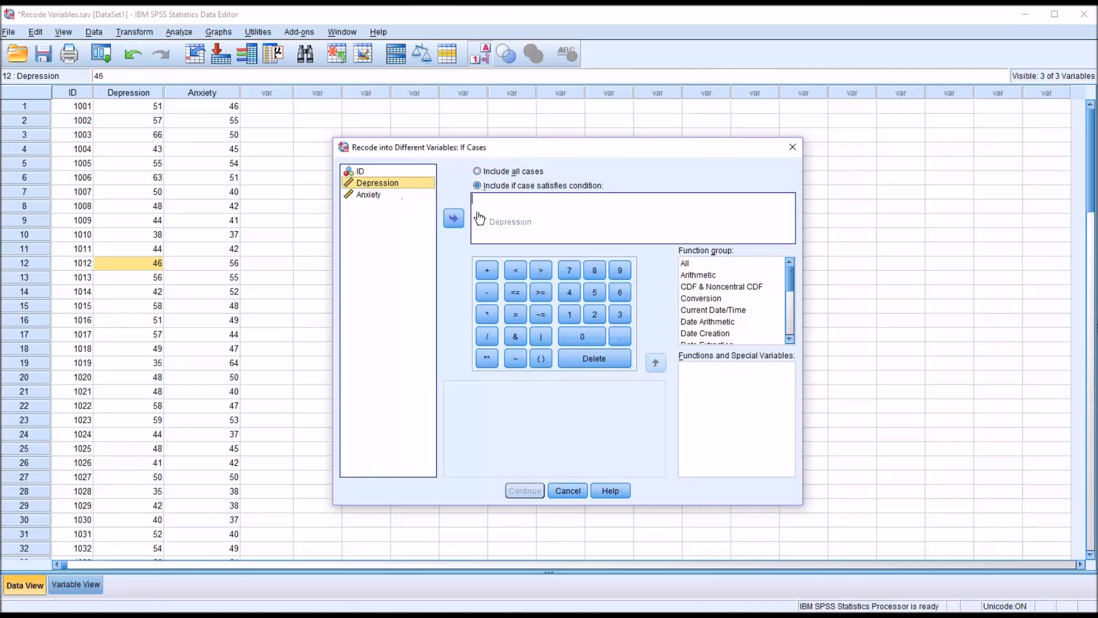
pyautogui.click(453, 217)
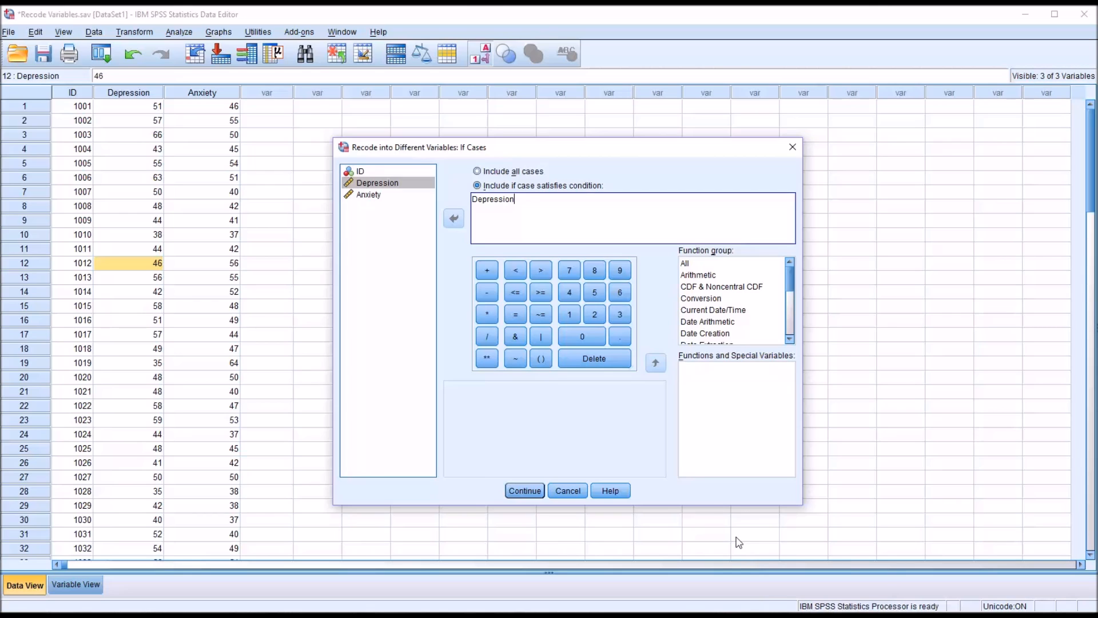
pyautogui.moveTo(529, 238)
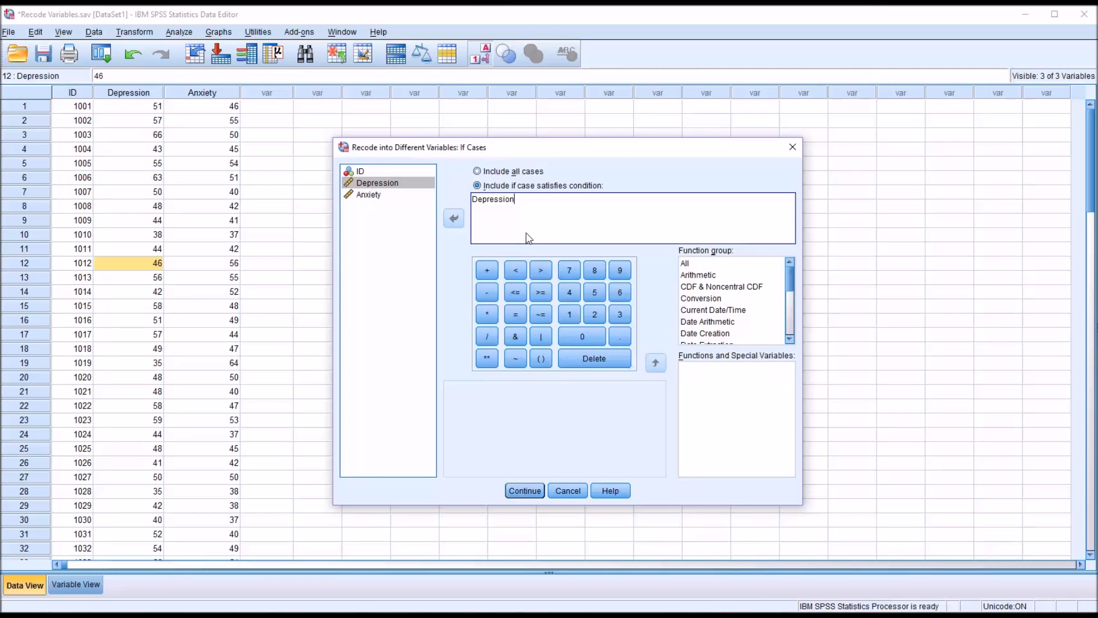
pyautogui.moveTo(526, 233)
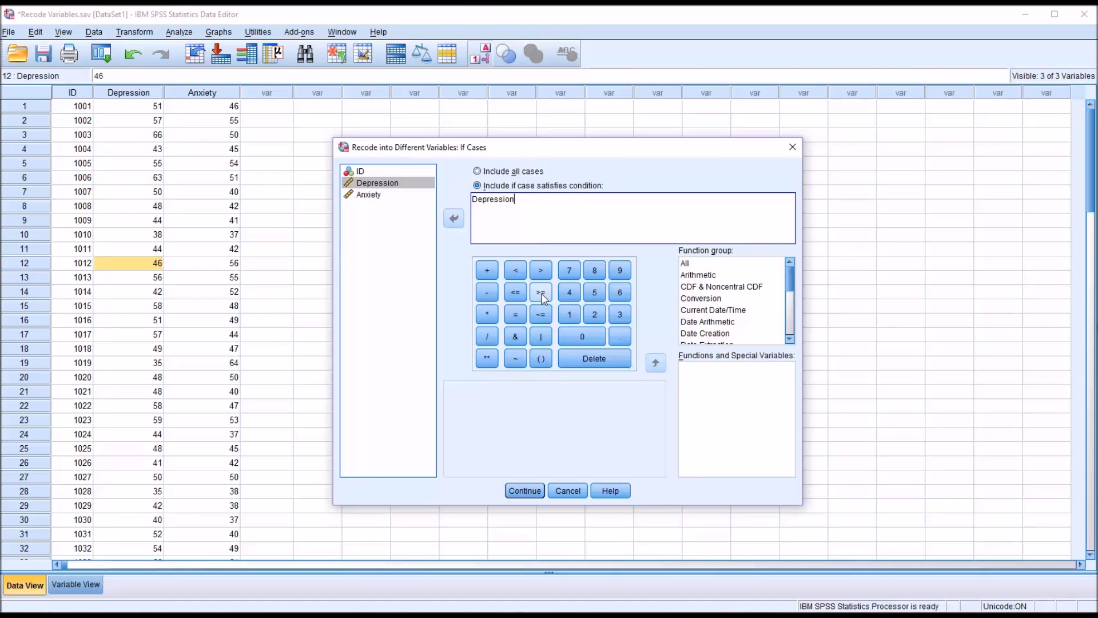
pyautogui.click(540, 292)
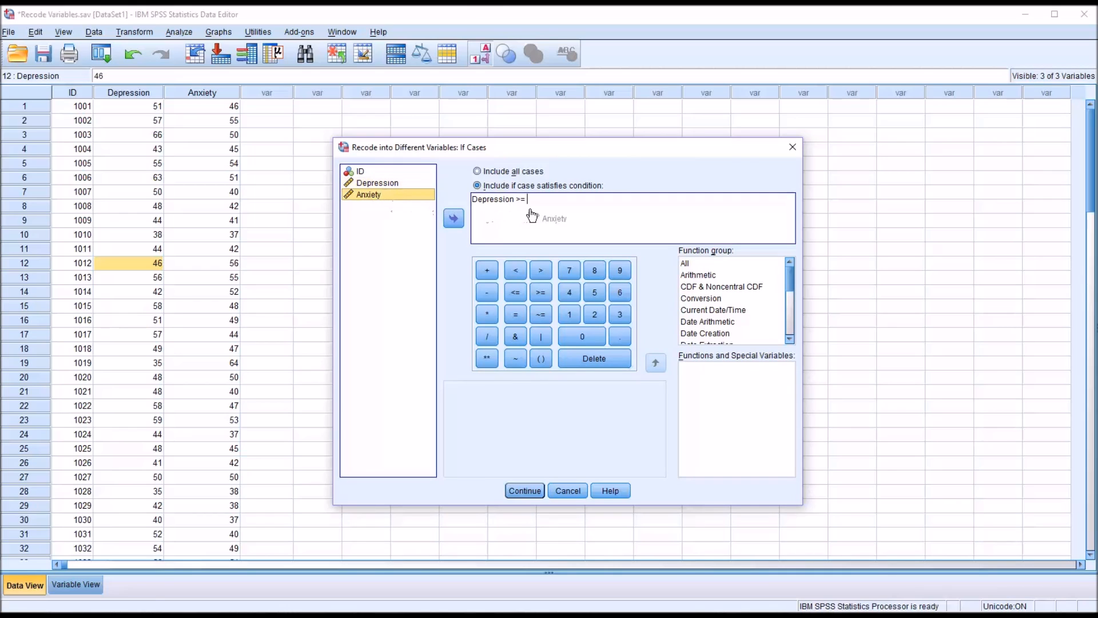
pyautogui.click(453, 217)
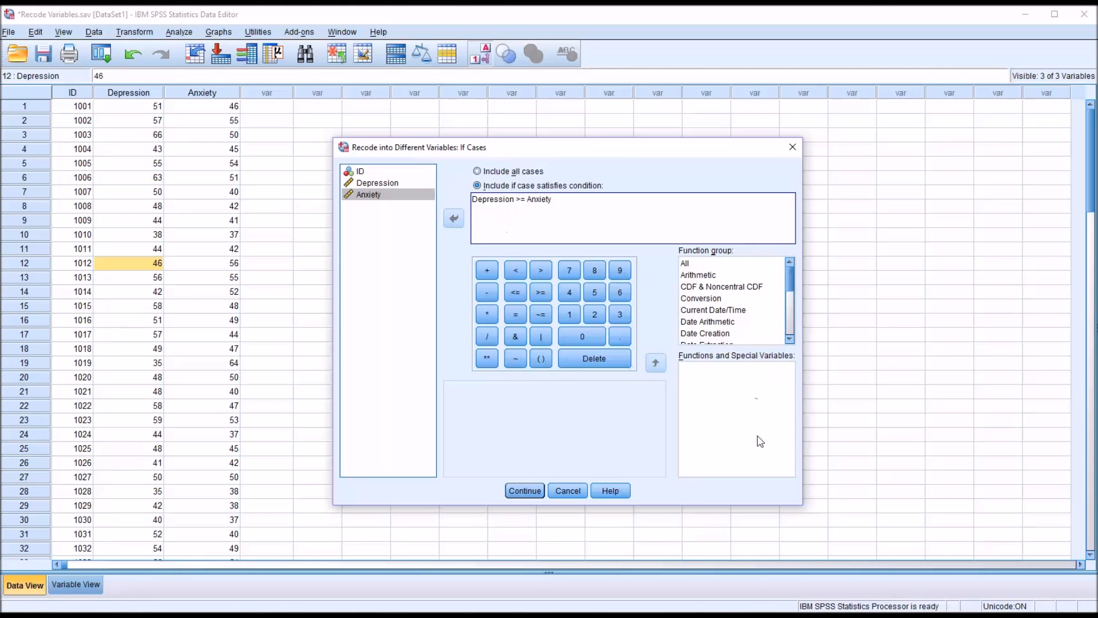
pyautogui.click(524, 491)
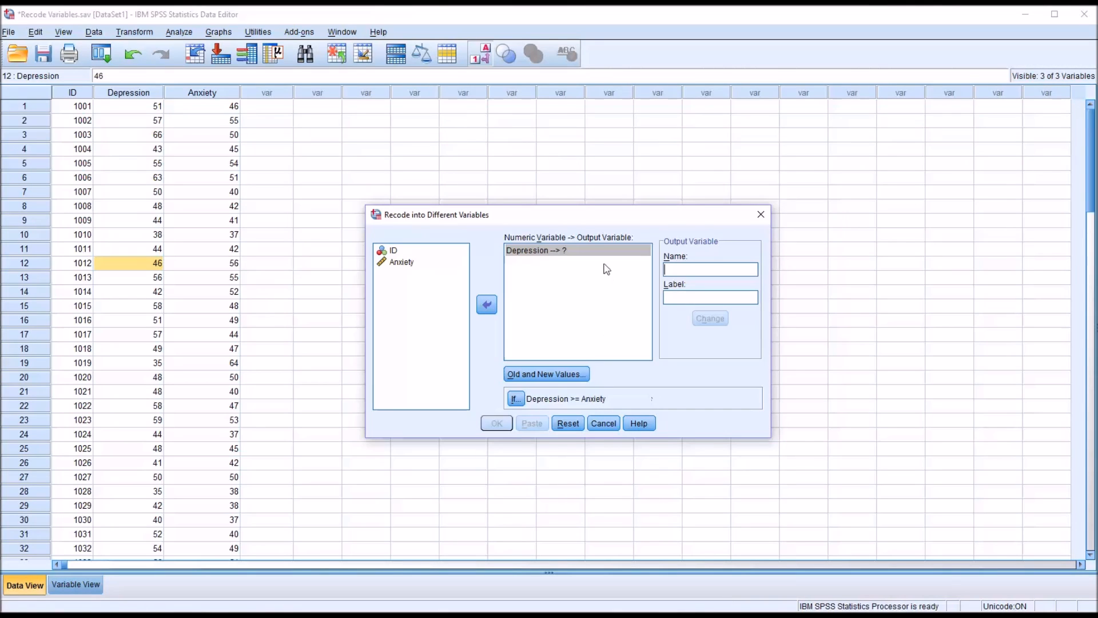
pyautogui.moveTo(643, 269)
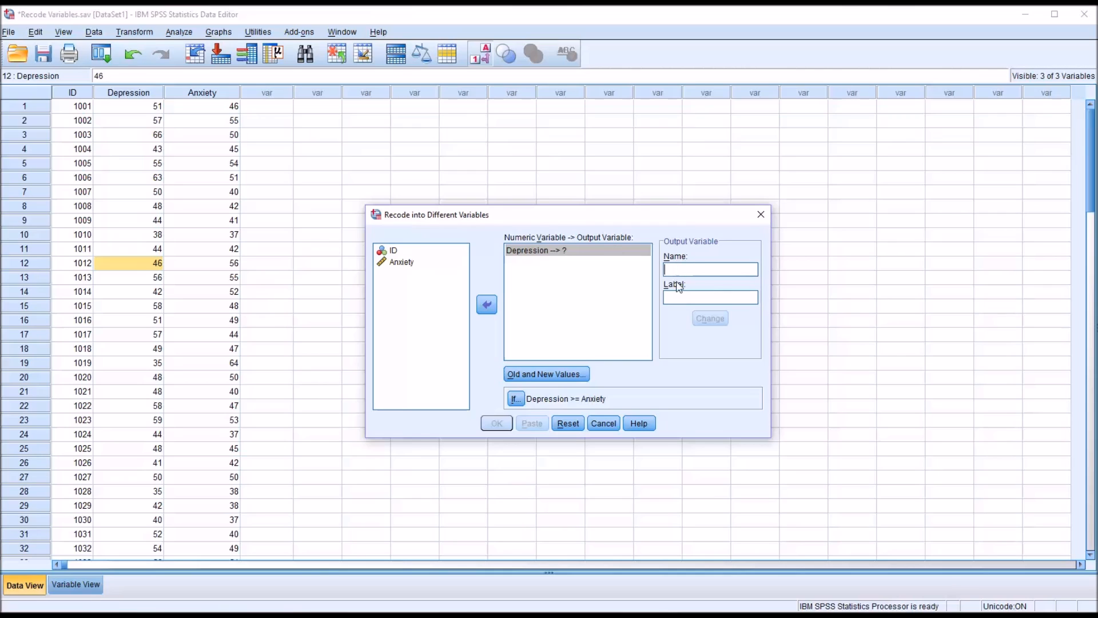
# Name and label the output variable Treatment_Level, apply it, and go to Old and New Values.
pyautogui.click(709, 269)
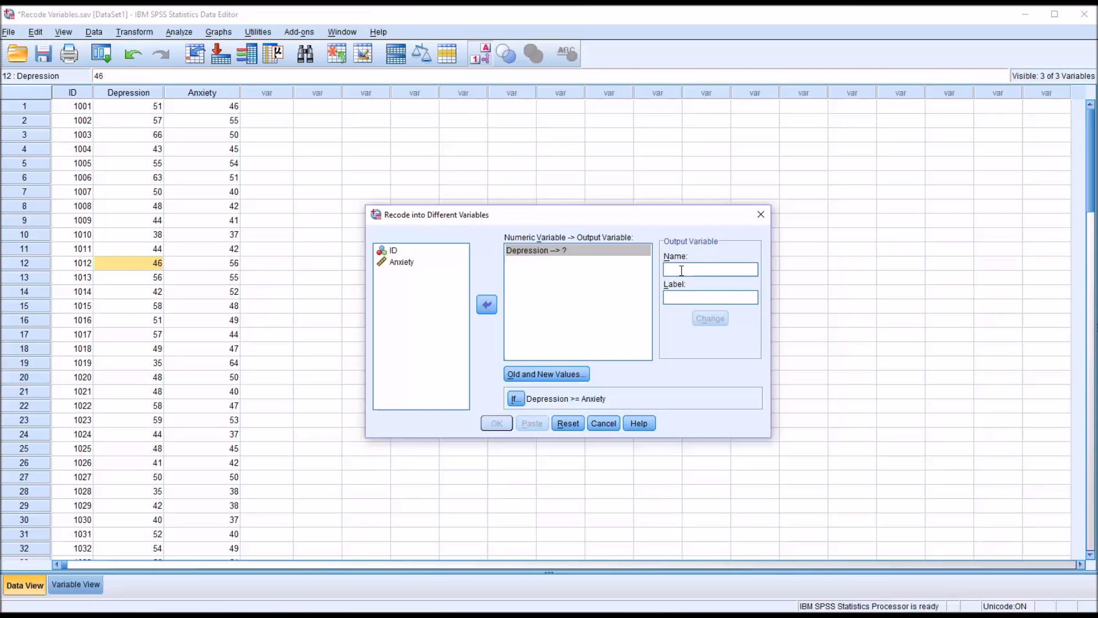
pyautogui.write('Treatment_Level')
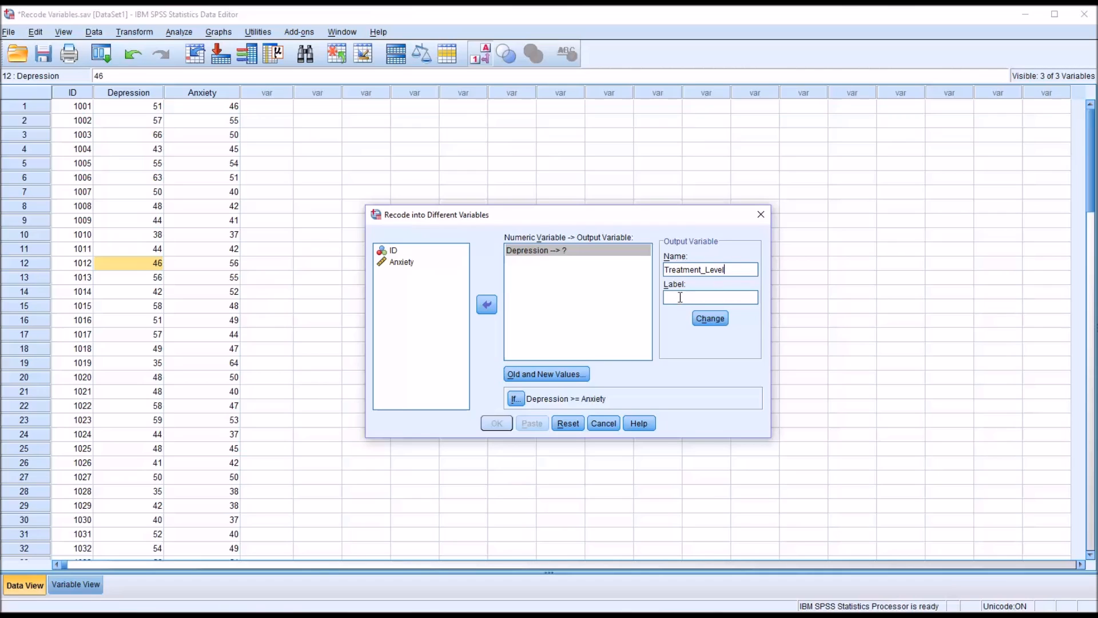
pyautogui.moveTo(678, 293)
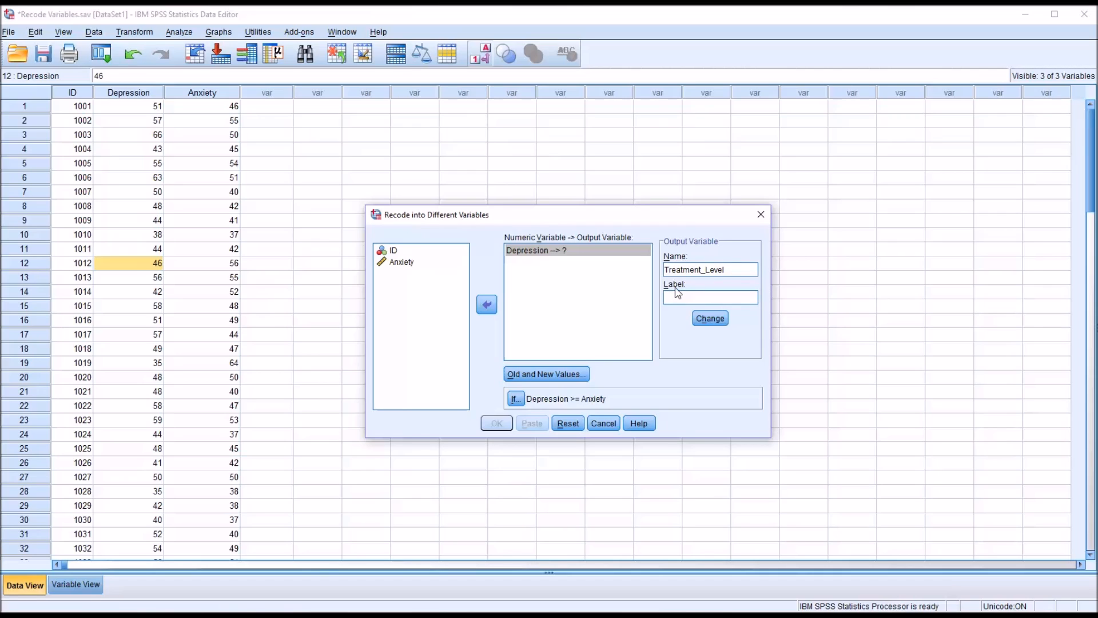
pyautogui.write('Treatment_Level')
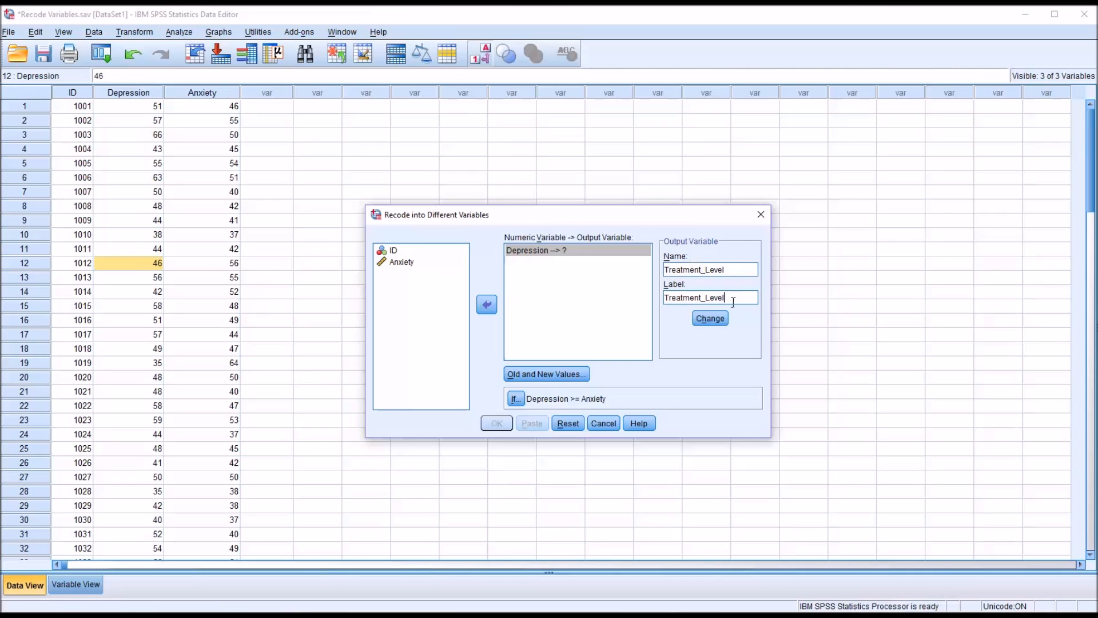
pyautogui.click(709, 318)
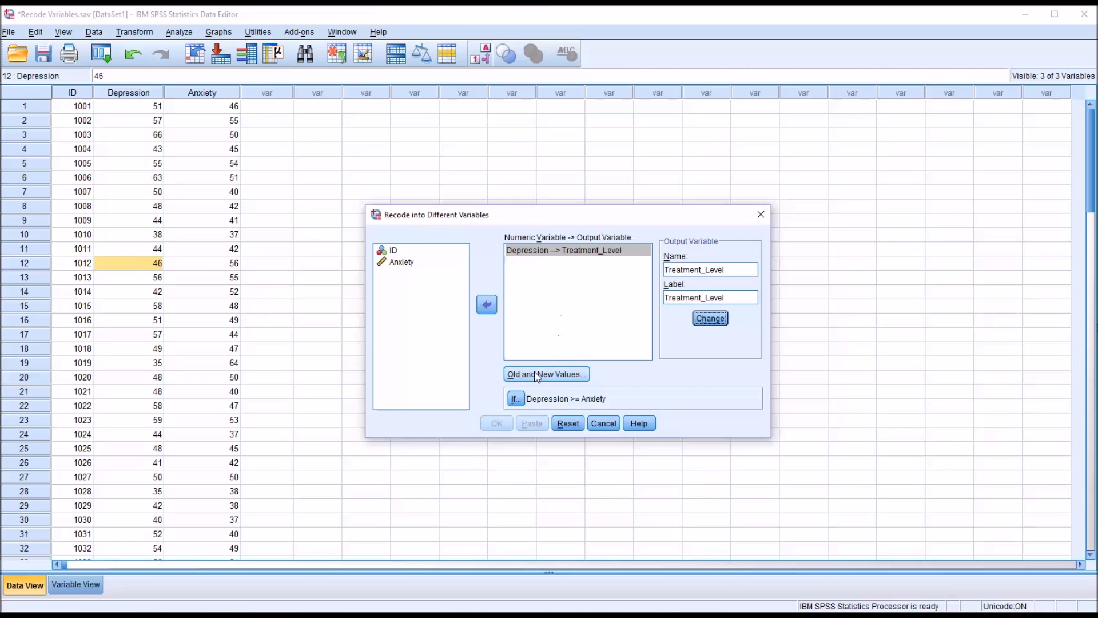
pyautogui.click(545, 373)
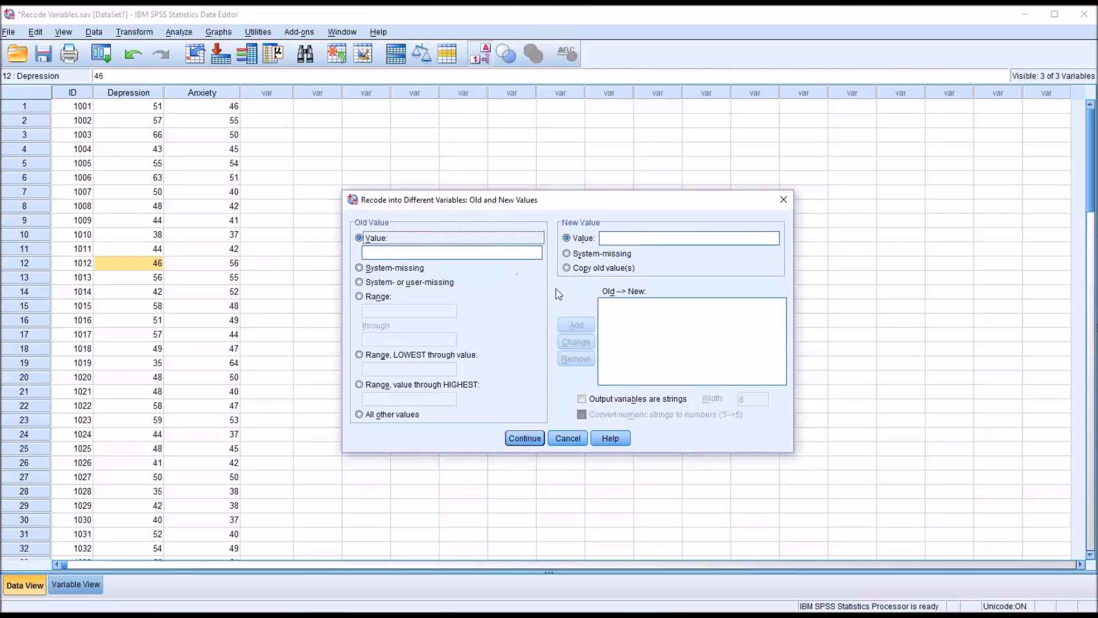
pyautogui.moveTo(388, 351)
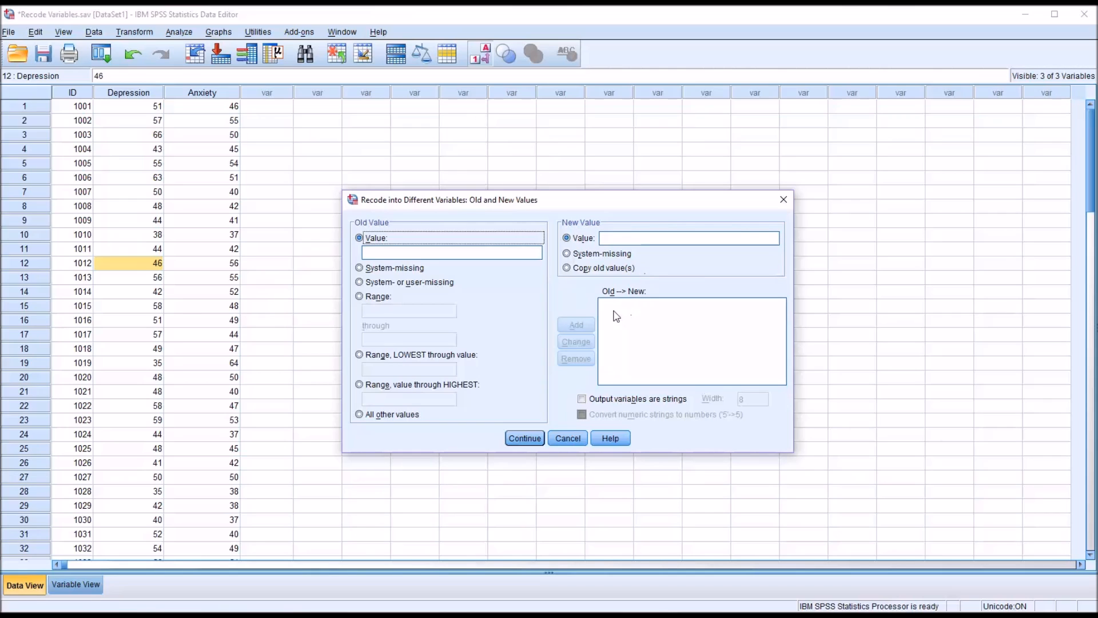
pyautogui.moveTo(617, 321)
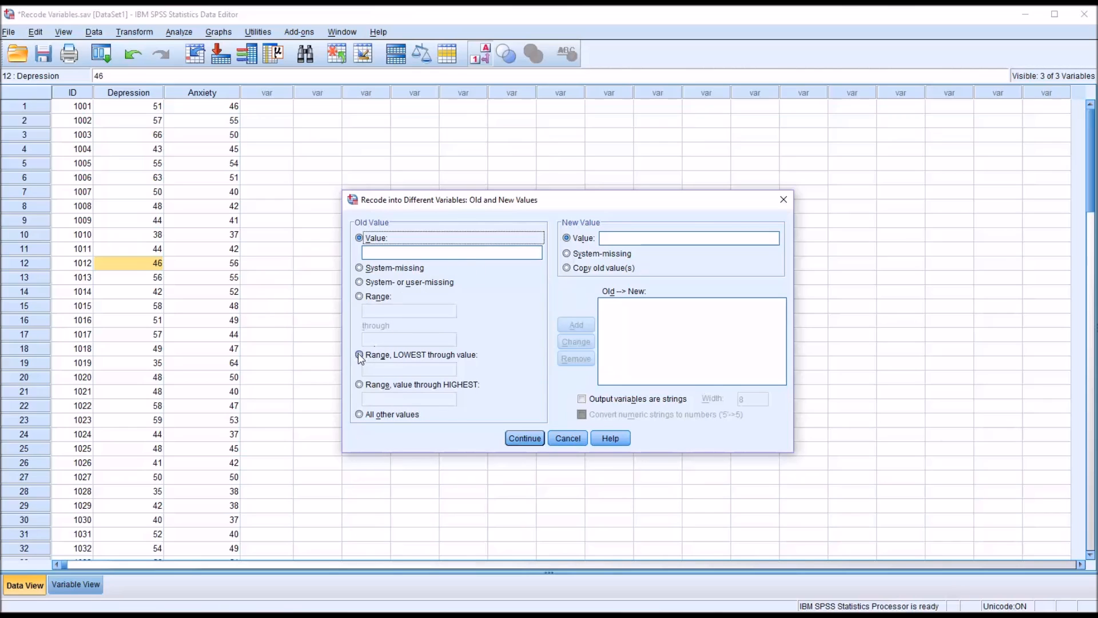
# Map Depression lowest through 40 to the string value Monthly and add the rule.
pyautogui.click(360, 354)
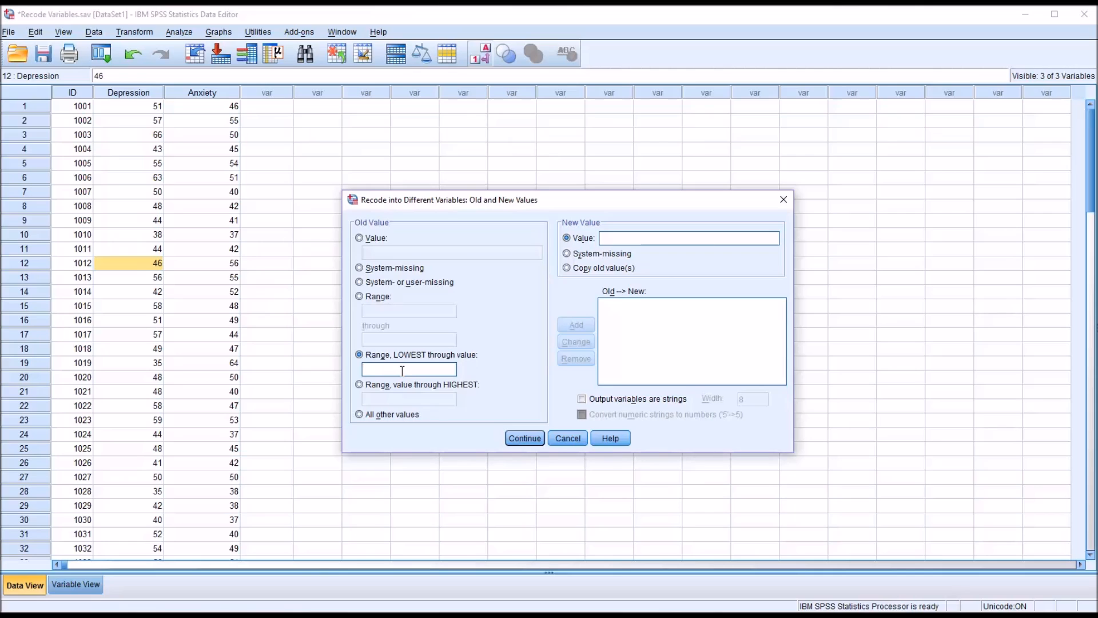
pyautogui.write('40')
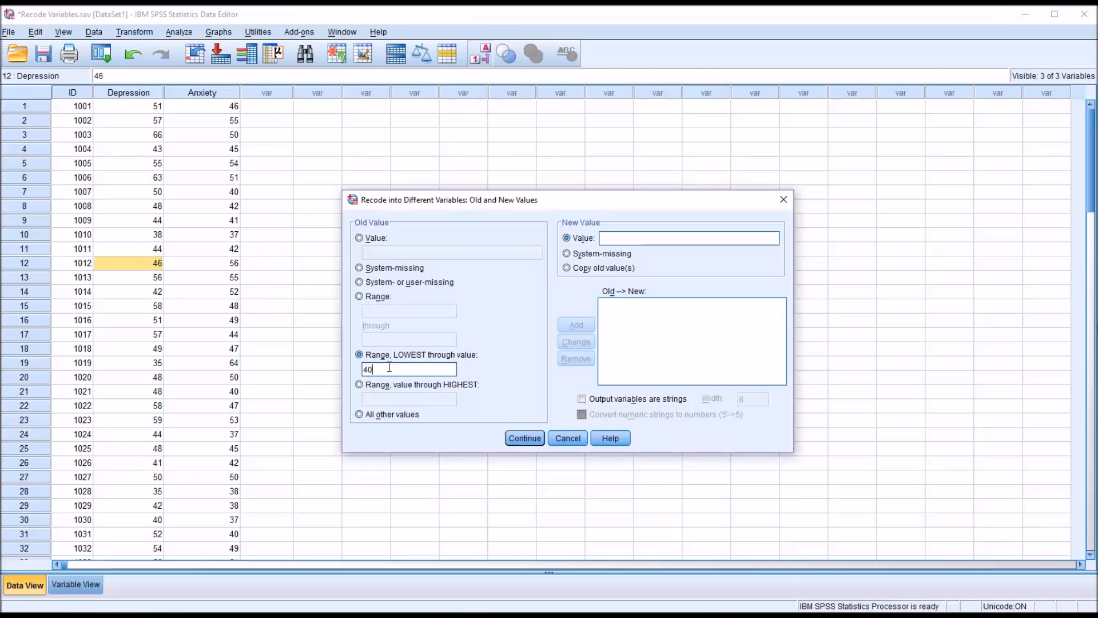
pyautogui.moveTo(560, 541)
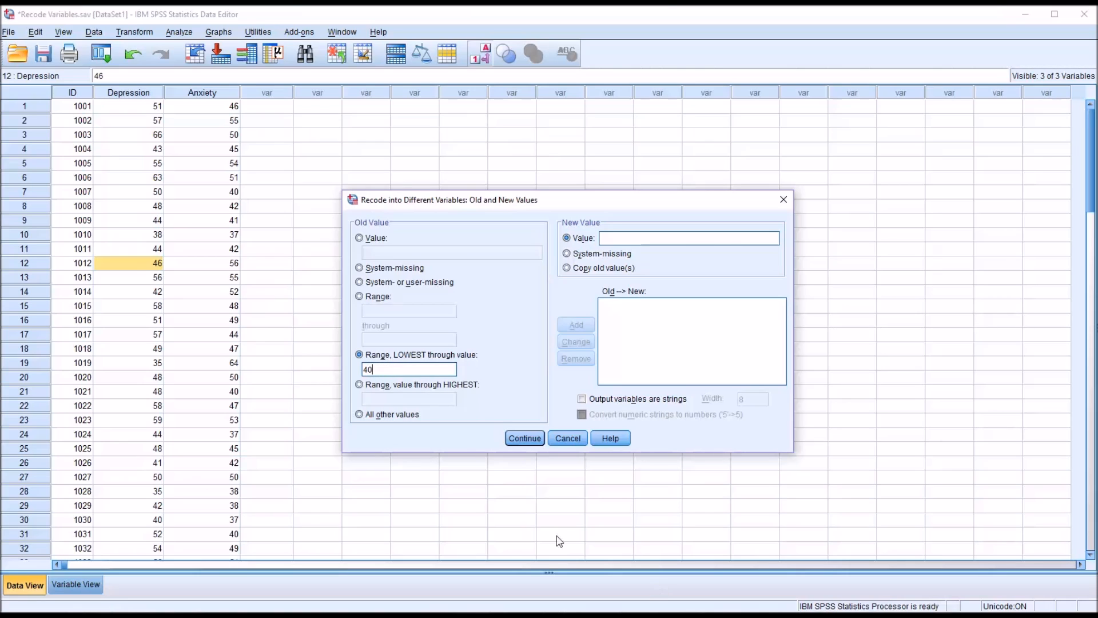
pyautogui.moveTo(257, 365)
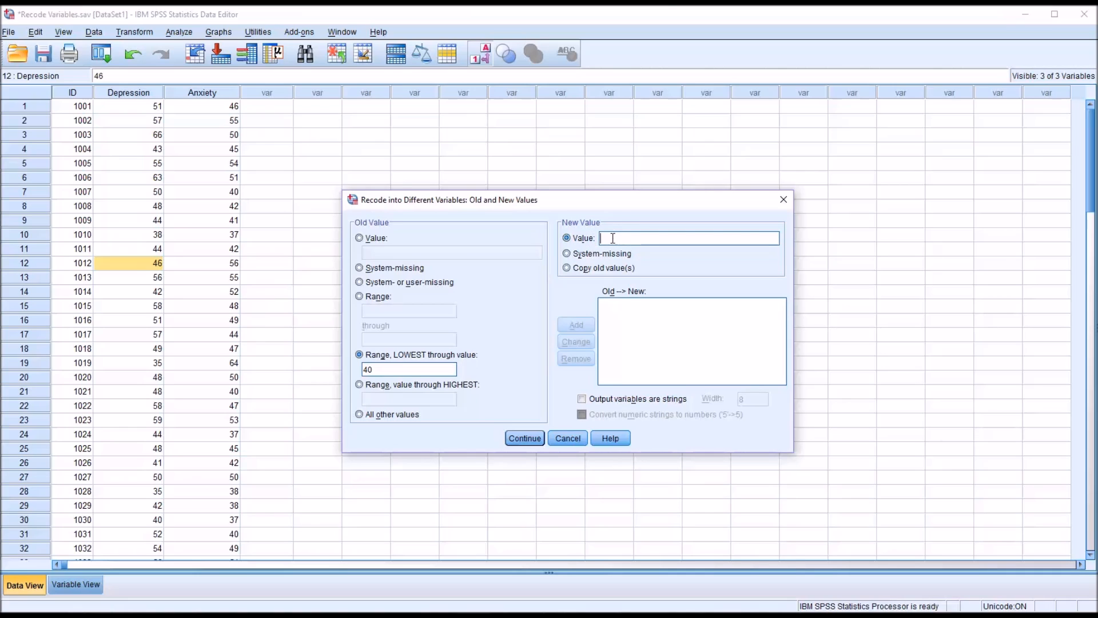
pyautogui.moveTo(680, 383)
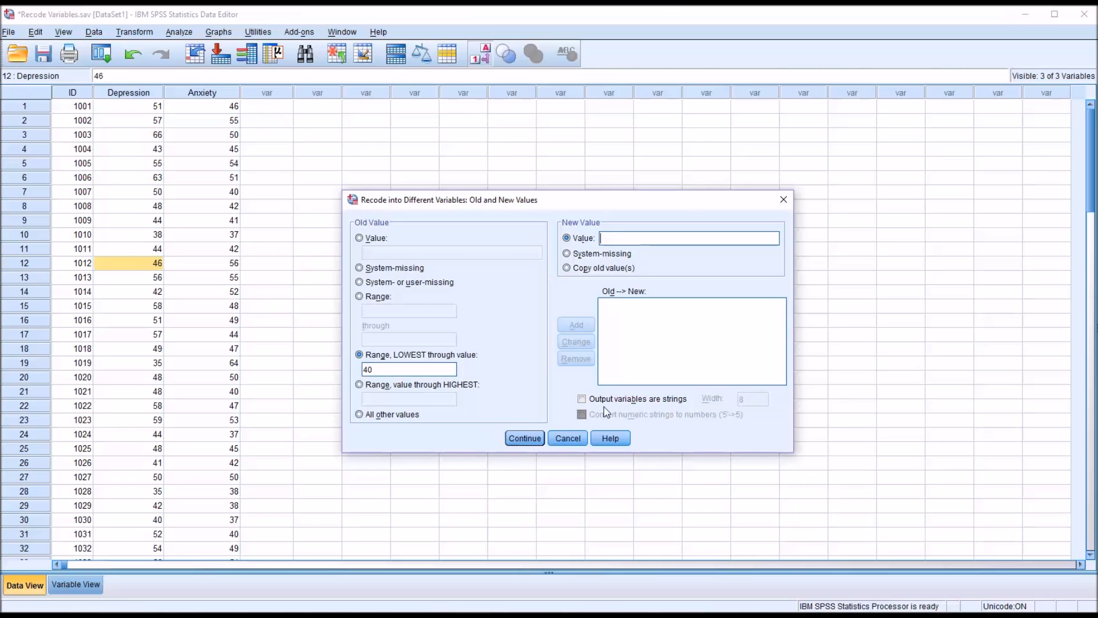
pyautogui.click(582, 399)
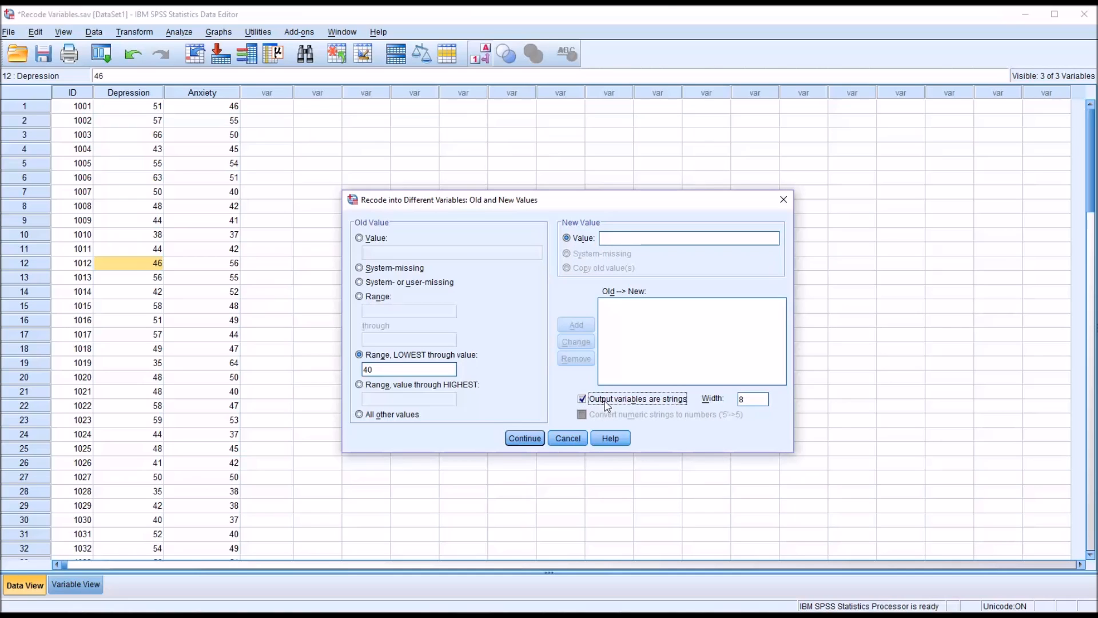
pyautogui.click(689, 238)
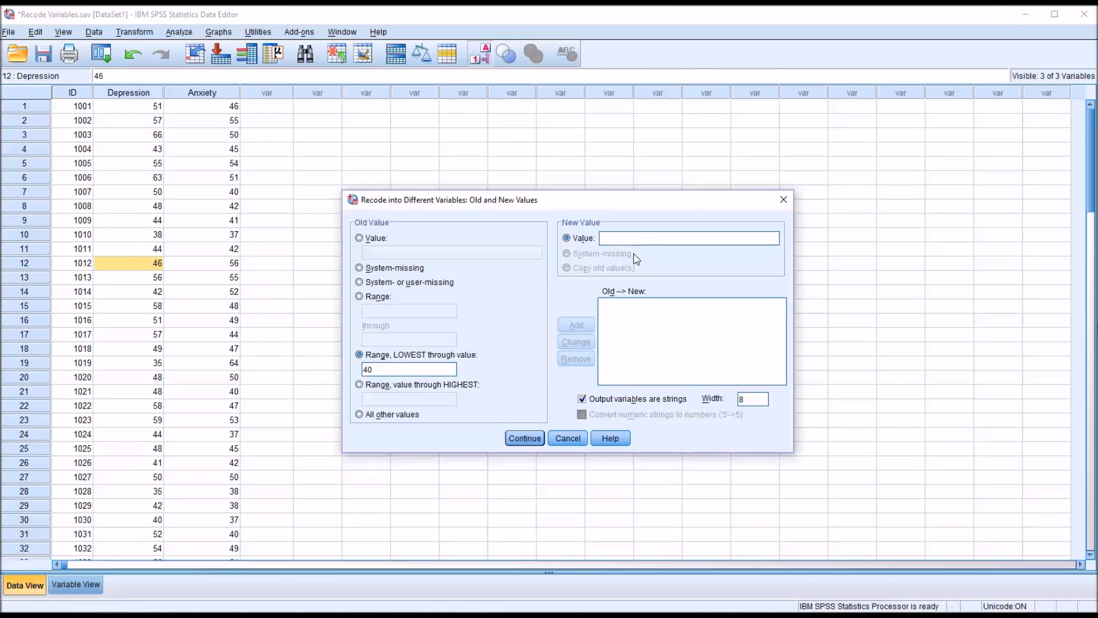
pyautogui.write('M')
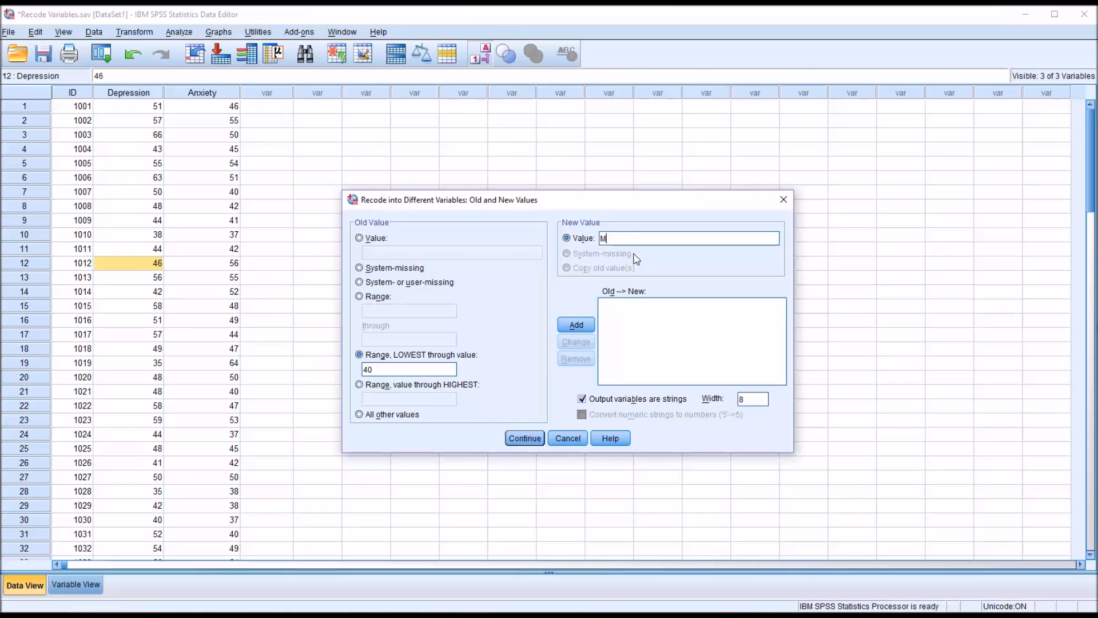
pyautogui.write('onthly')
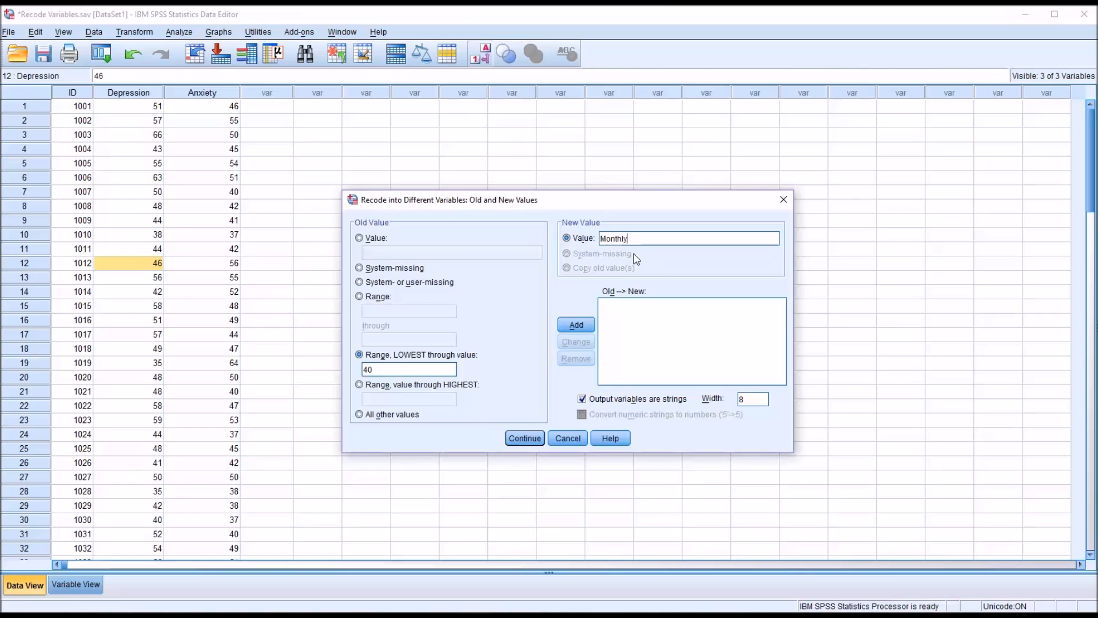
pyautogui.click(575, 324)
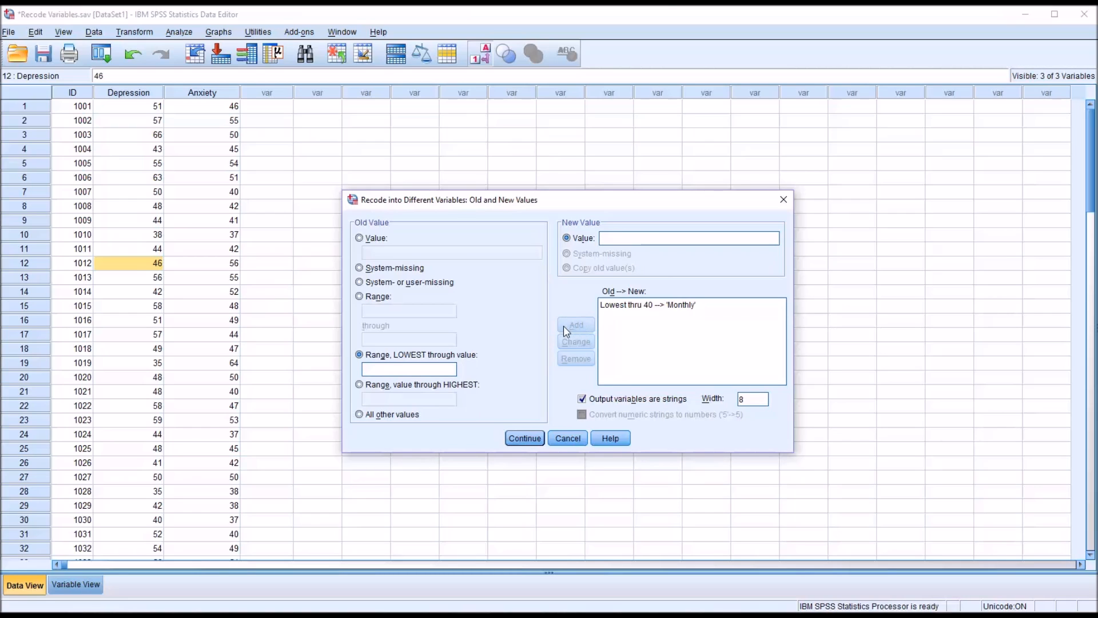
# Map Depression 41 through 45 to Biweekly and add the rule.
pyautogui.click(359, 295)
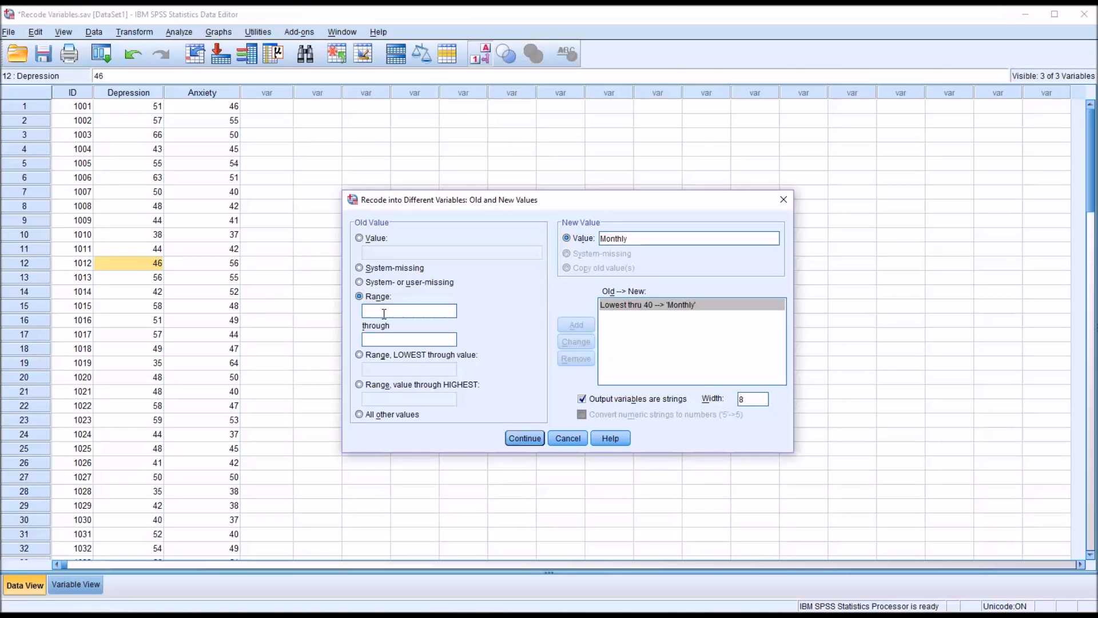
pyautogui.write('41')
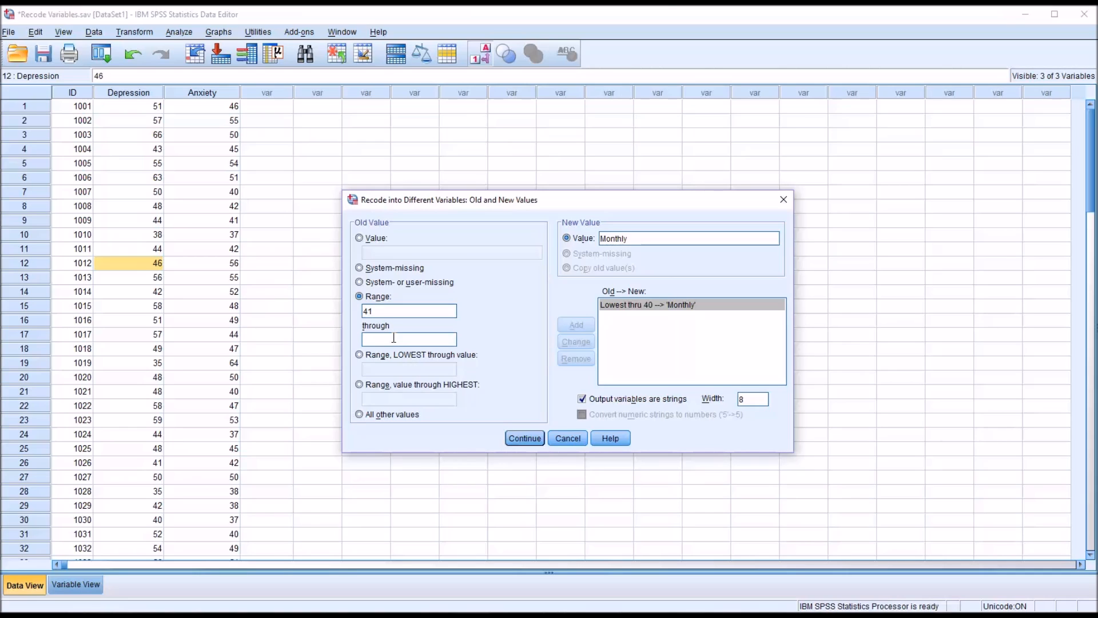
pyautogui.write('45')
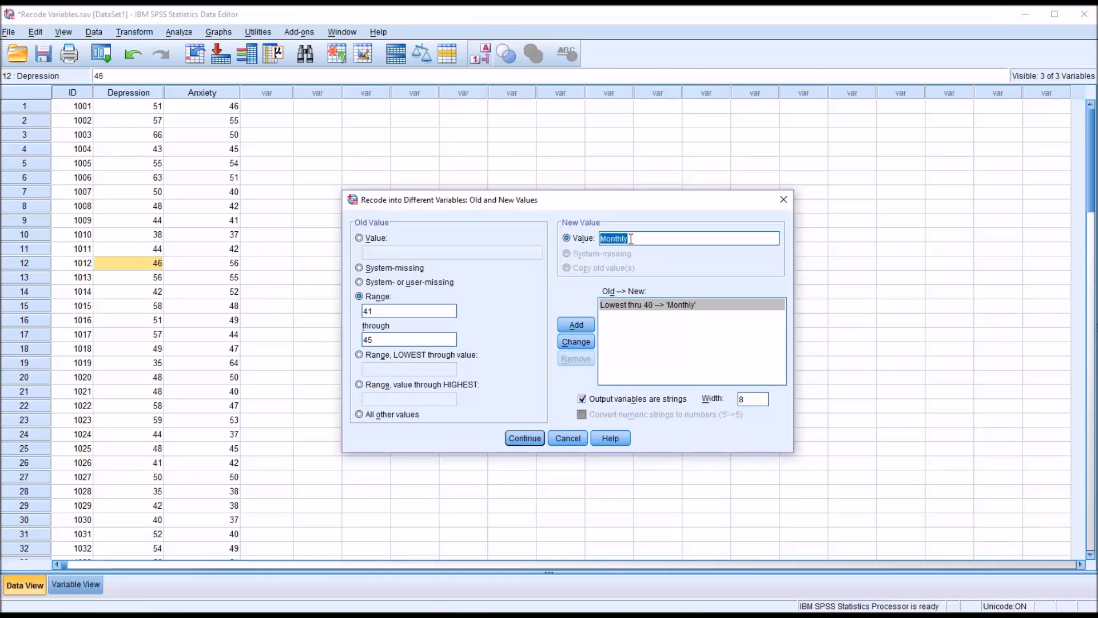
pyautogui.click(575, 323)
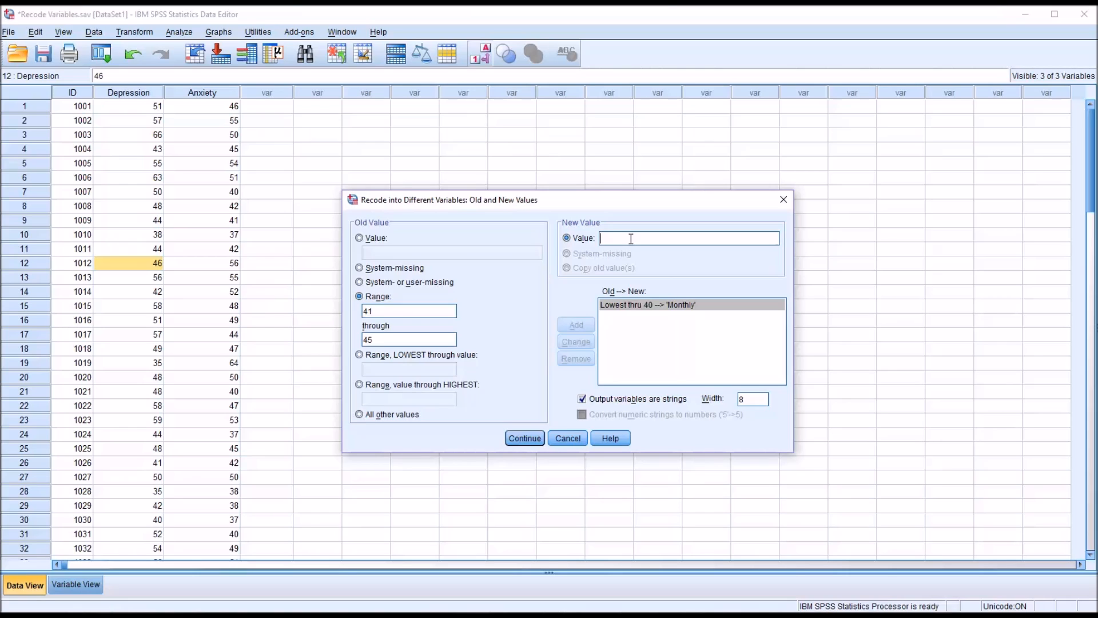
pyautogui.write('Biweek')
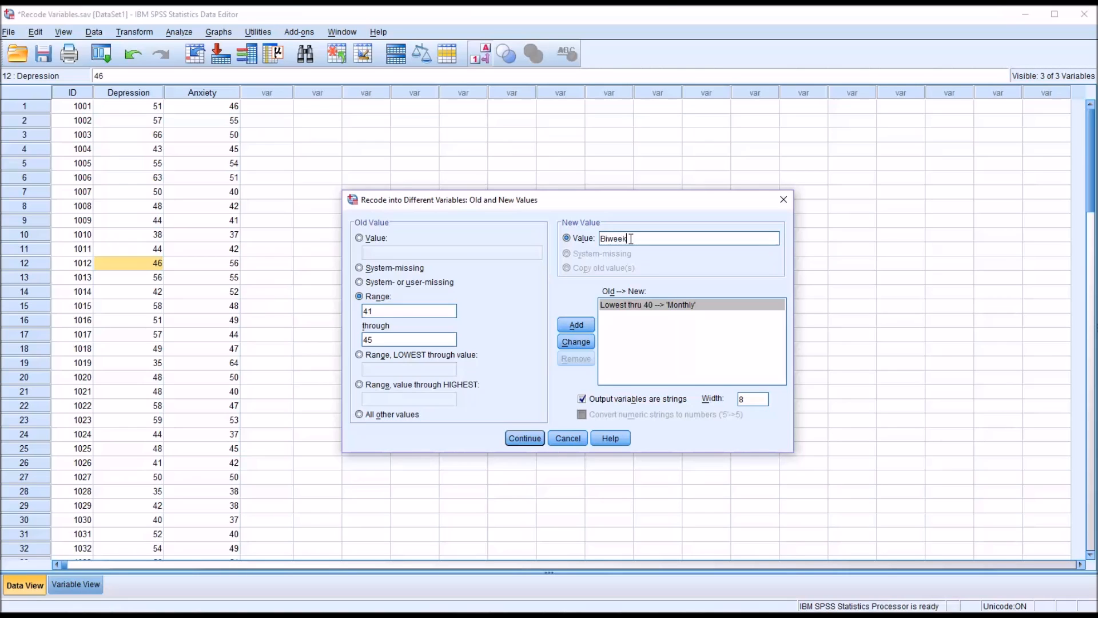
pyautogui.write('ly')
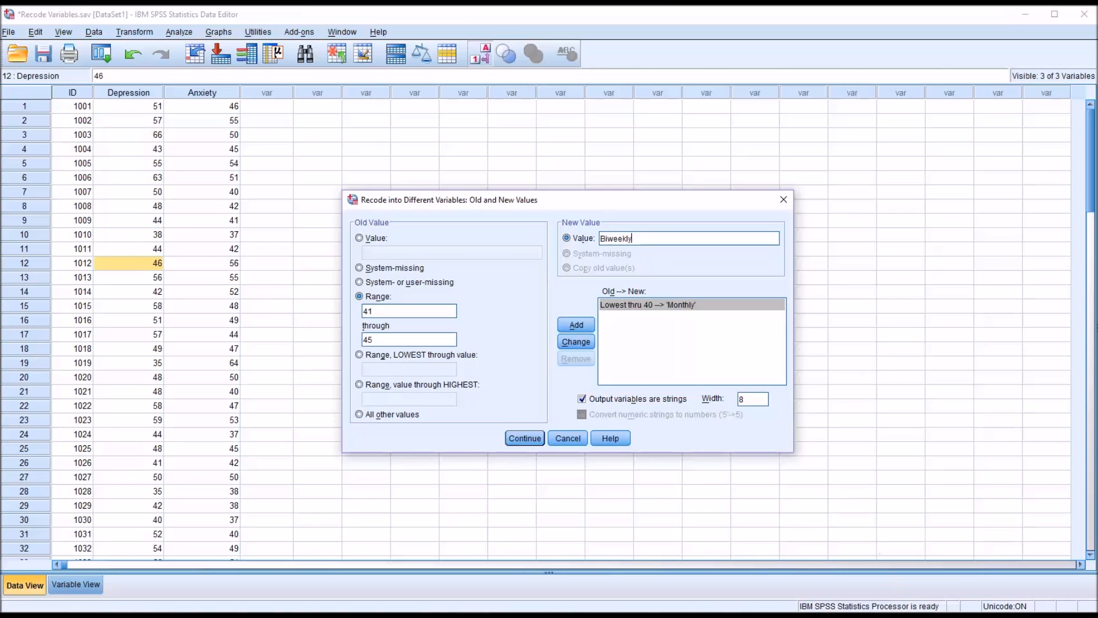
pyautogui.click(575, 324)
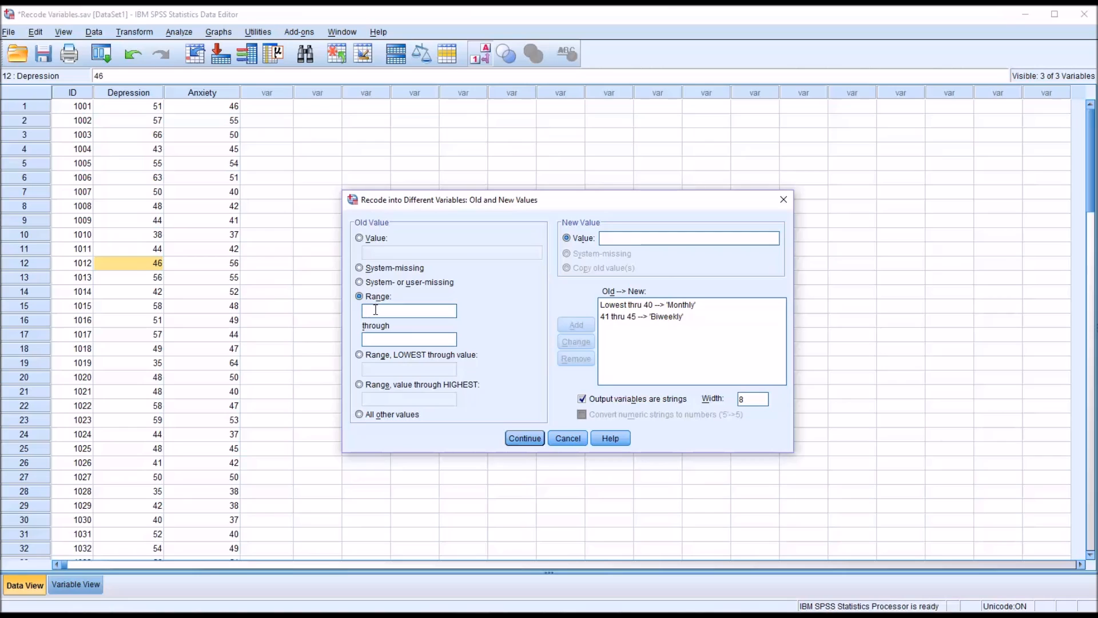
# Map Depression 46 through 55 to Weekly and add the rule.
pyautogui.write('46')
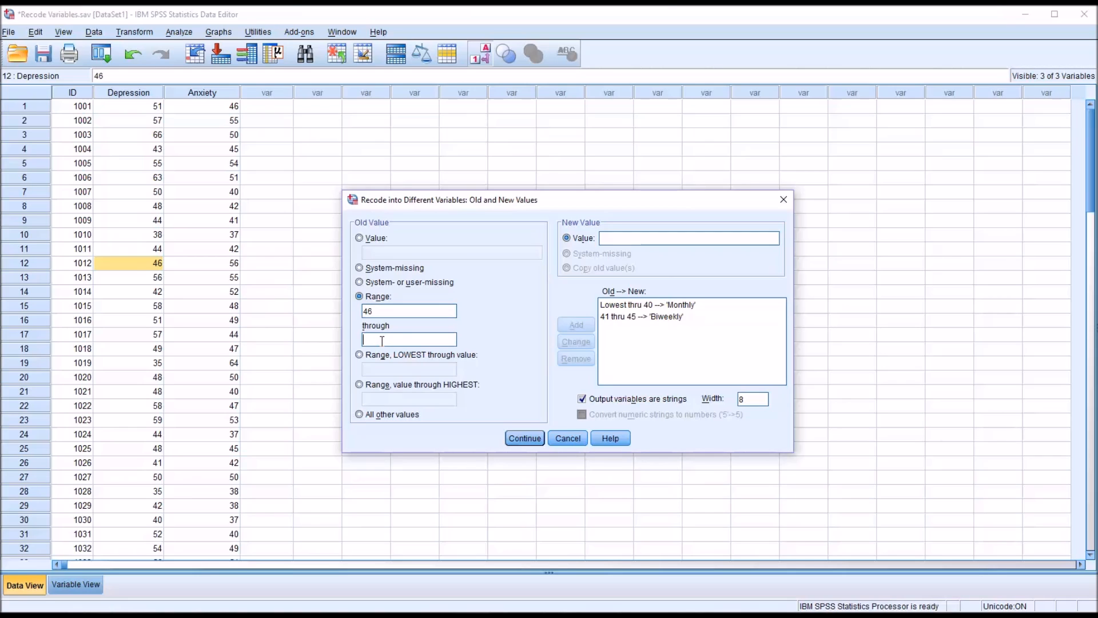
pyautogui.write('55')
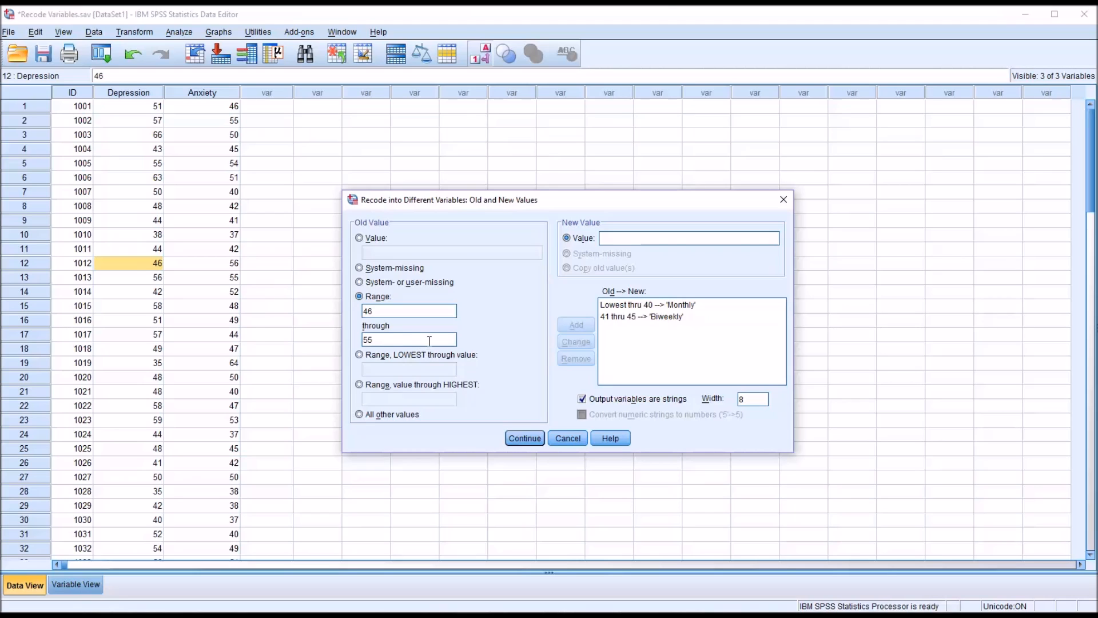
pyautogui.write('Weekly')
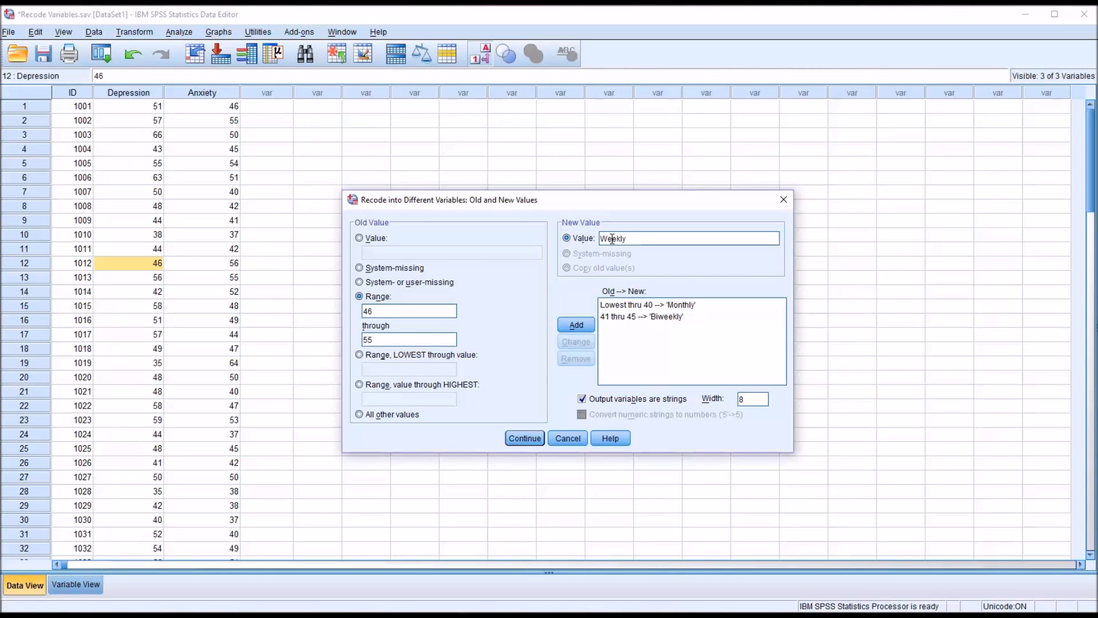
pyautogui.click(576, 324)
pyautogui.write('5')
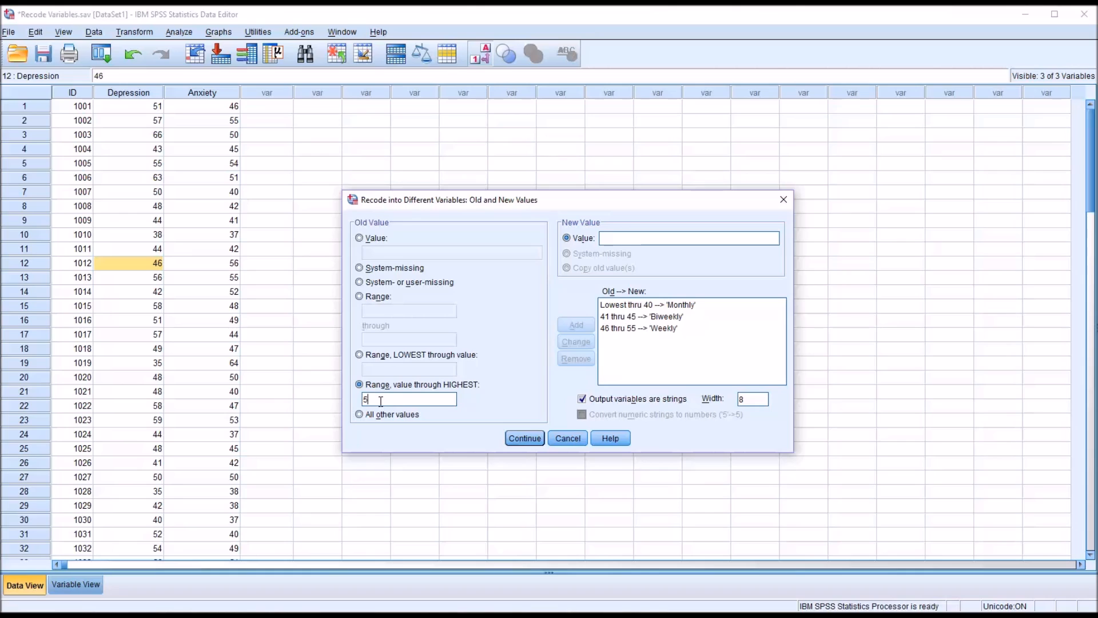
# Map Depression 56 through highest to Intensive Treatment and add the rule.
pyautogui.write('6')
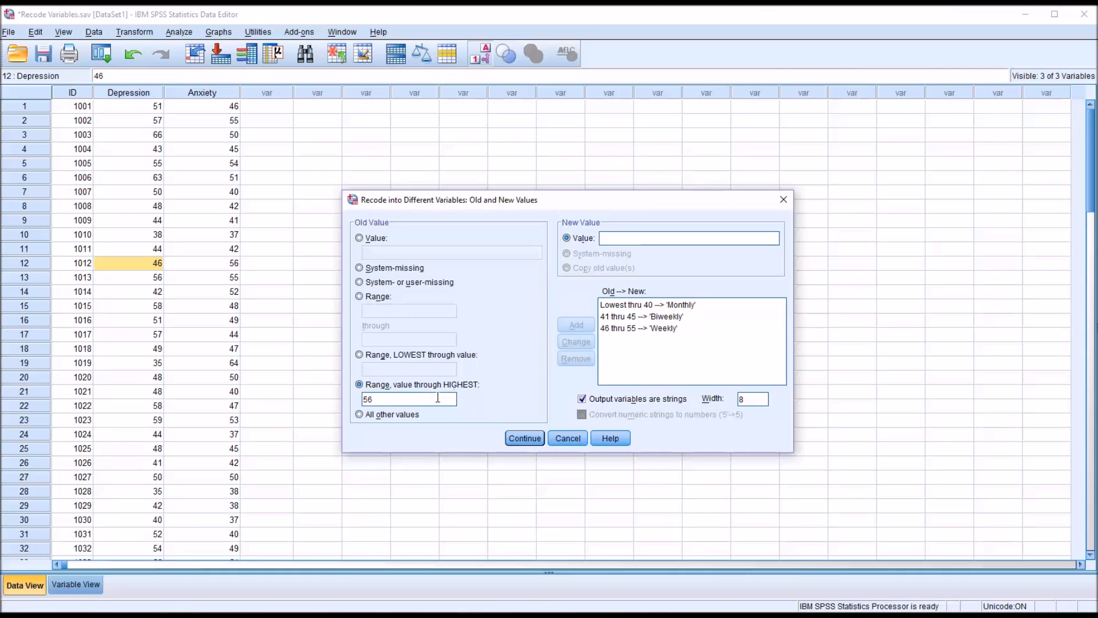
pyautogui.moveTo(613, 503)
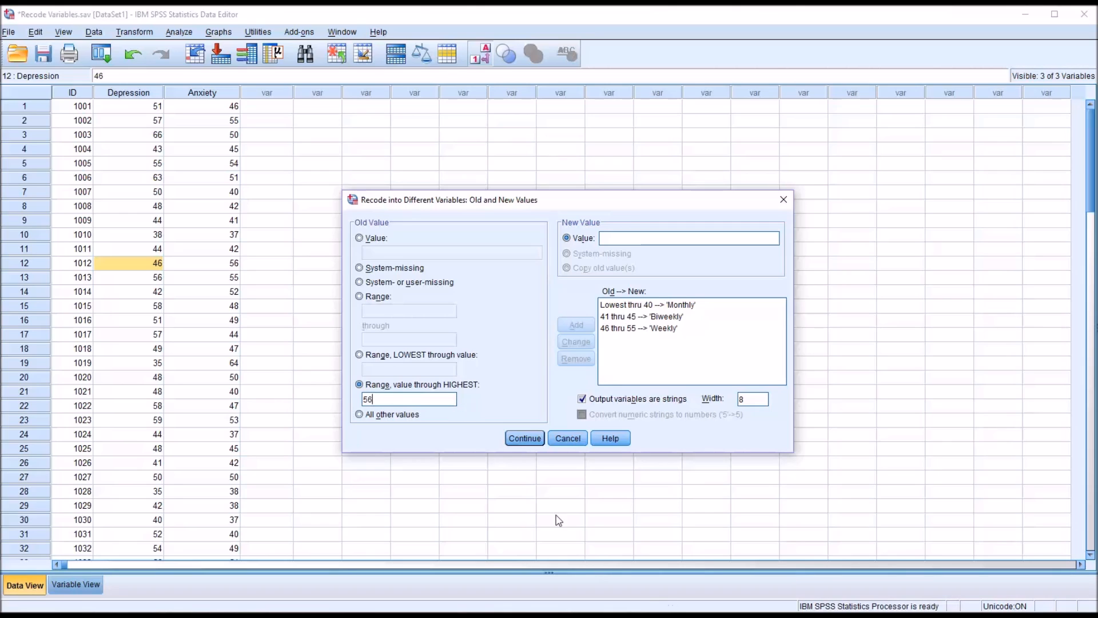
pyautogui.moveTo(461, 415)
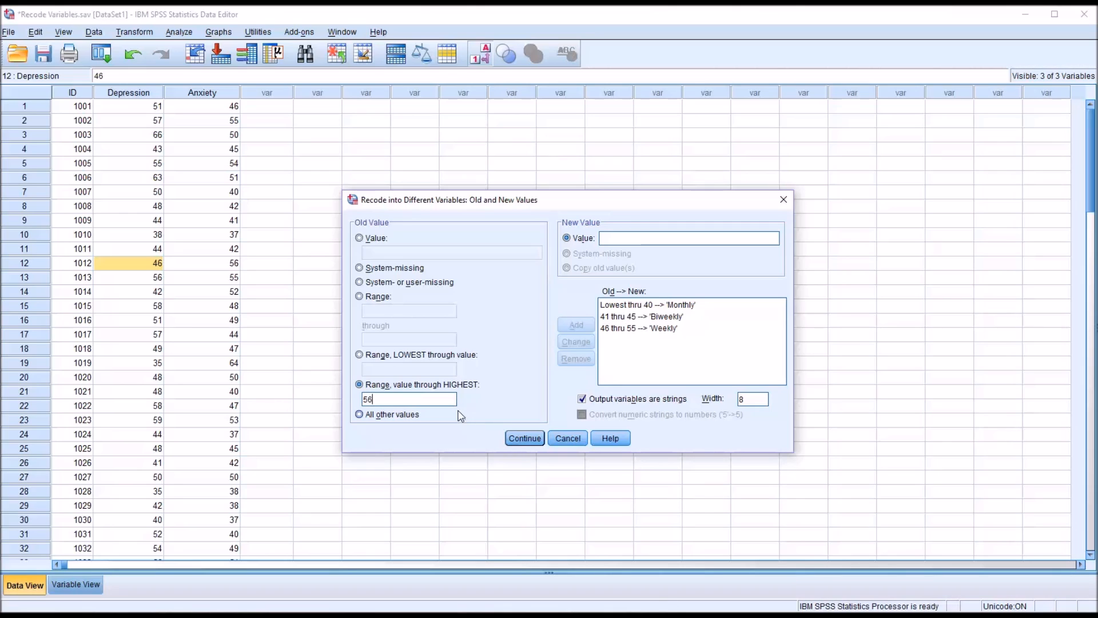
pyautogui.moveTo(442, 385)
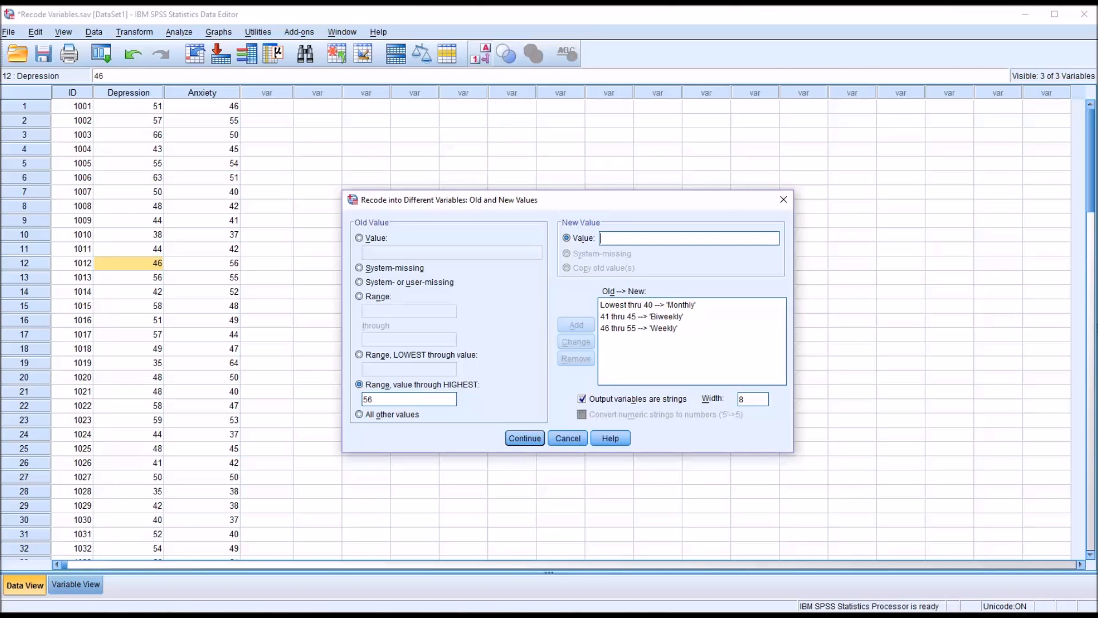
pyautogui.write('Intensive Treatment')
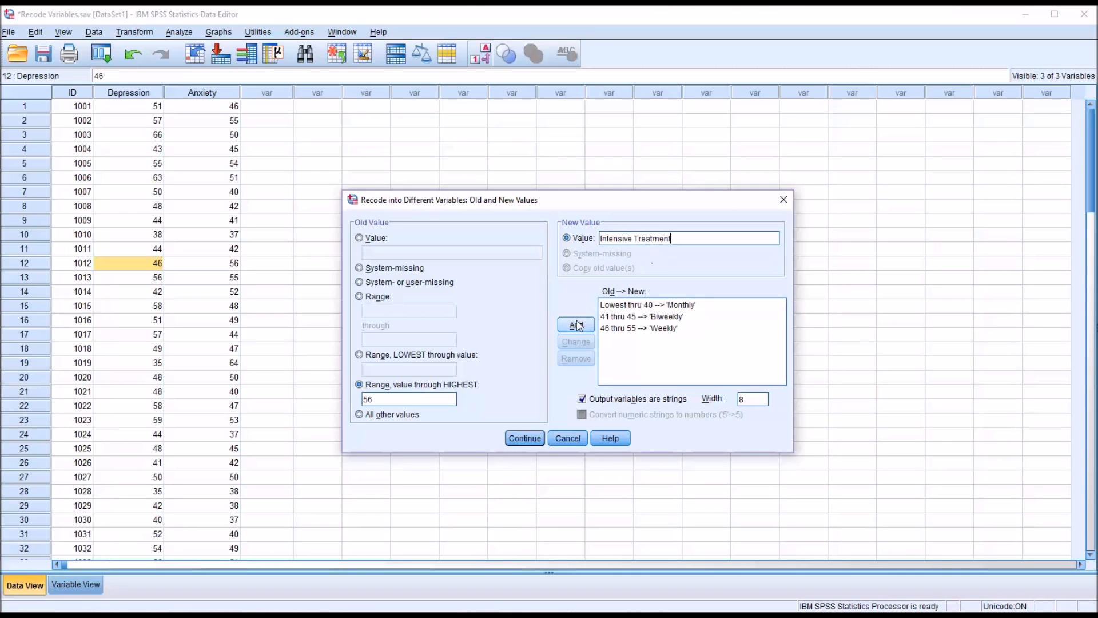
pyautogui.click(575, 324)
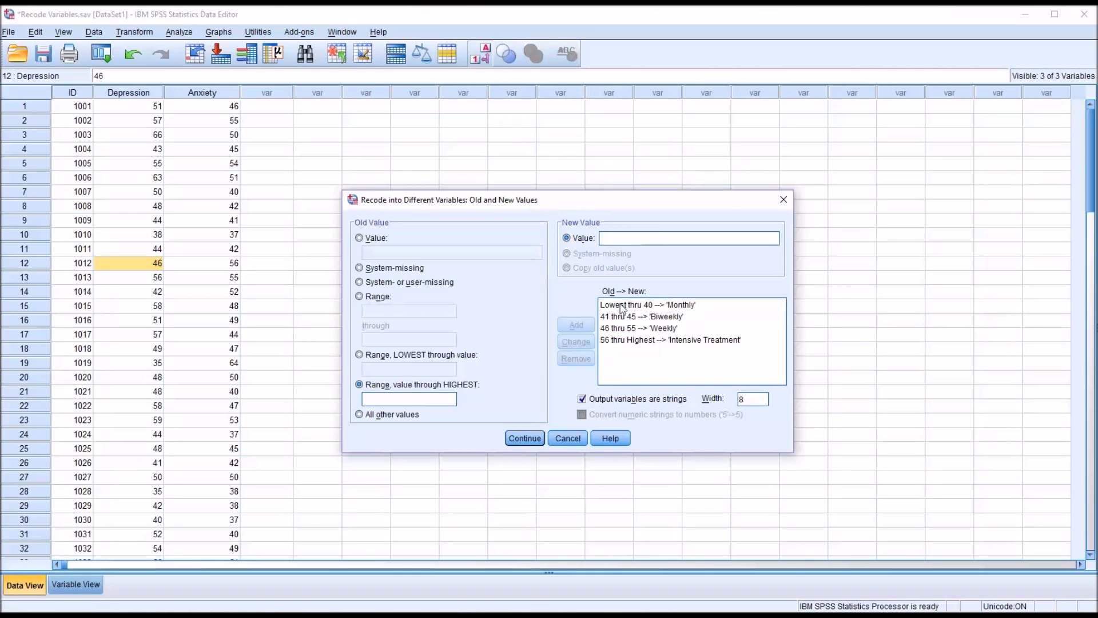
# Review the Biweekly, Weekly and Intensive Treatment rules, then widen the string output from 8 to 19 characters.
pyautogui.click(641, 317)
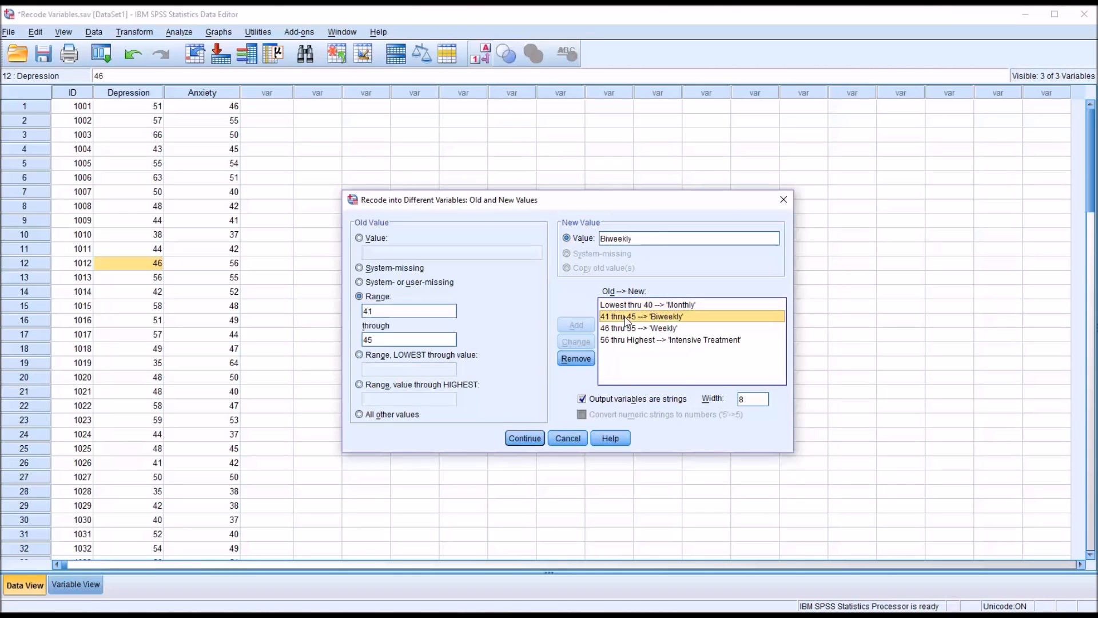
pyautogui.click(638, 328)
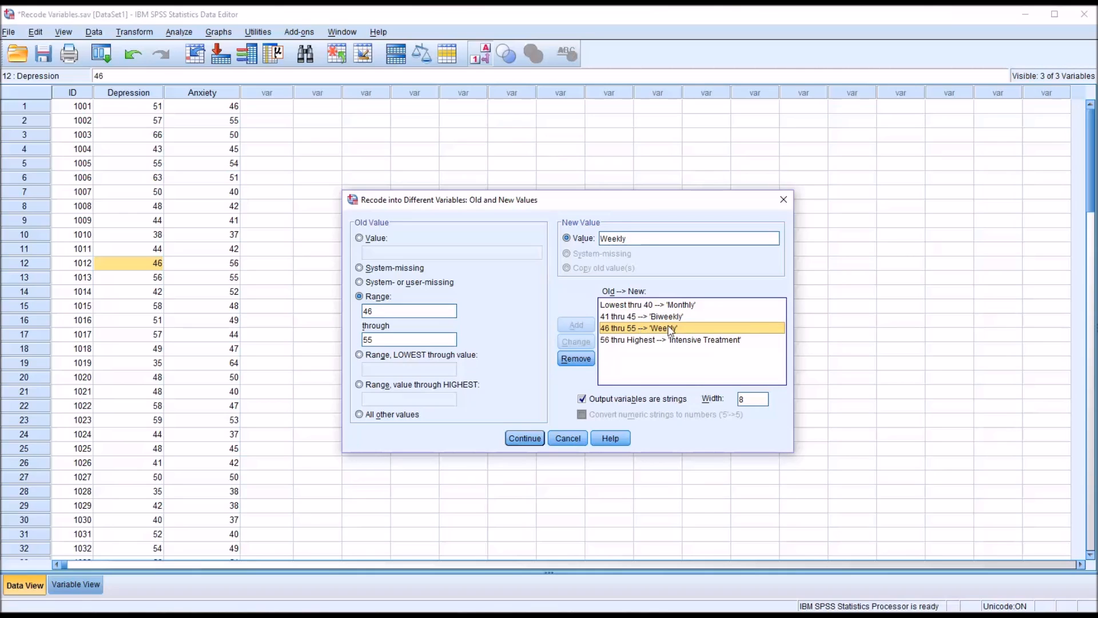
pyautogui.click(671, 340)
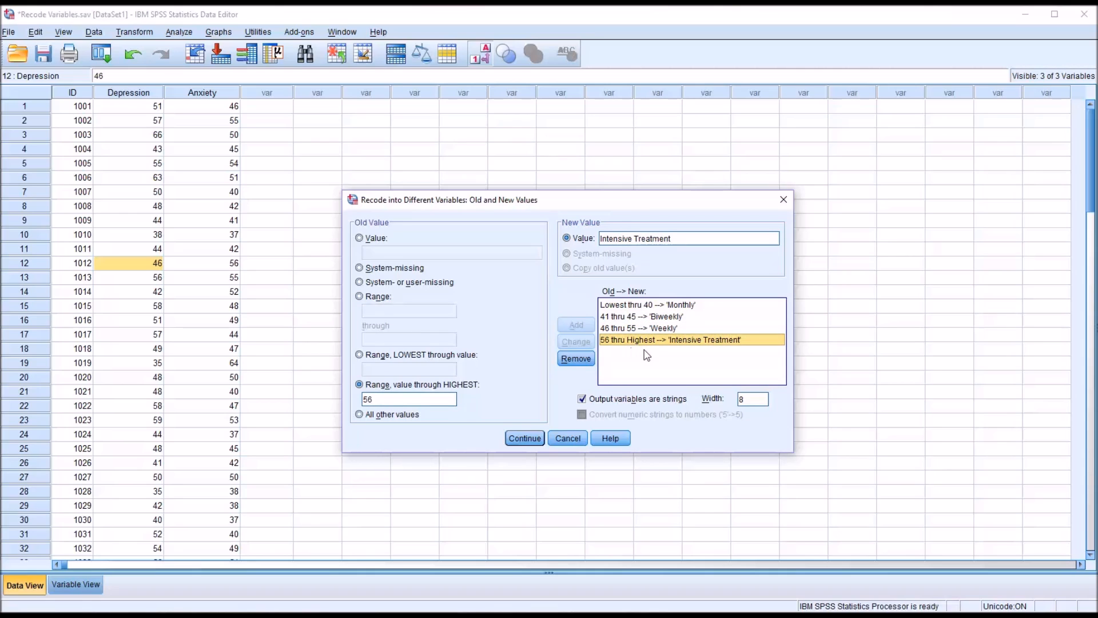
pyautogui.moveTo(722, 350)
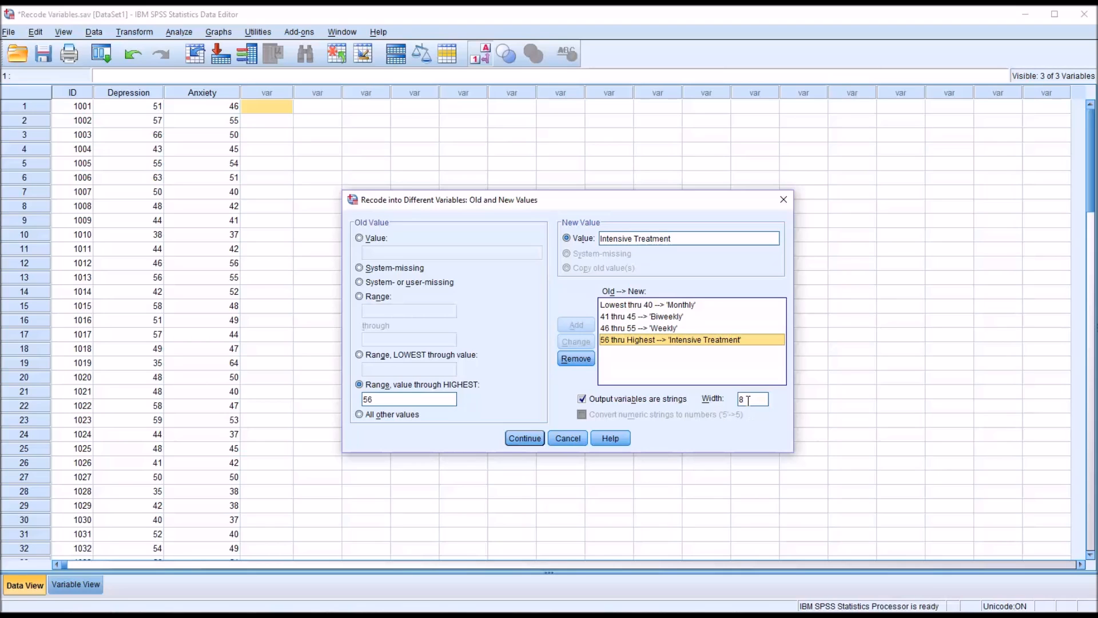
pyautogui.moveTo(729, 383)
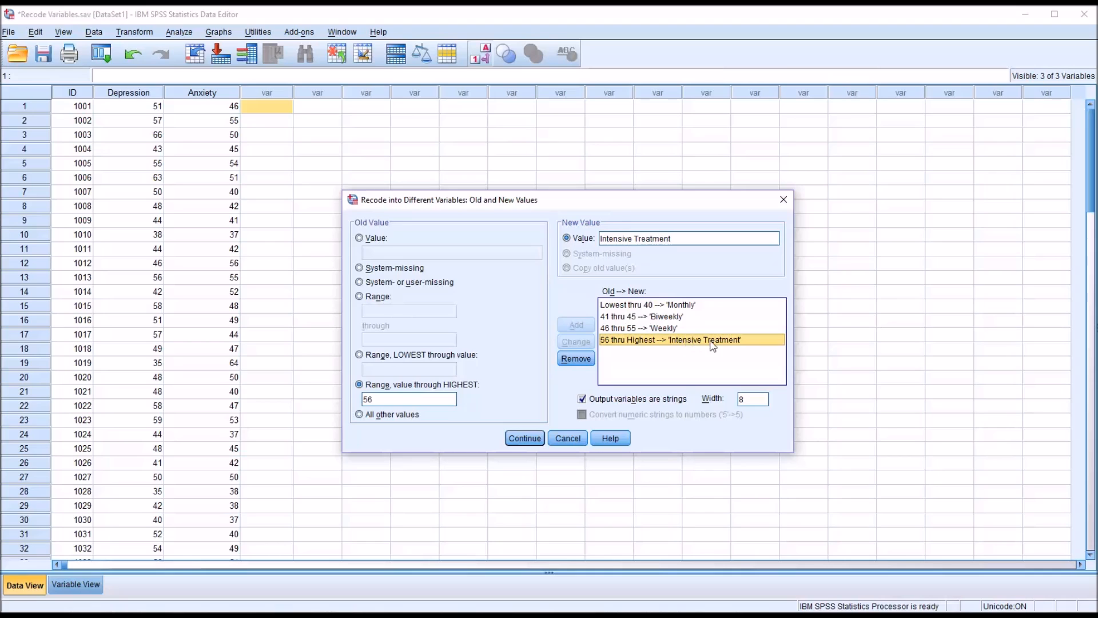
pyautogui.moveTo(707, 340)
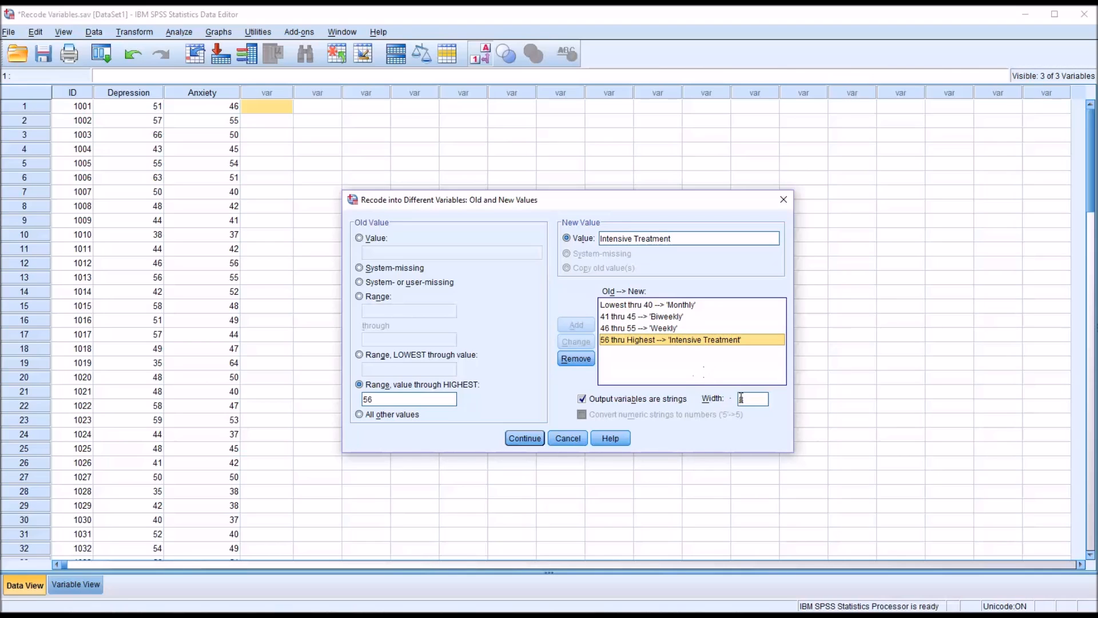
pyautogui.write('8')
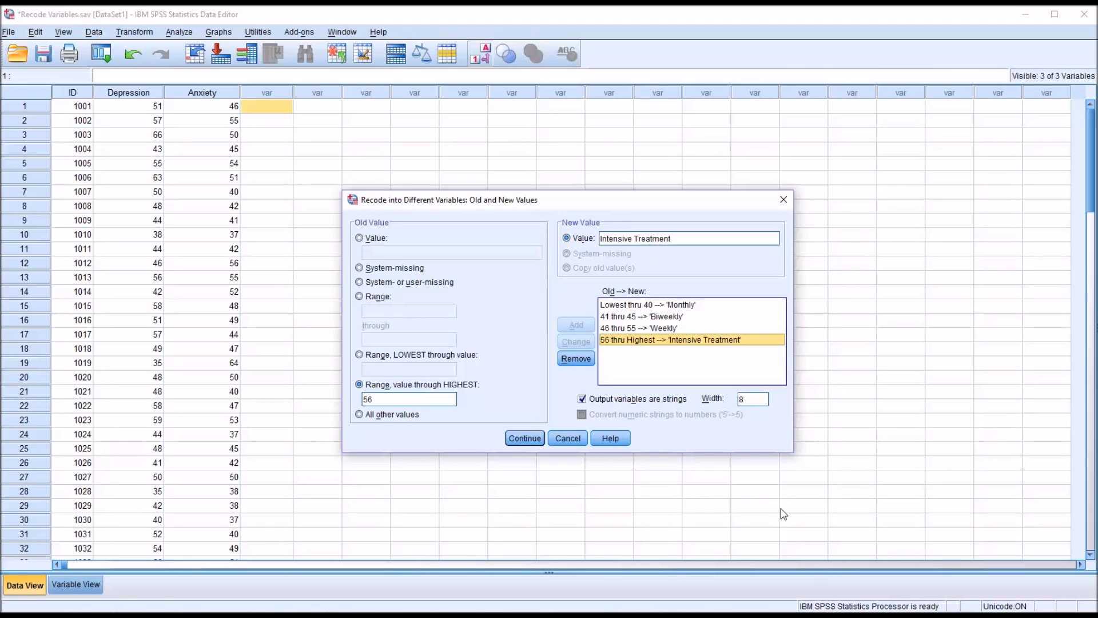
pyautogui.moveTo(672, 320)
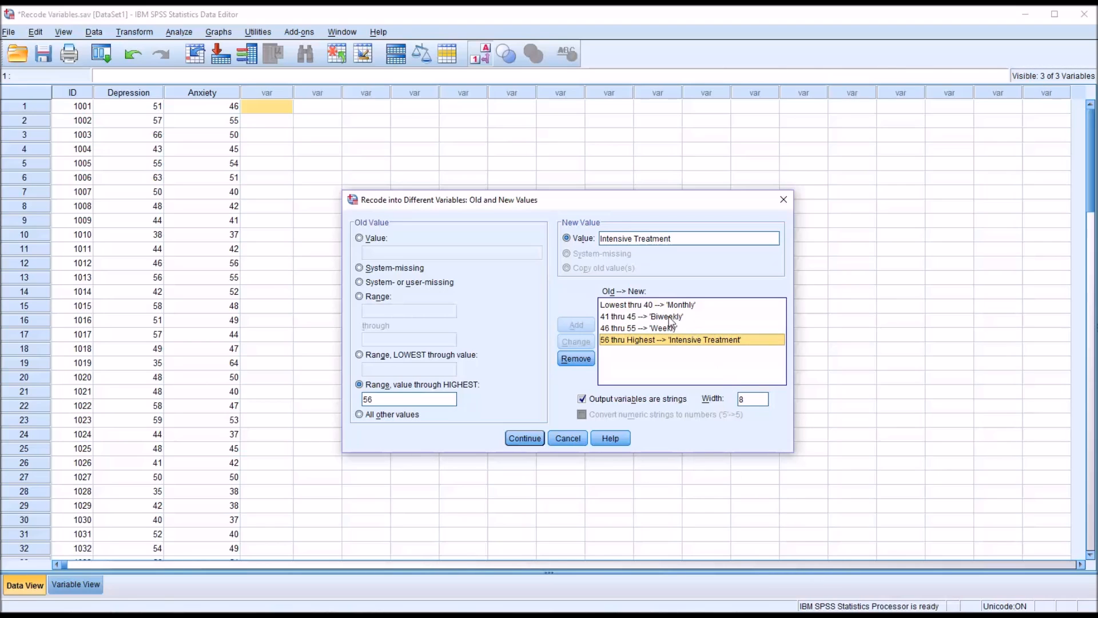
pyautogui.moveTo(841, 585)
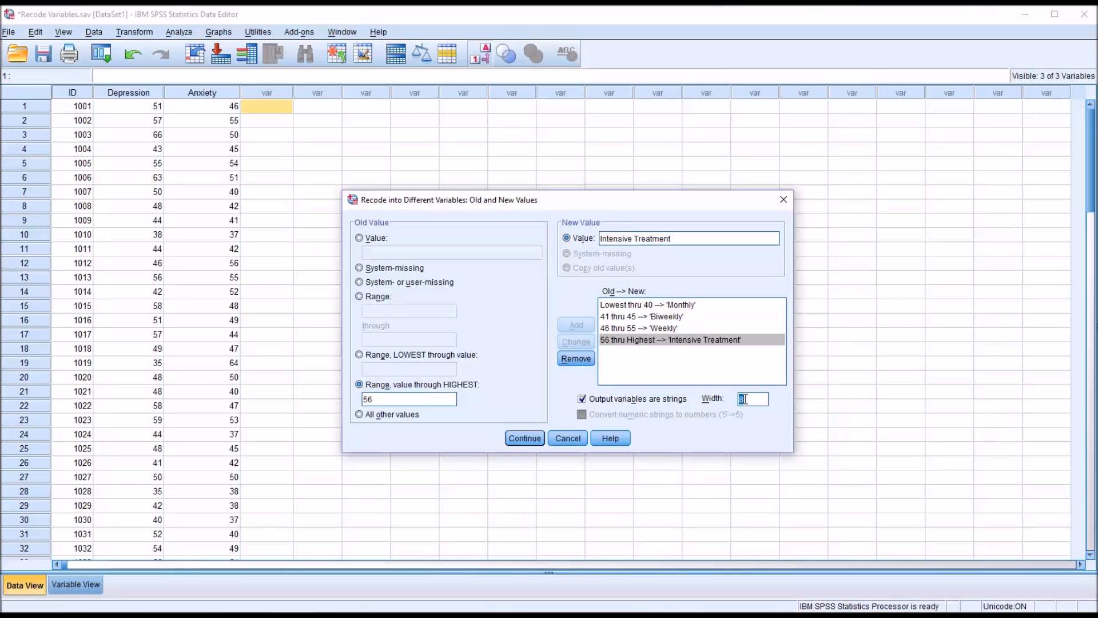
pyautogui.write('19')
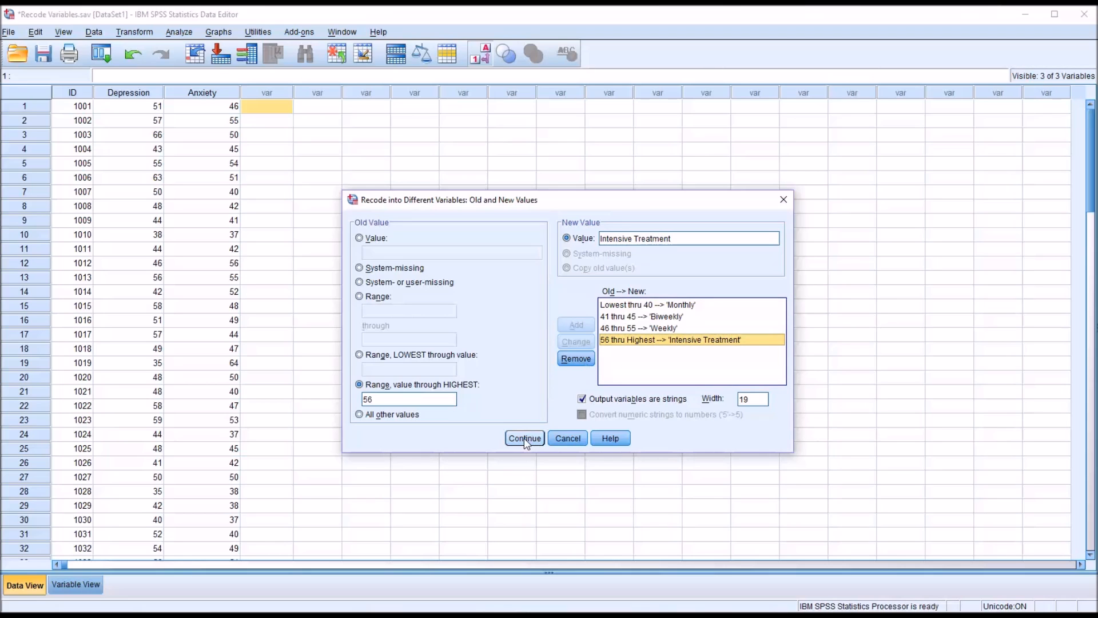
# Accept the value mappings and run the recode, creating the Treatment_Level column.
pyautogui.click(524, 438)
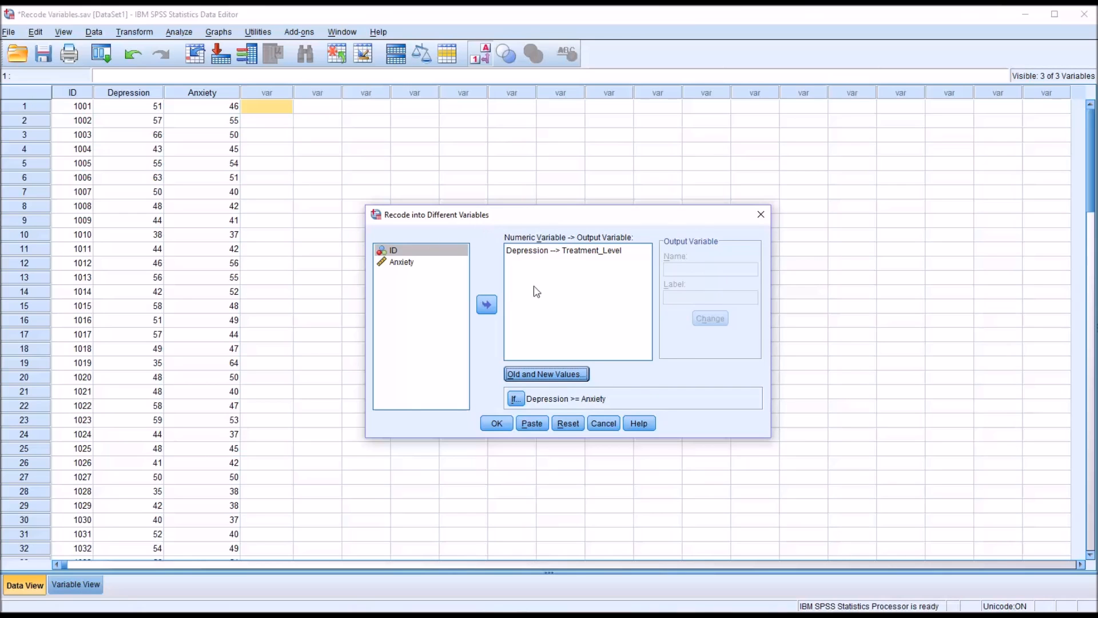
pyautogui.click(497, 422)
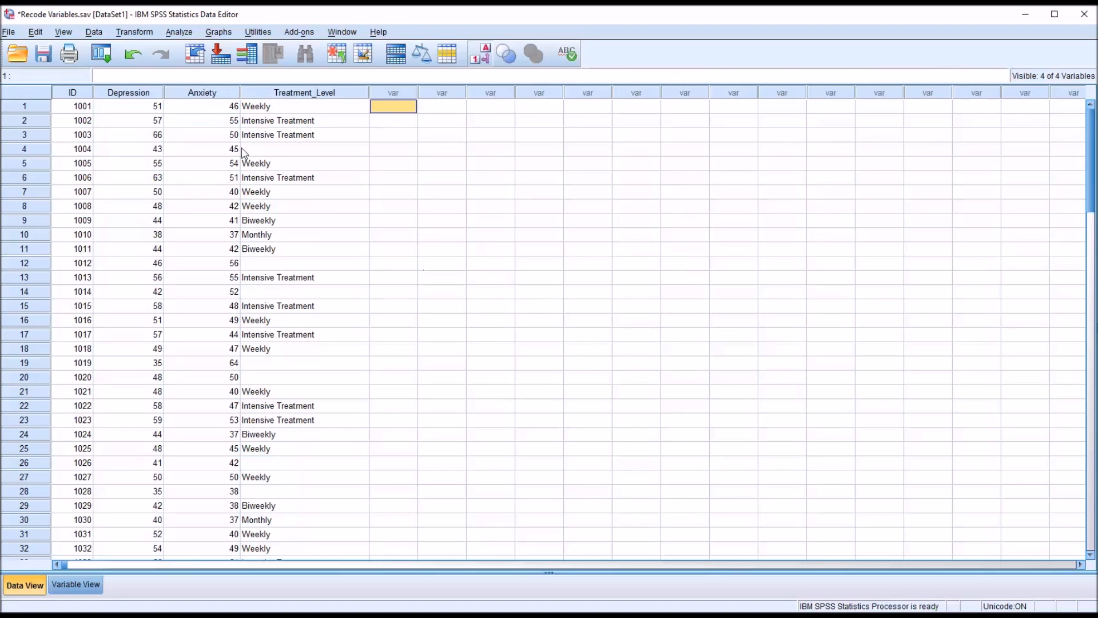
pyautogui.moveTo(155, 120)
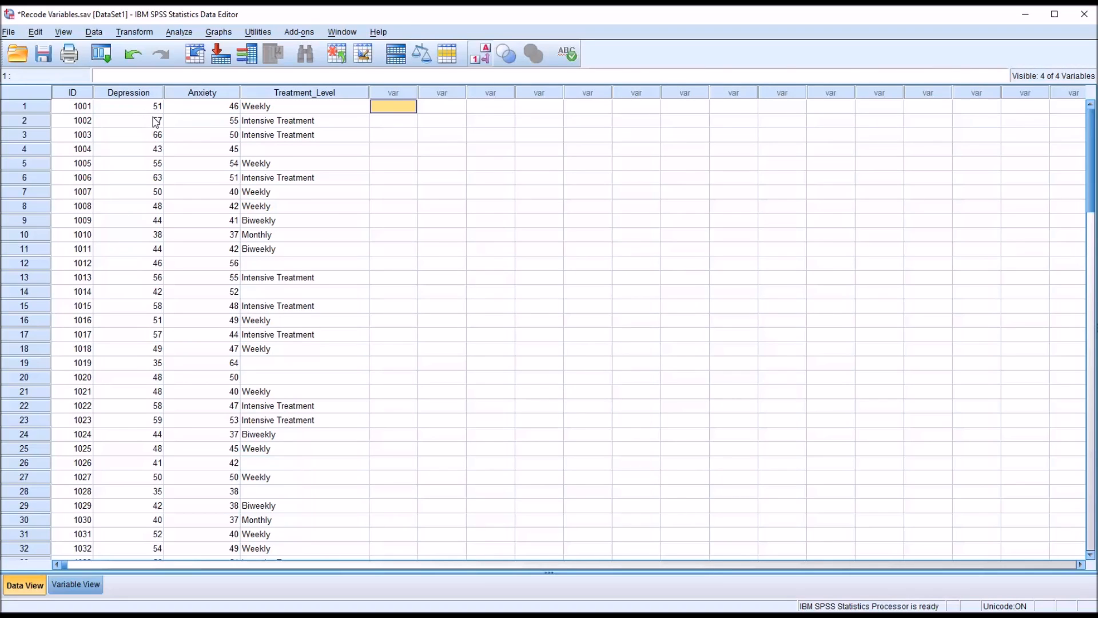
pyautogui.moveTo(148, 118)
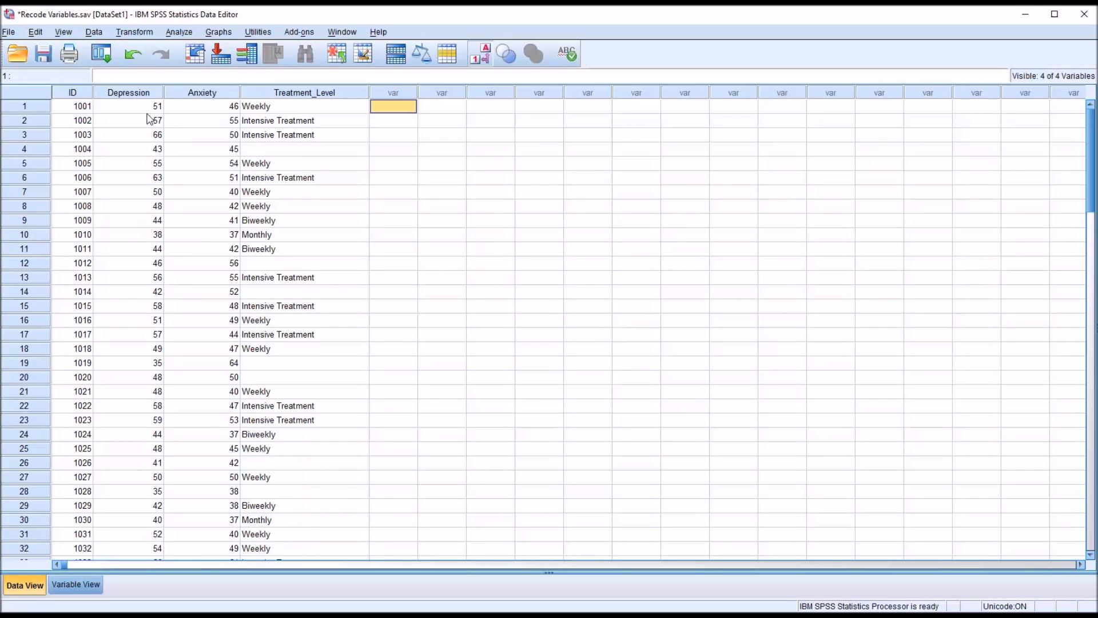
pyautogui.moveTo(198, 111)
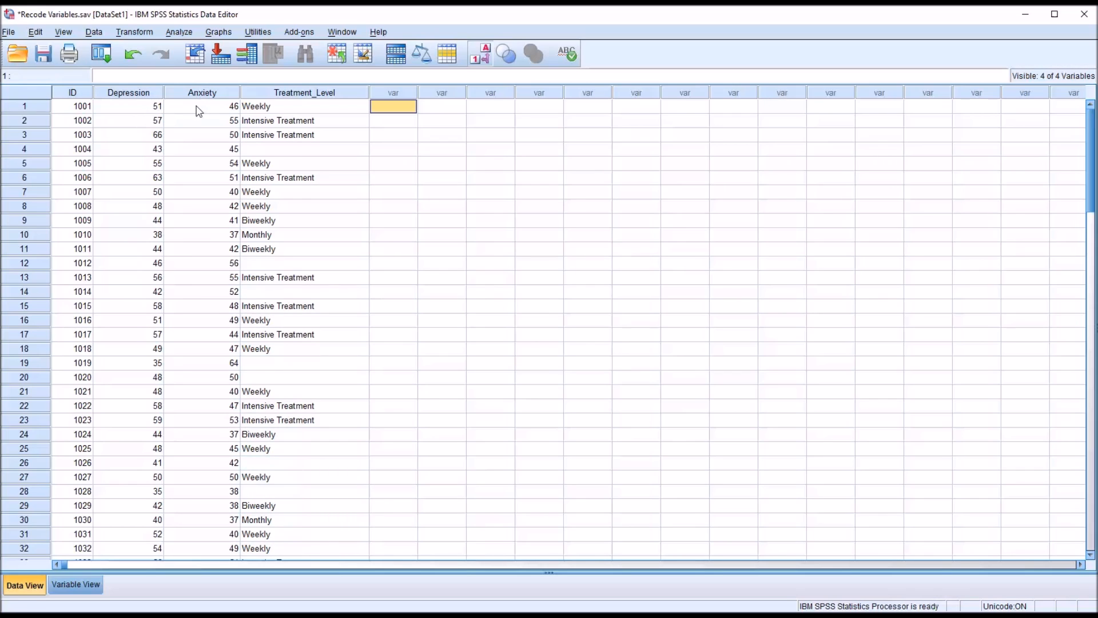
pyautogui.moveTo(258, 115)
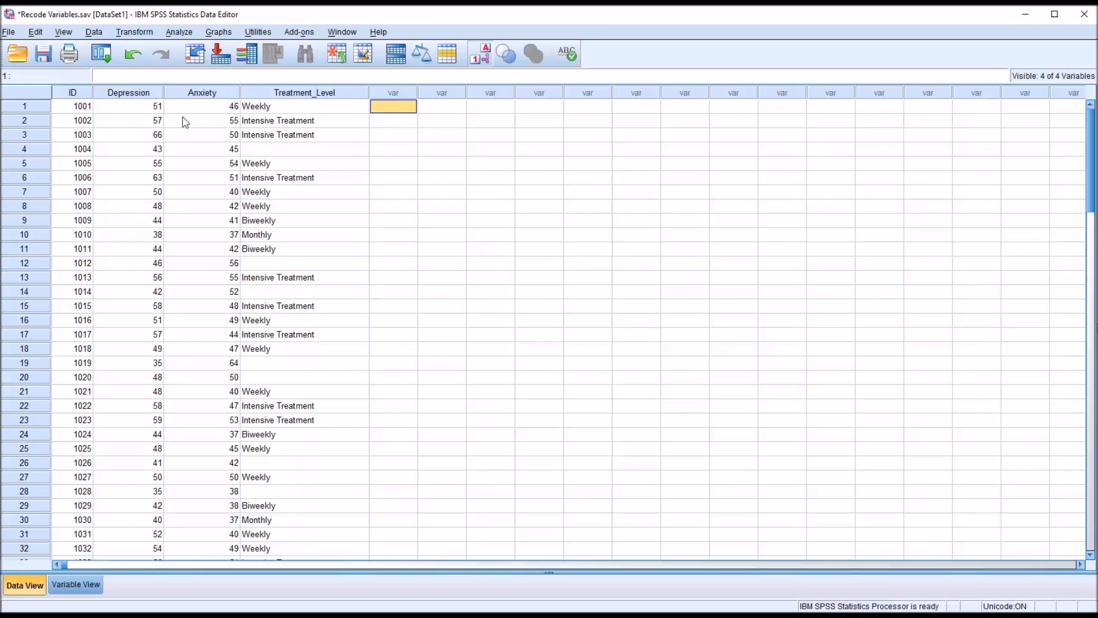
pyautogui.moveTo(254, 120)
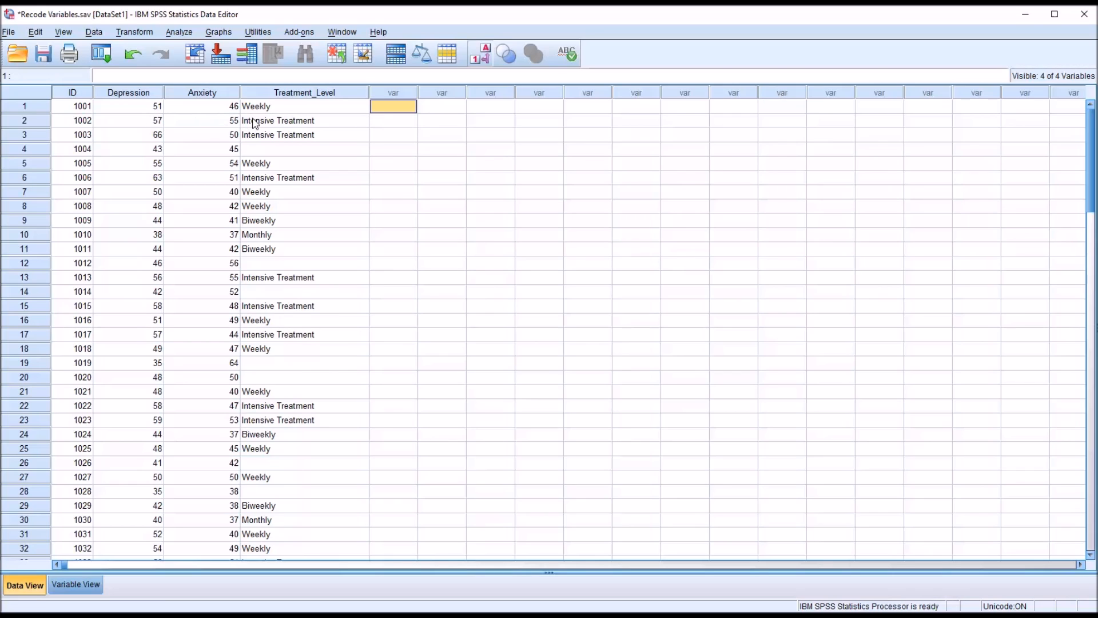
pyautogui.click(128, 105)
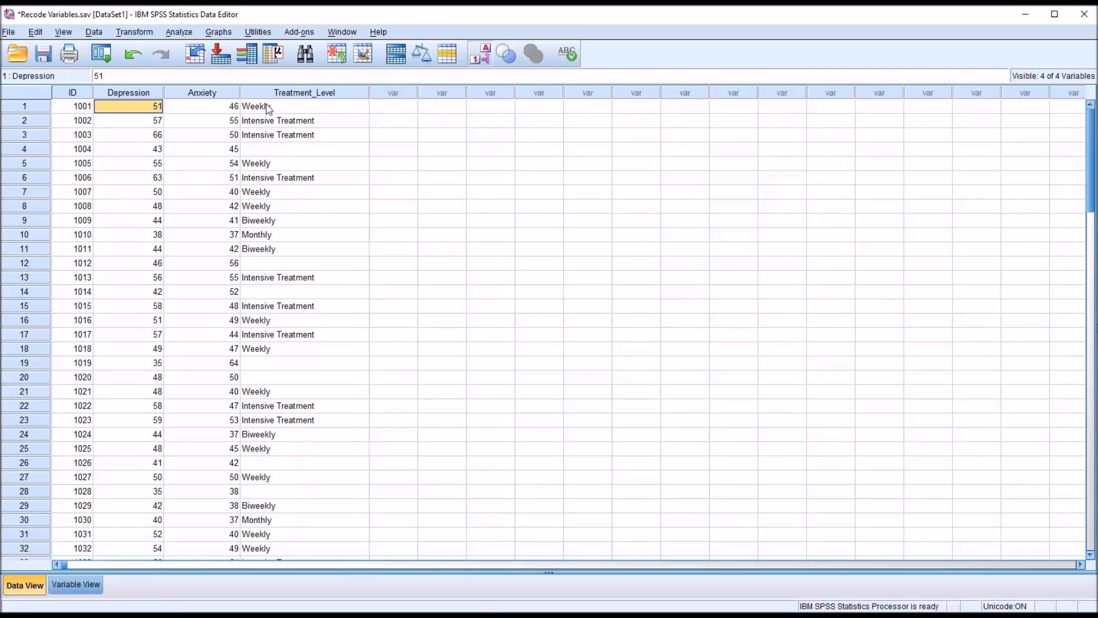
pyautogui.click(304, 105)
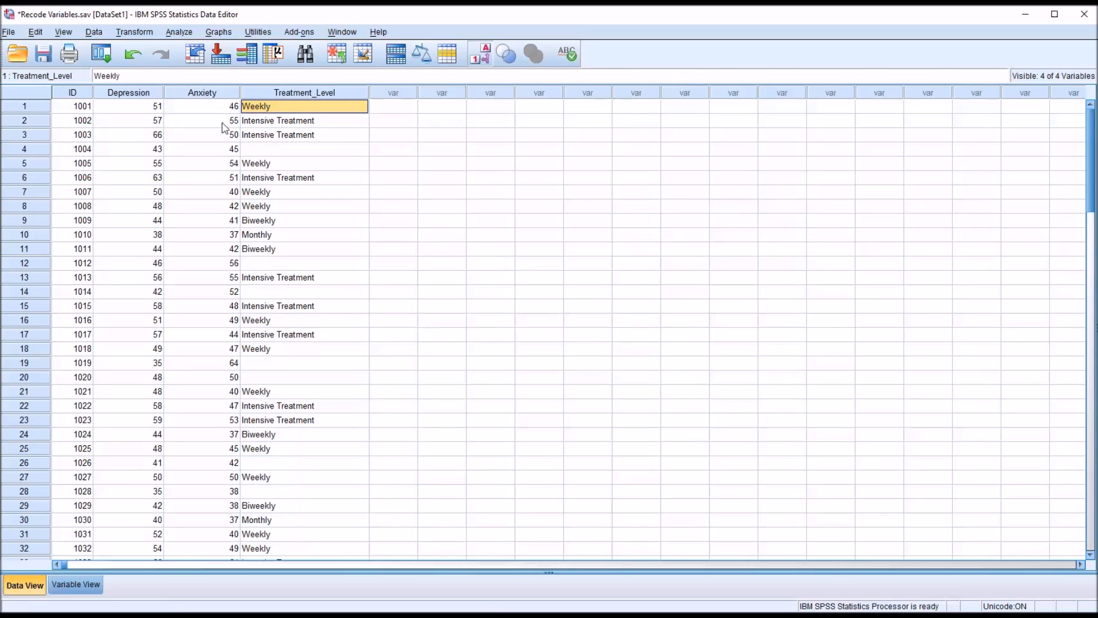
pyautogui.click(303, 120)
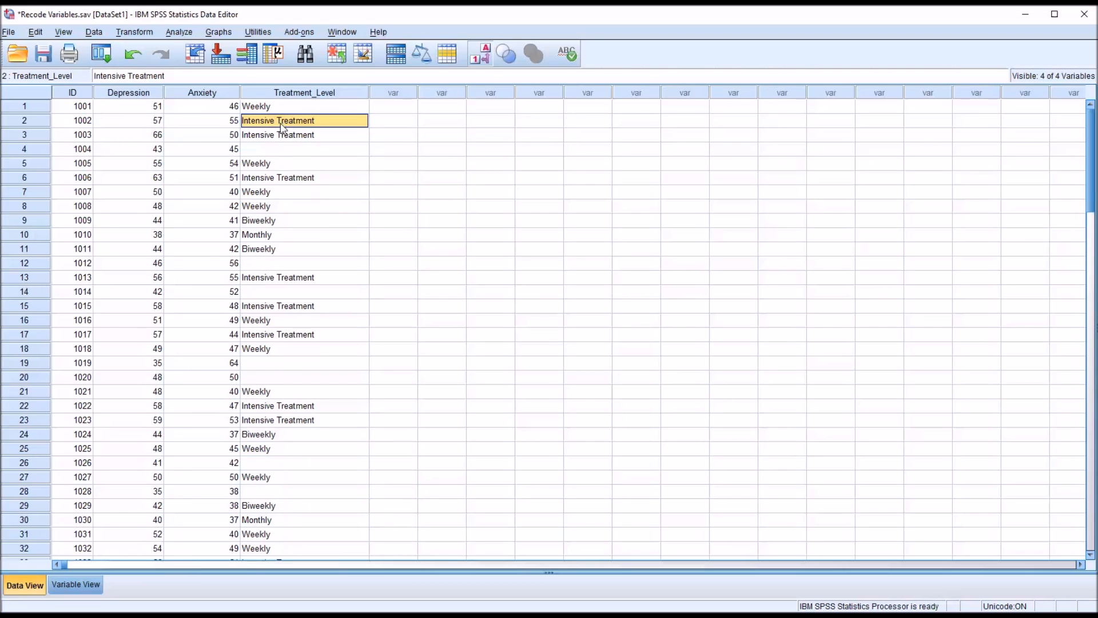
pyautogui.click(128, 220)
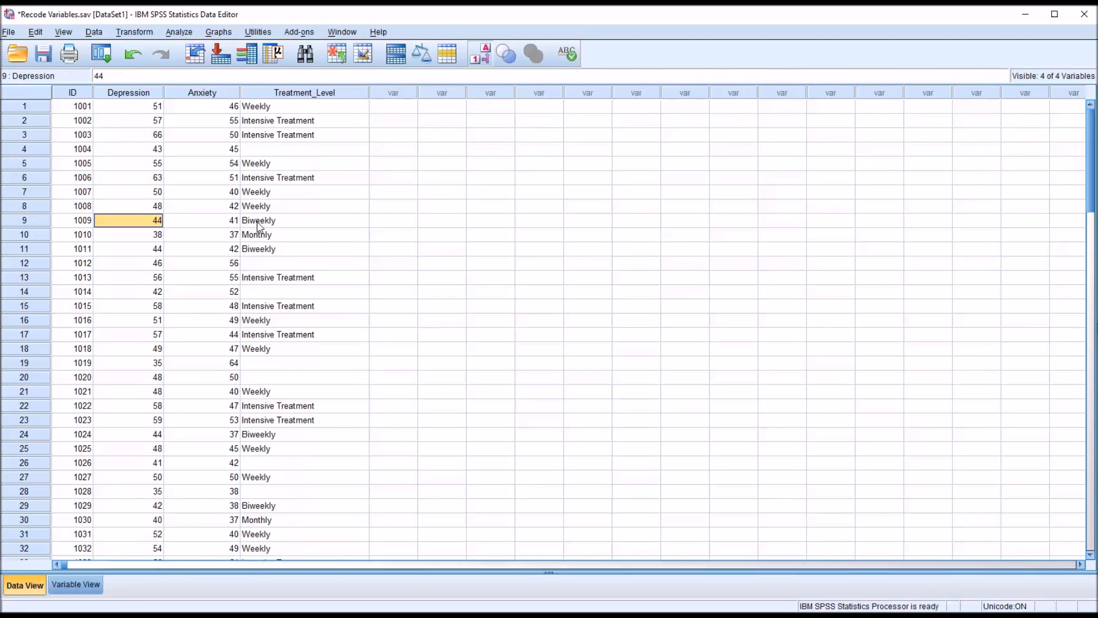
pyautogui.click(304, 220)
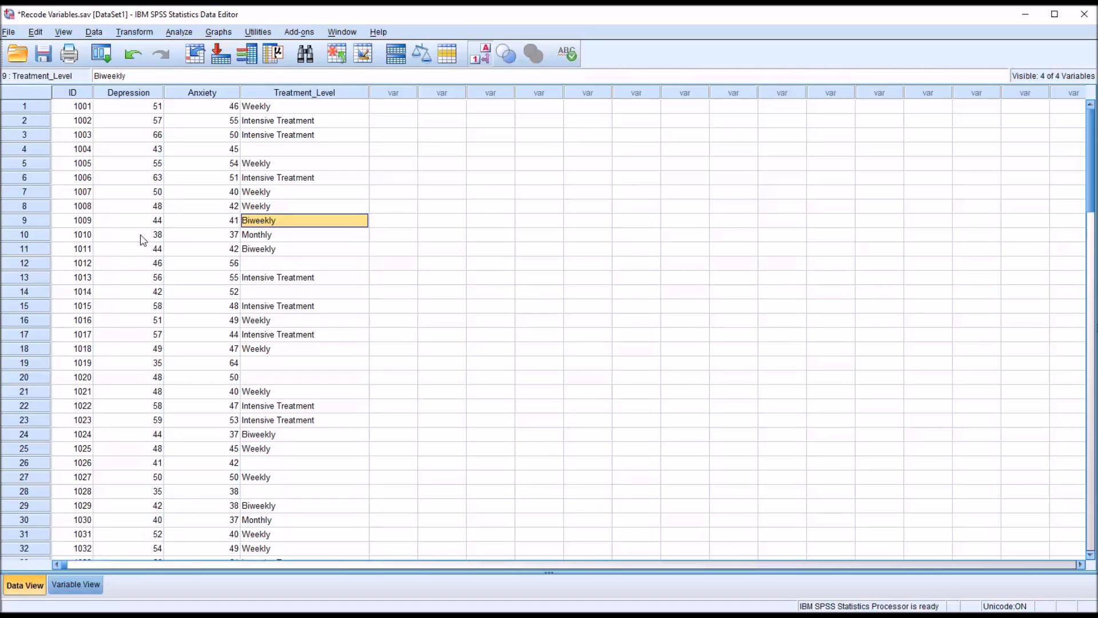
pyautogui.click(303, 235)
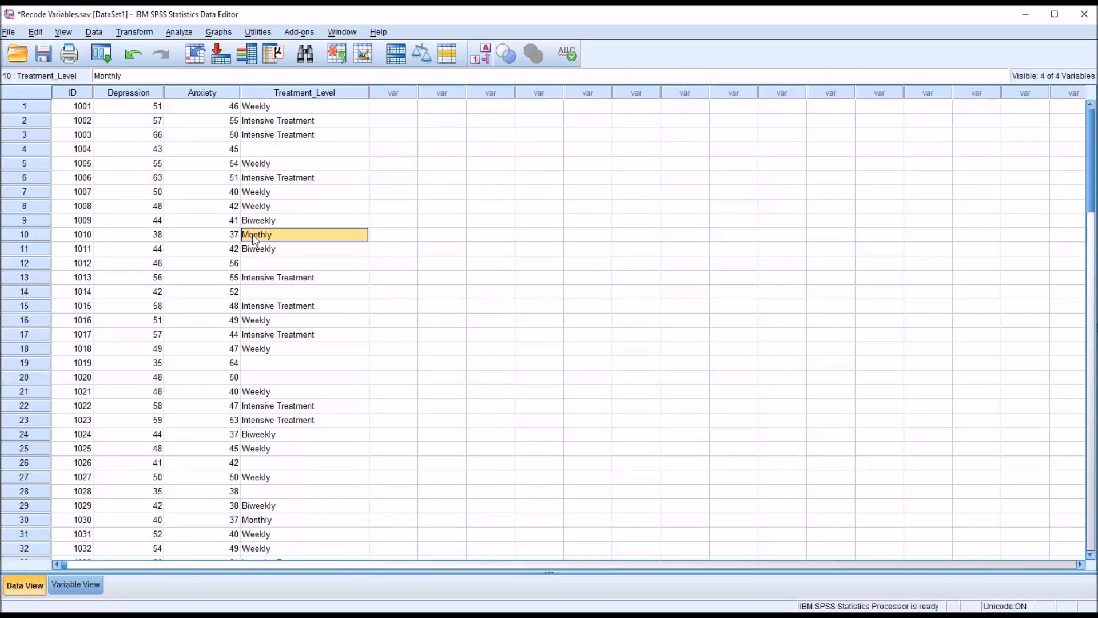
pyautogui.moveTo(214, 272)
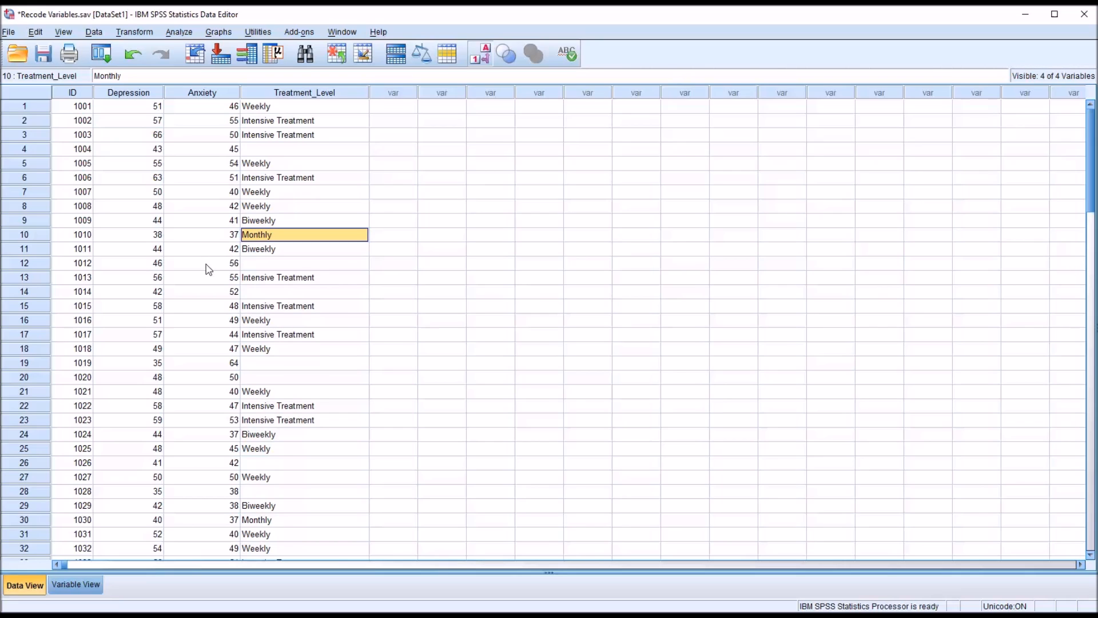
pyautogui.click(303, 264)
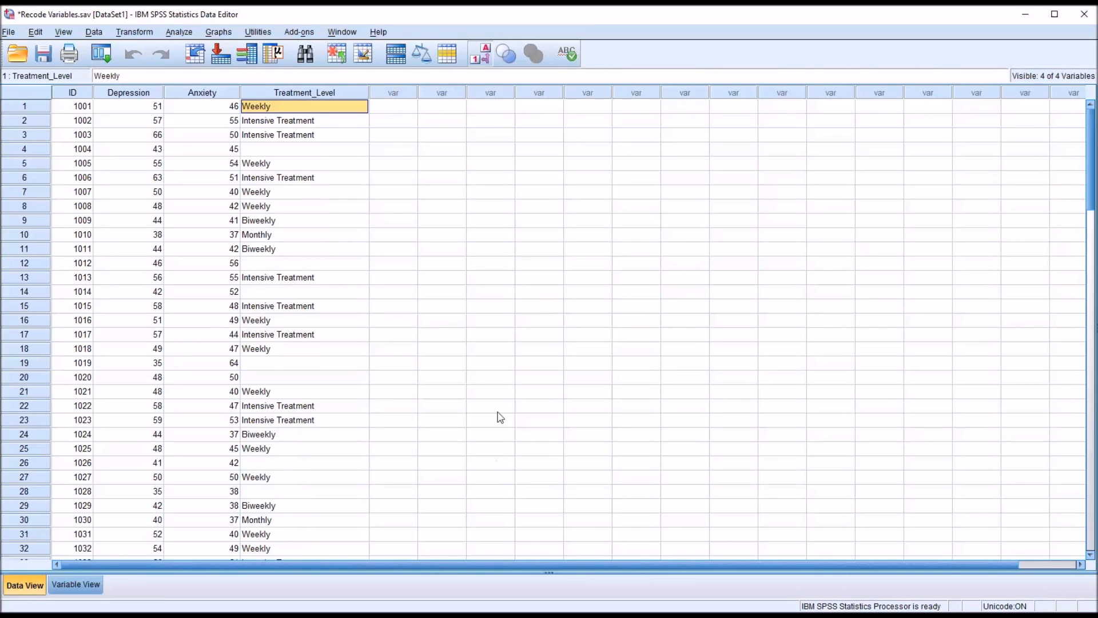
pyautogui.moveTo(126, 97)
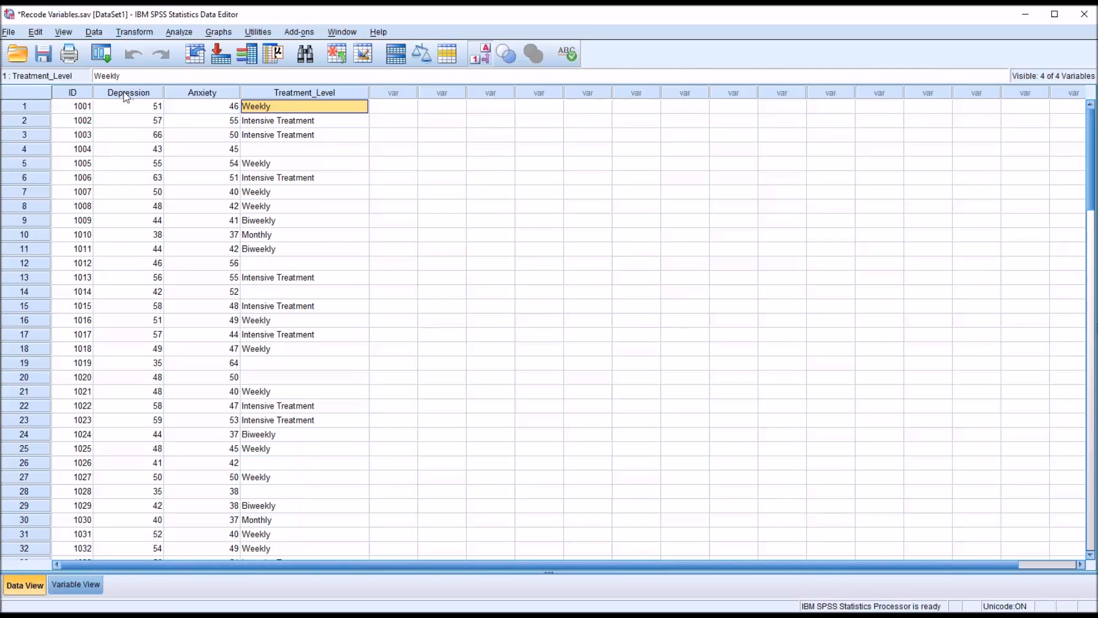
# Sort cases ascending by Depression and check Treatment_Level for the first case and case 1049.
pyautogui.rightClick(128, 92)
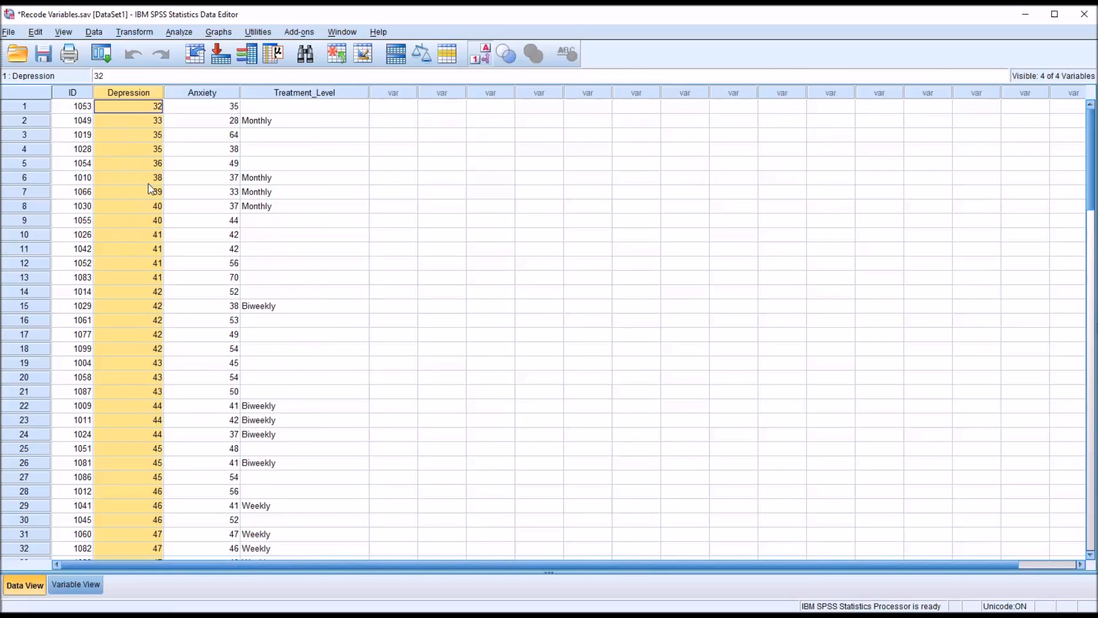
pyautogui.moveTo(144, 112)
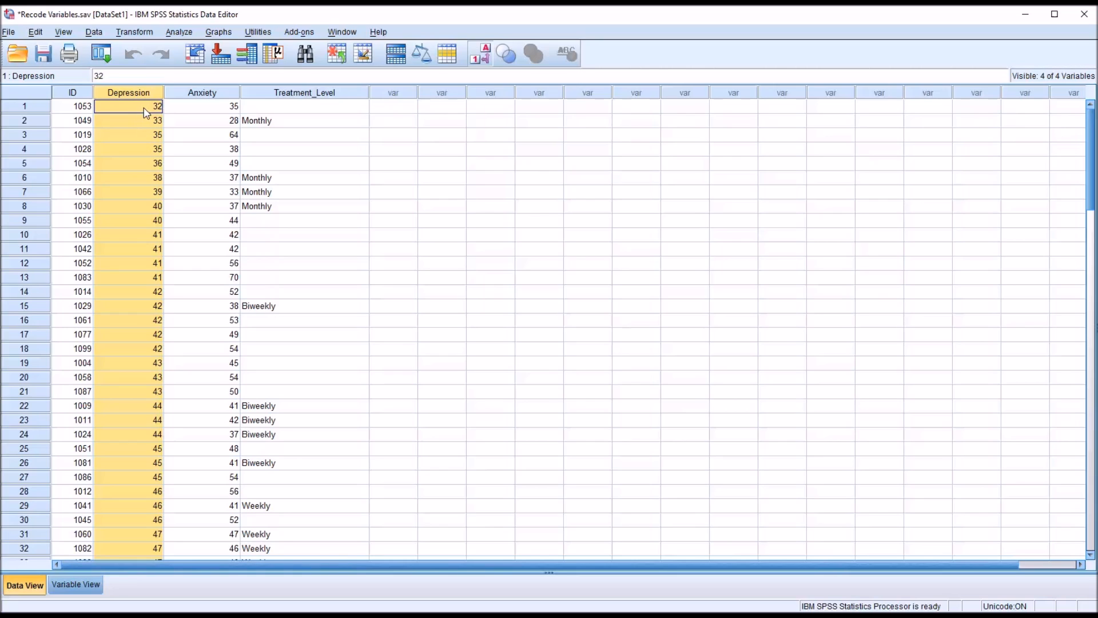
pyautogui.click(304, 105)
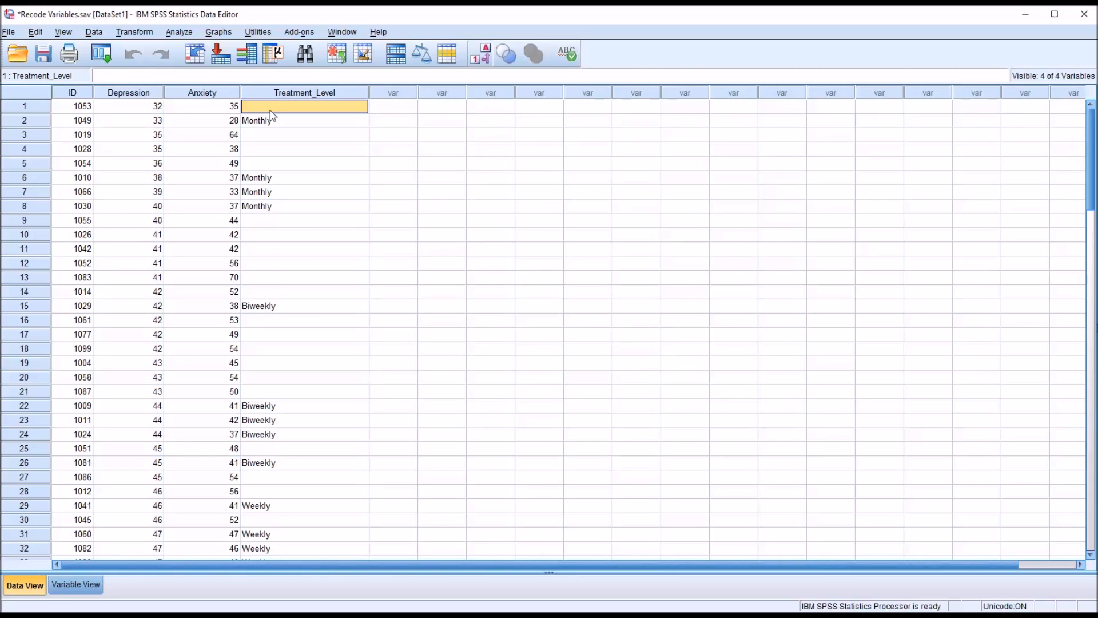
pyautogui.moveTo(208, 110)
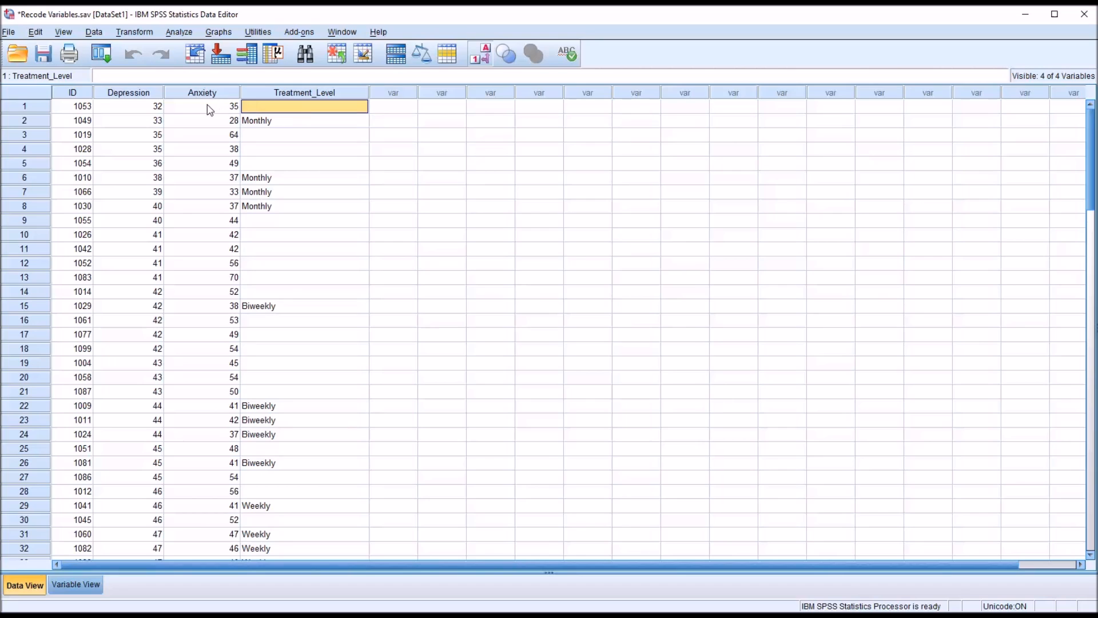
pyautogui.click(203, 106)
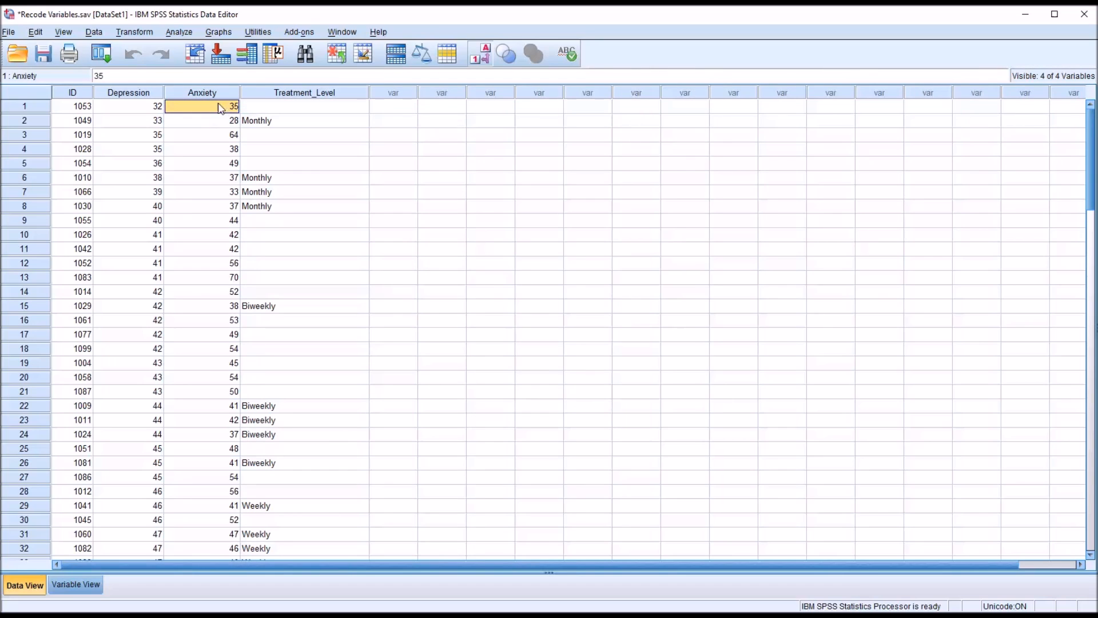
pyautogui.moveTo(283, 123)
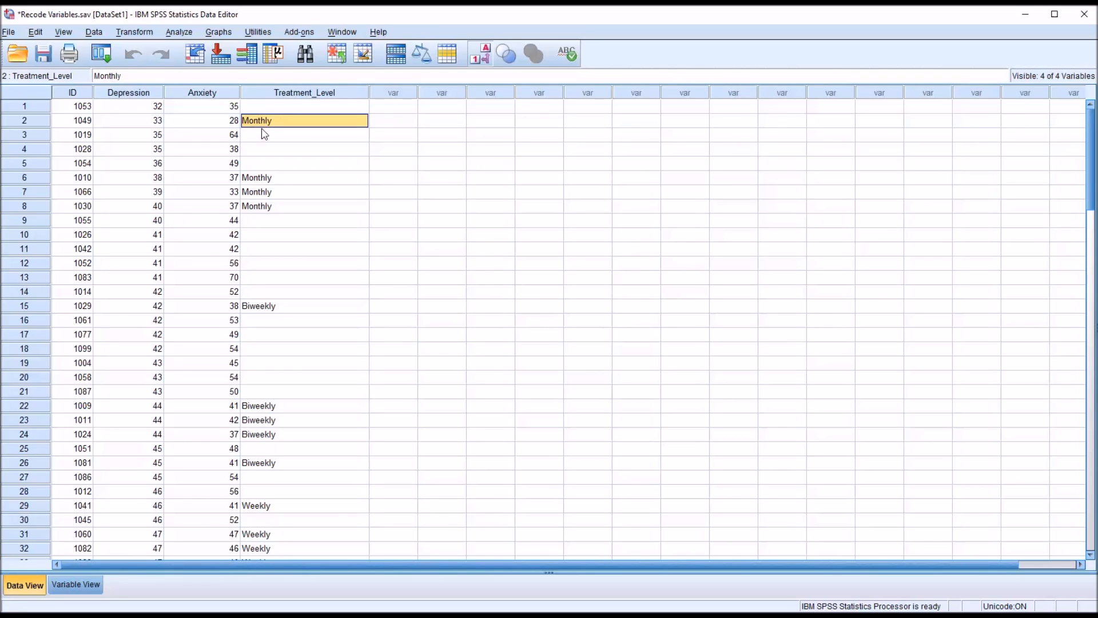
pyautogui.click(128, 120)
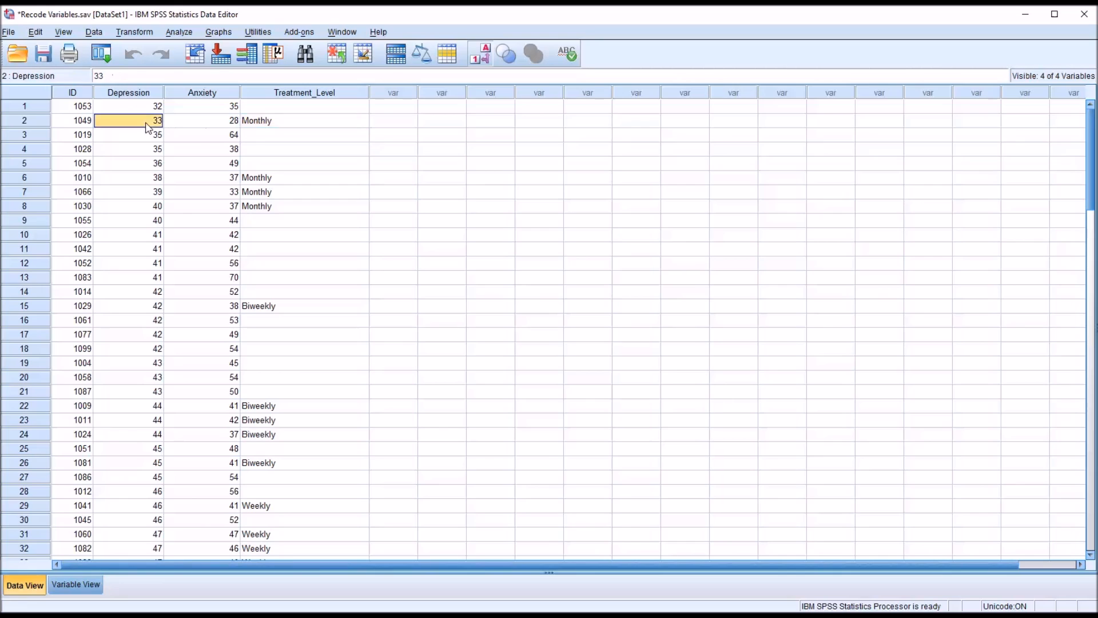
pyautogui.click(304, 120)
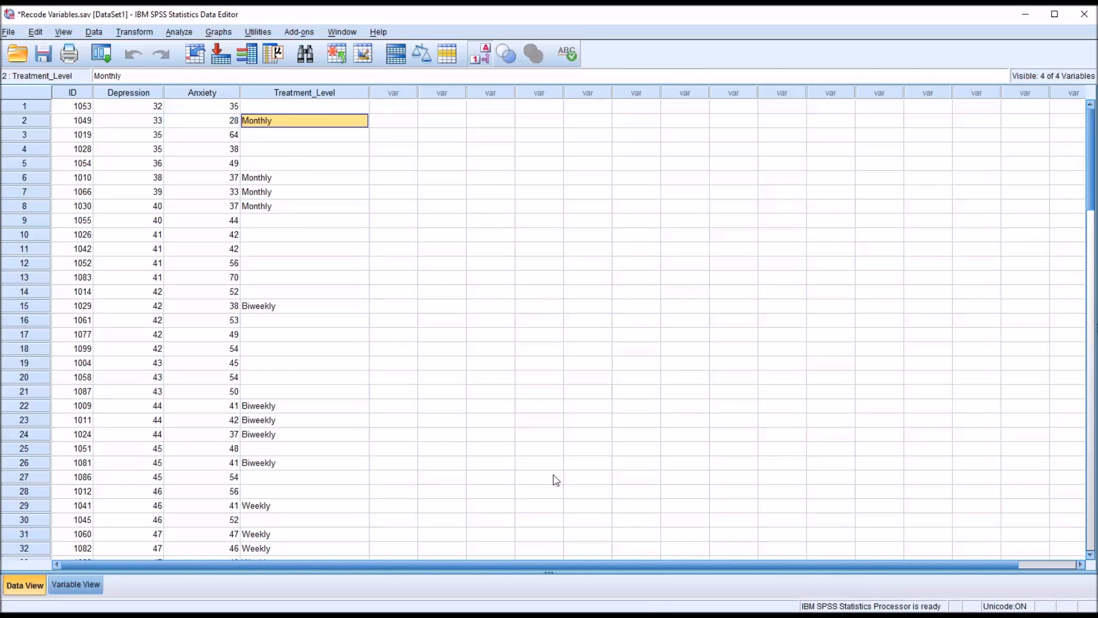
# Scroll through the sorted data checking Treatment_Level for cases 1009, 1041 and 1023.
pyautogui.click(305, 178)
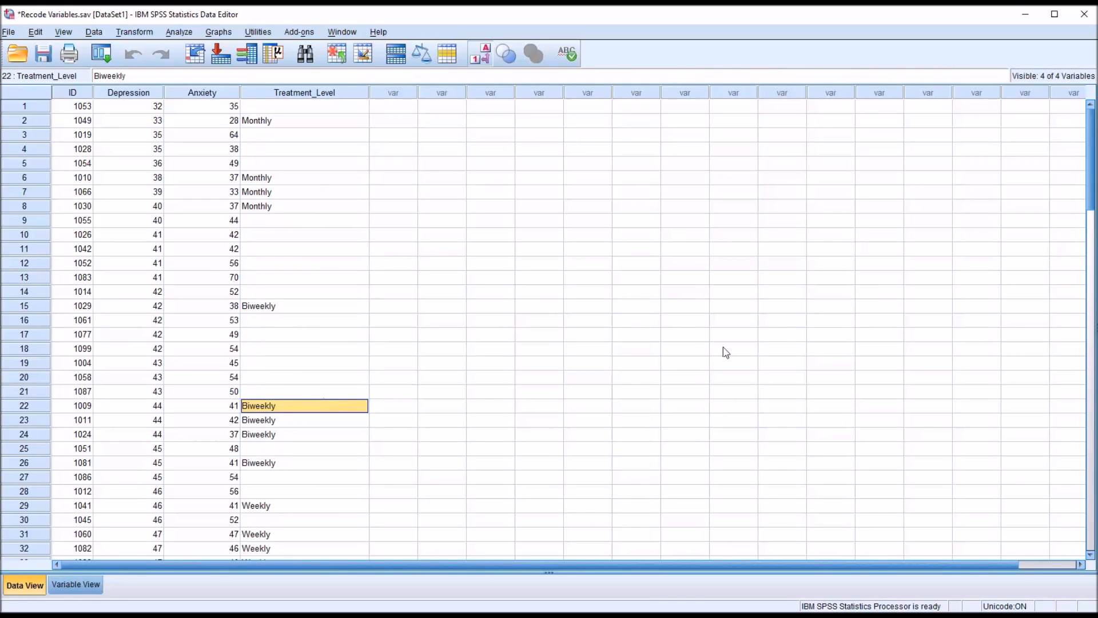
pyautogui.scroll(-3)
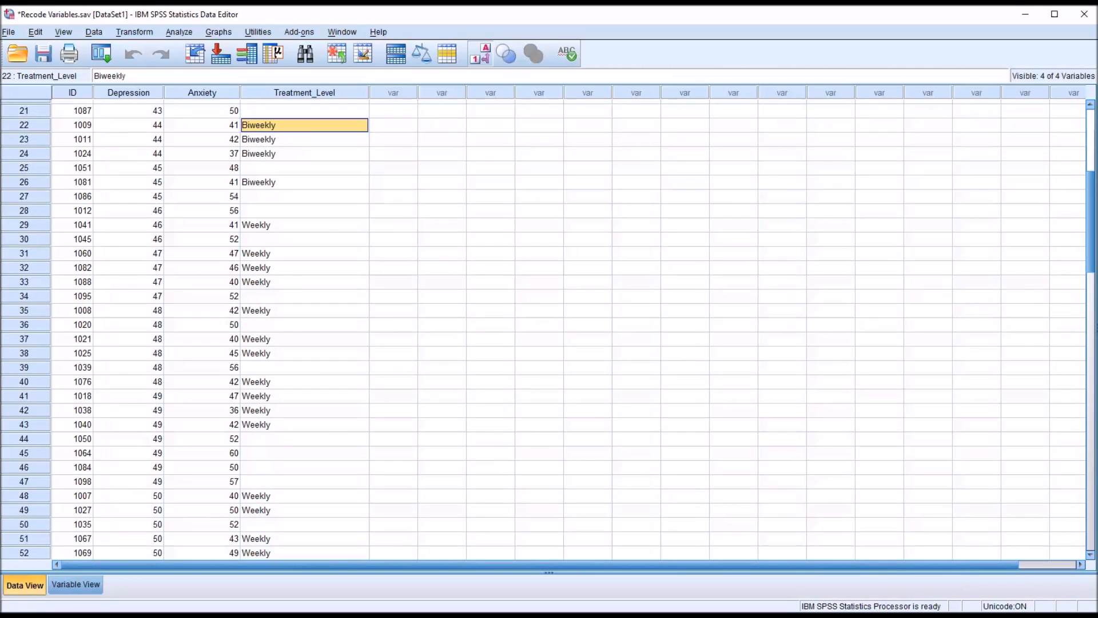
pyautogui.click(303, 225)
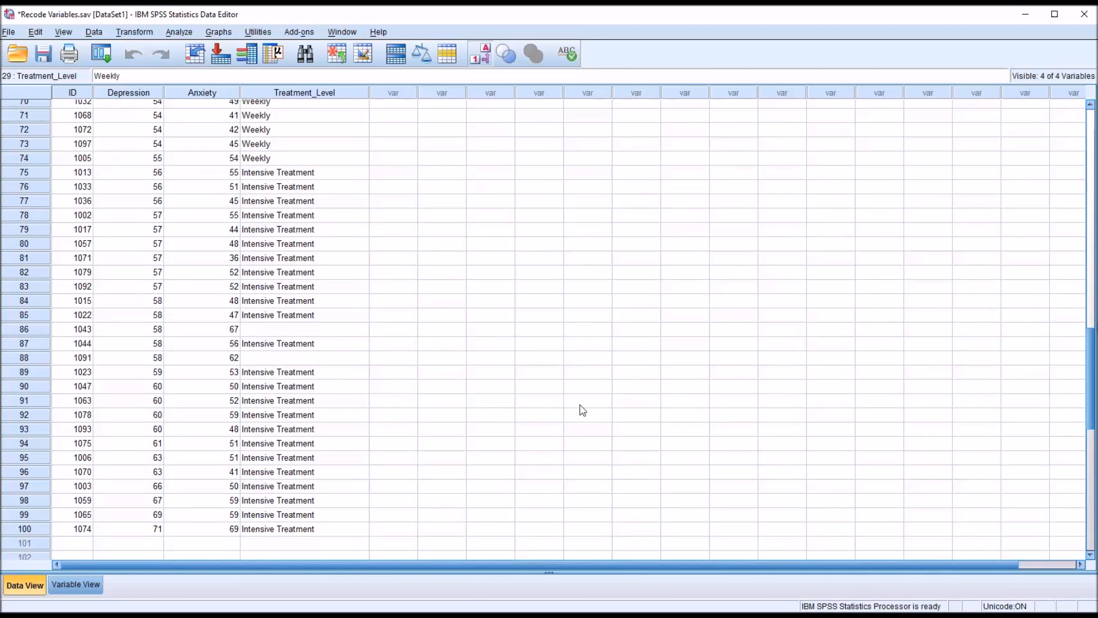
pyautogui.click(303, 371)
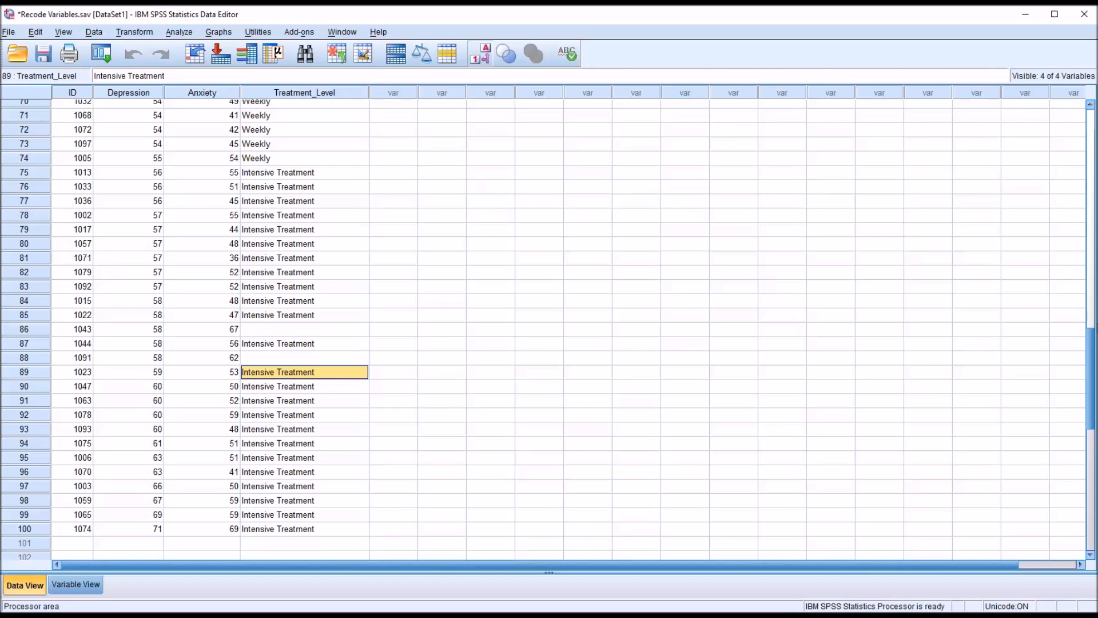